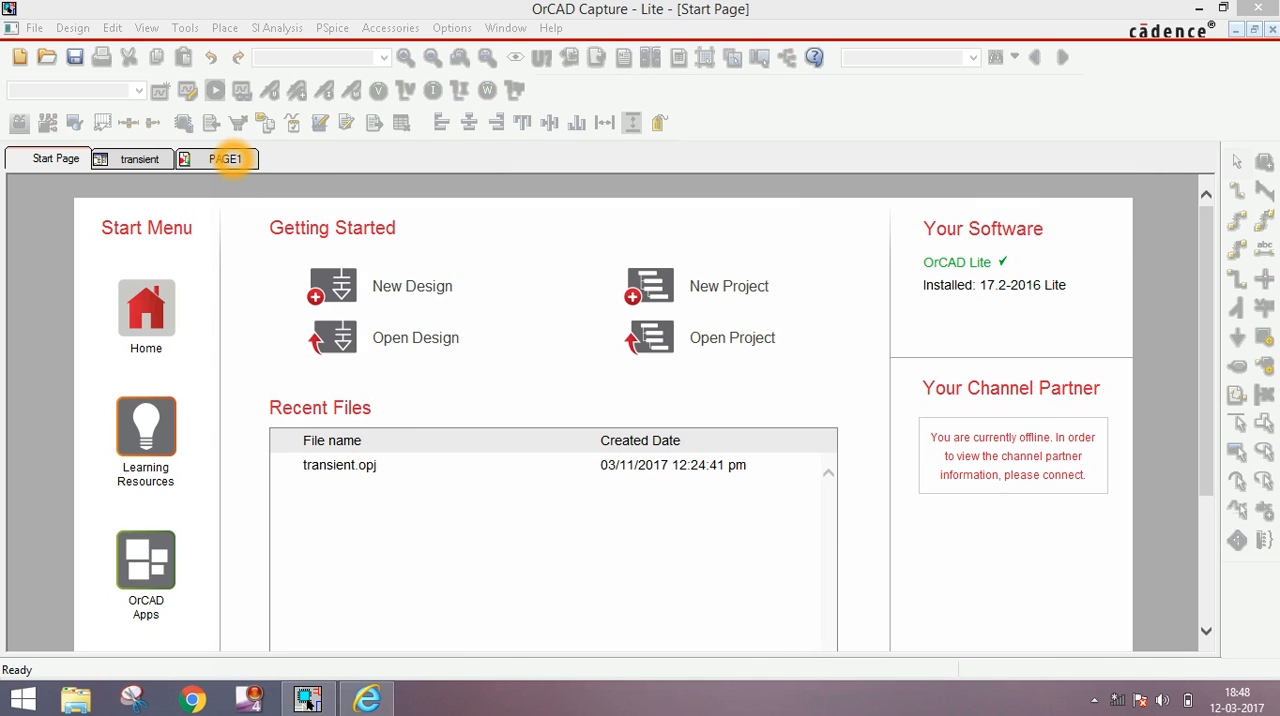
# Step: On the RL schematic PAGE1, change resistor R1's value from 10k to 10
pyautogui.click(224, 158)
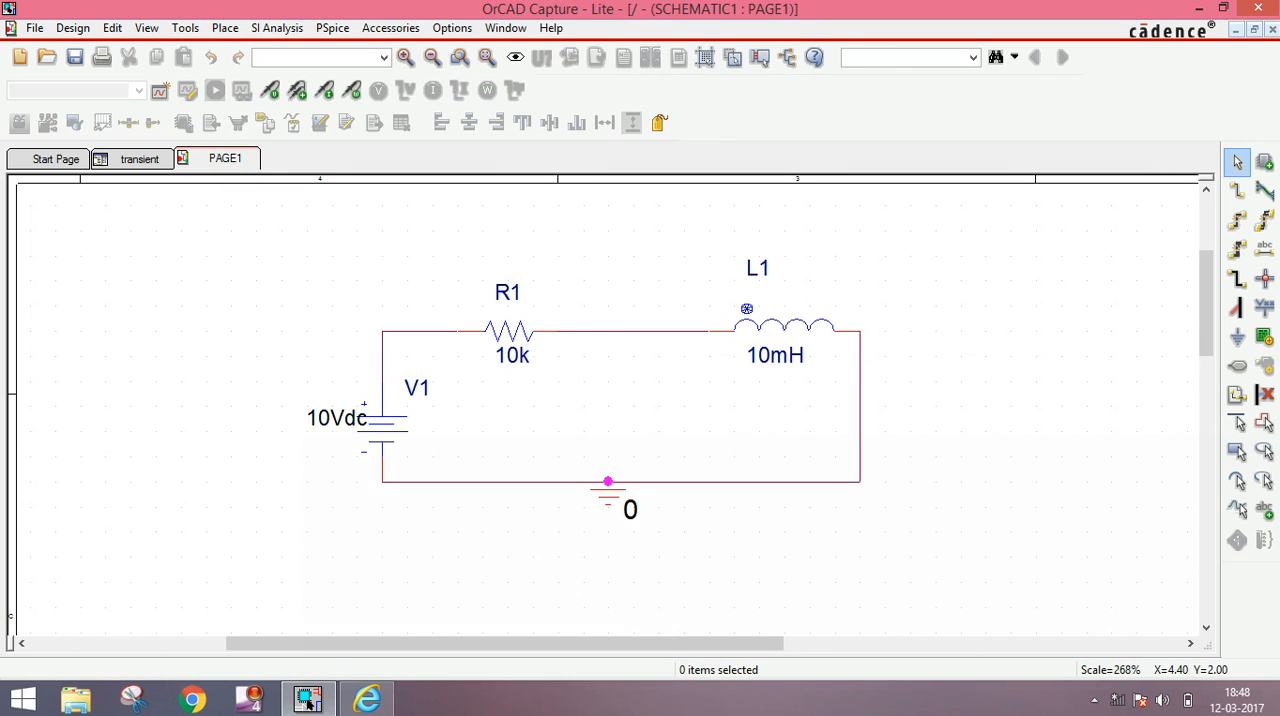
pyautogui.moveTo(620, 420)
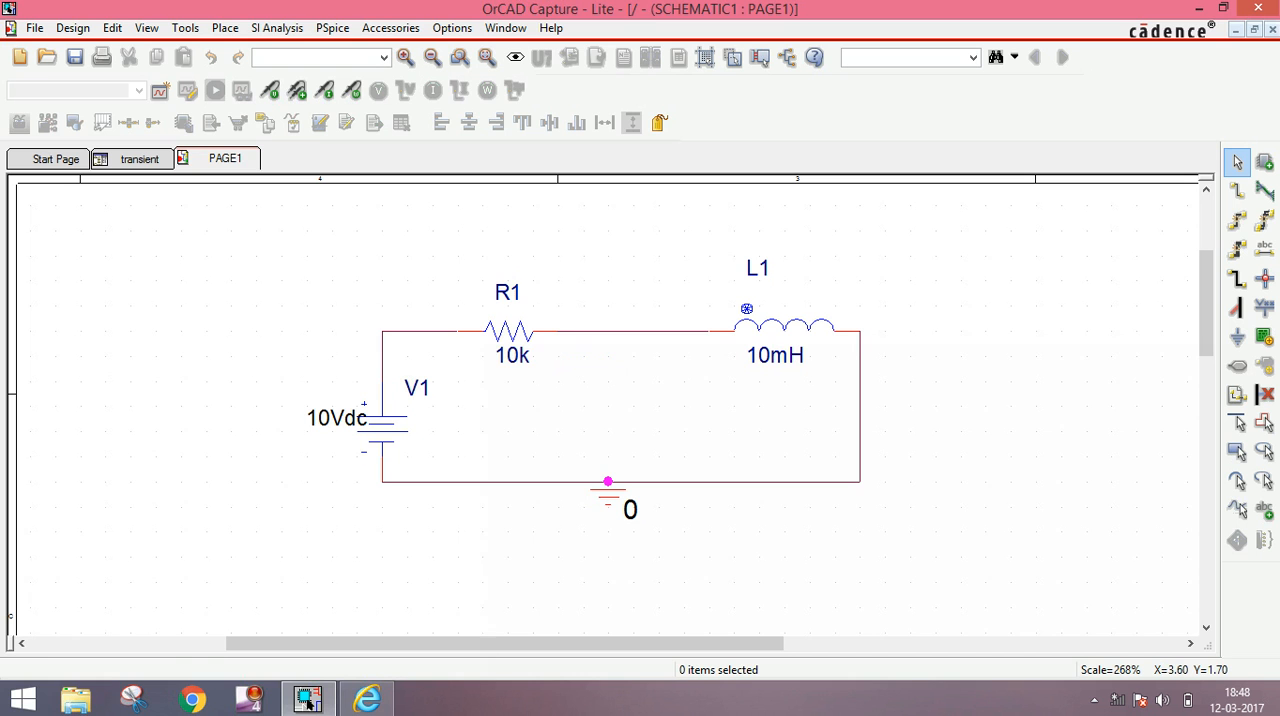
pyautogui.doubleClick(512, 354)
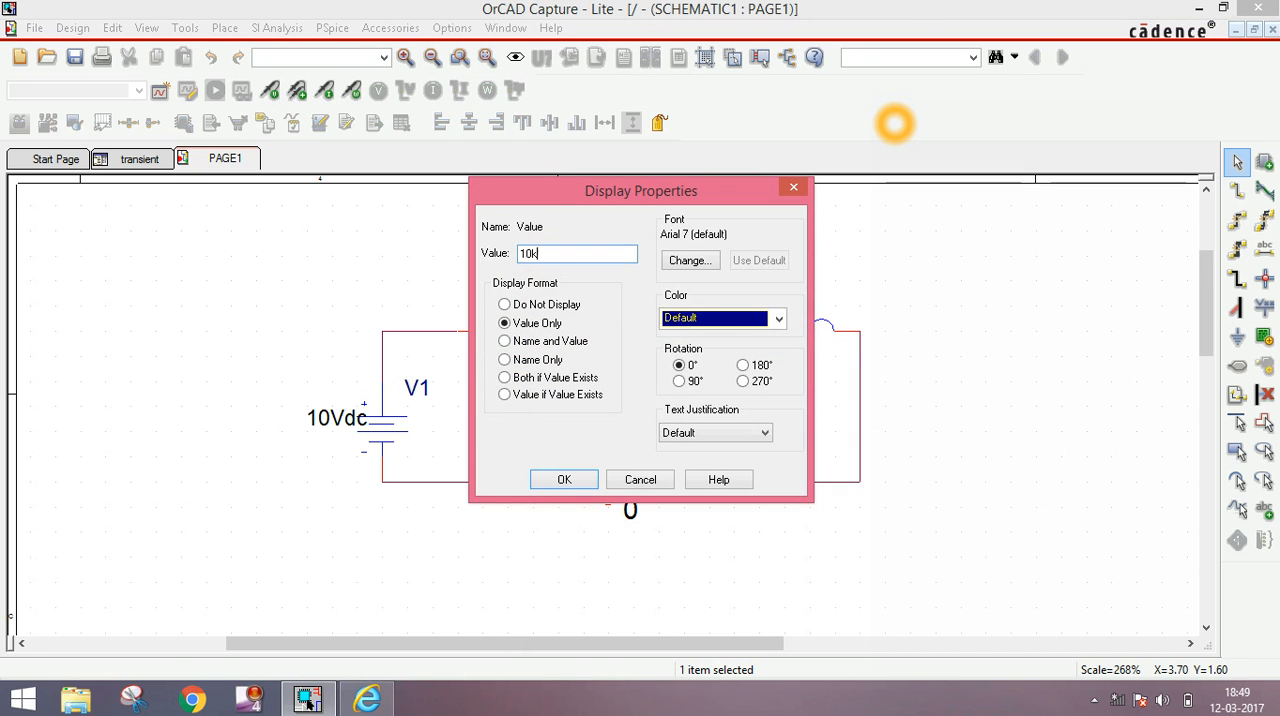
pyautogui.press('Backspace')
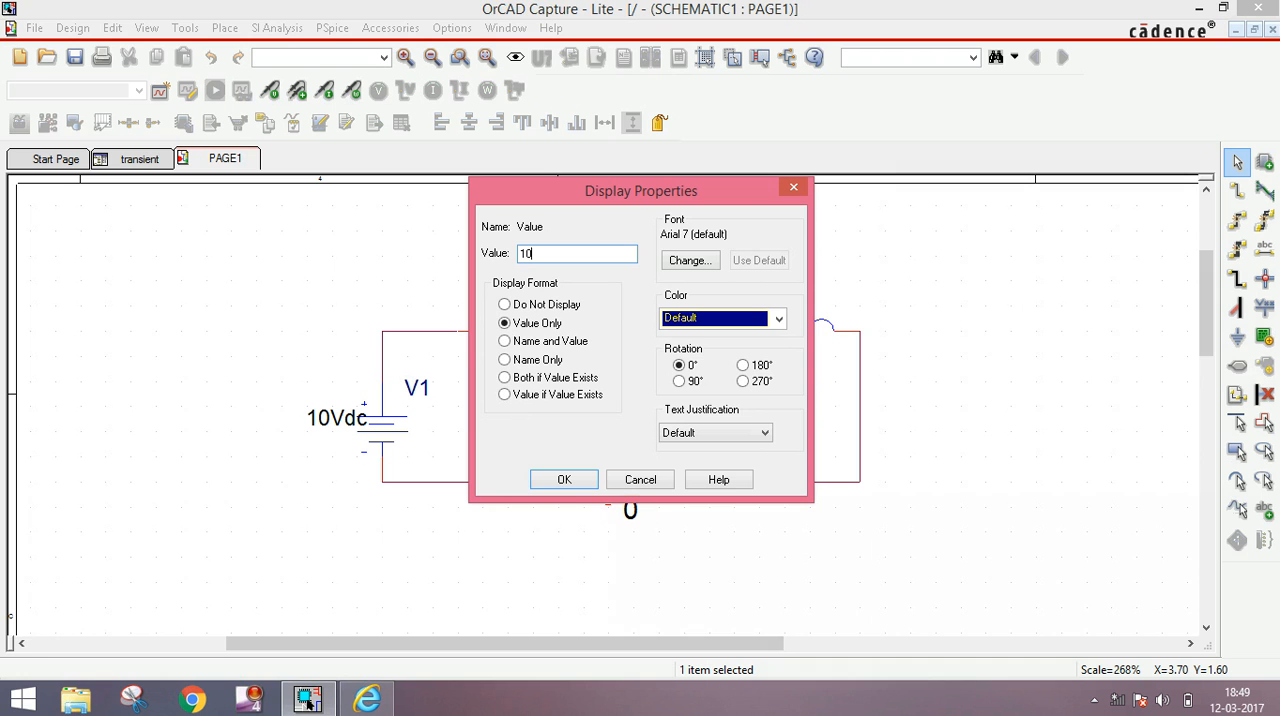
pyautogui.click(564, 479)
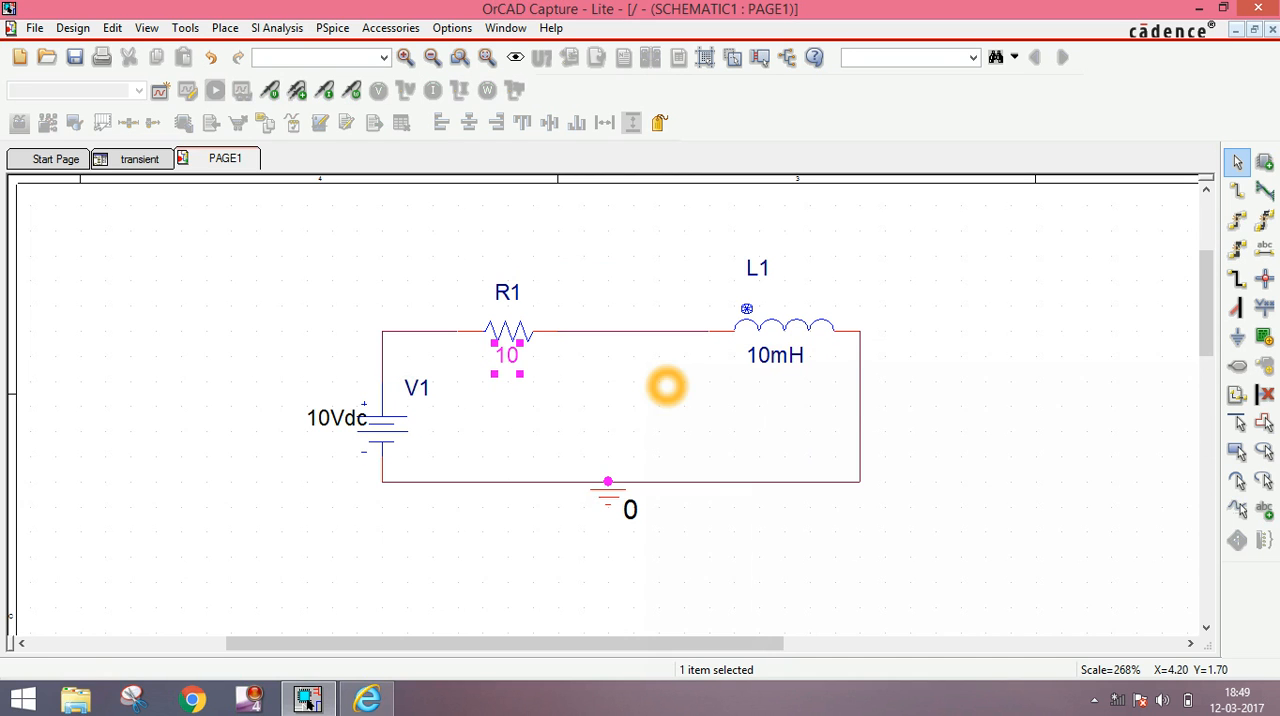
pyautogui.moveTo(517, 458)
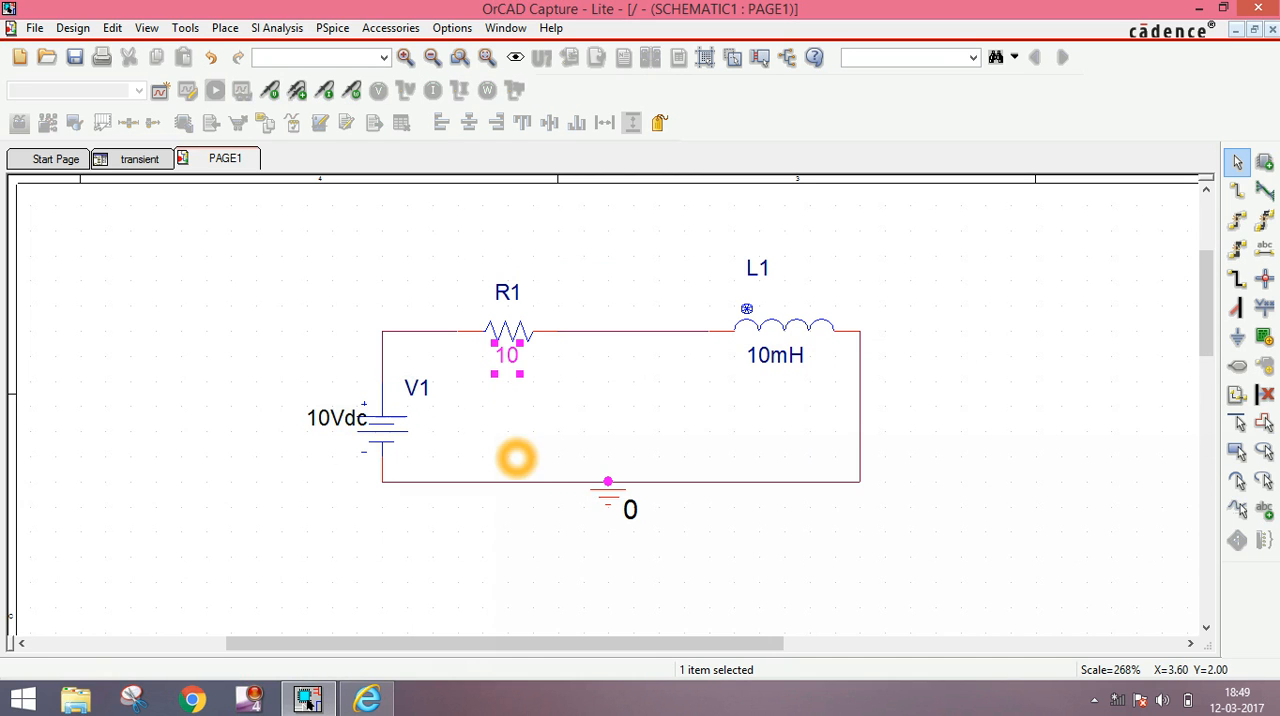
pyautogui.moveTo(620, 497)
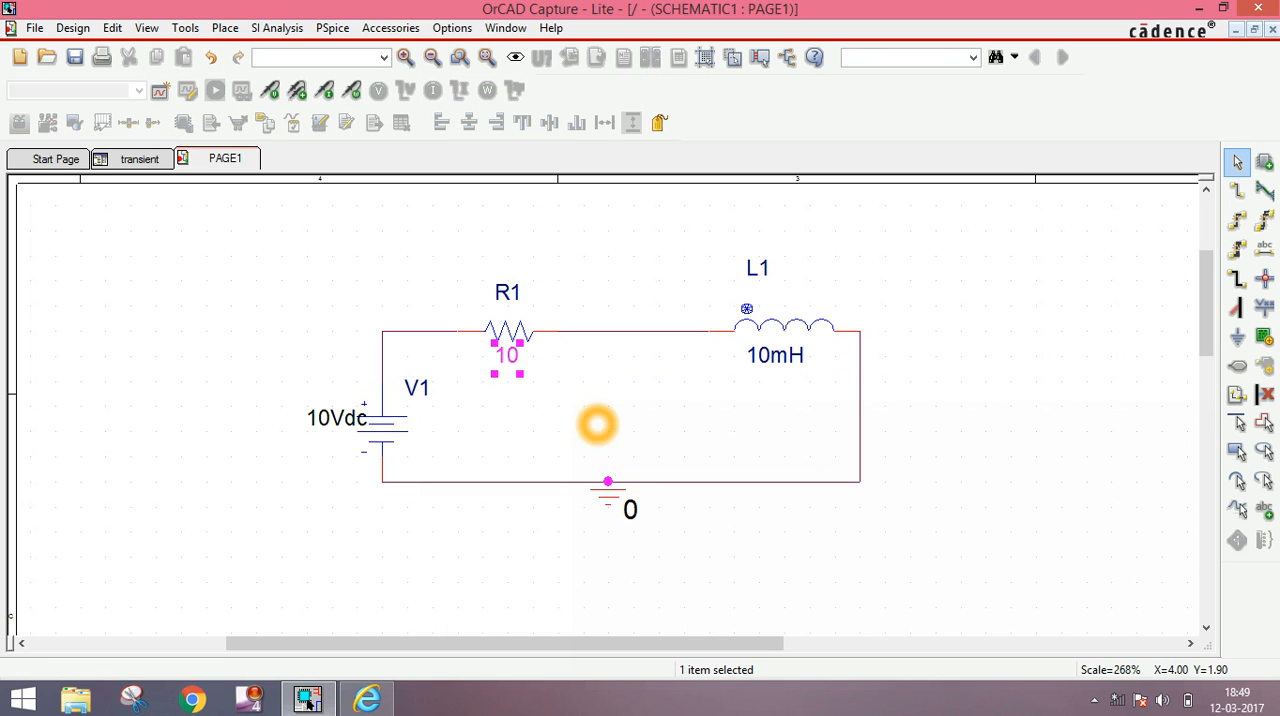
pyautogui.click(598, 424)
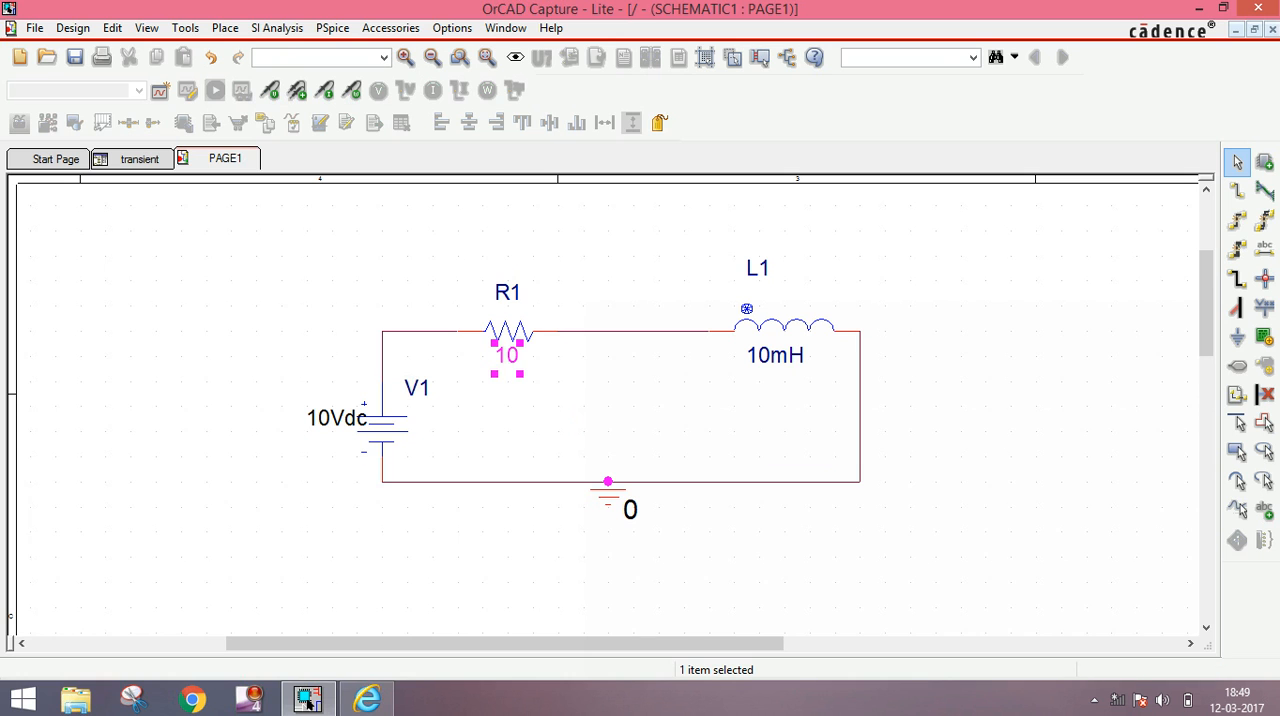
pyautogui.click(609, 423)
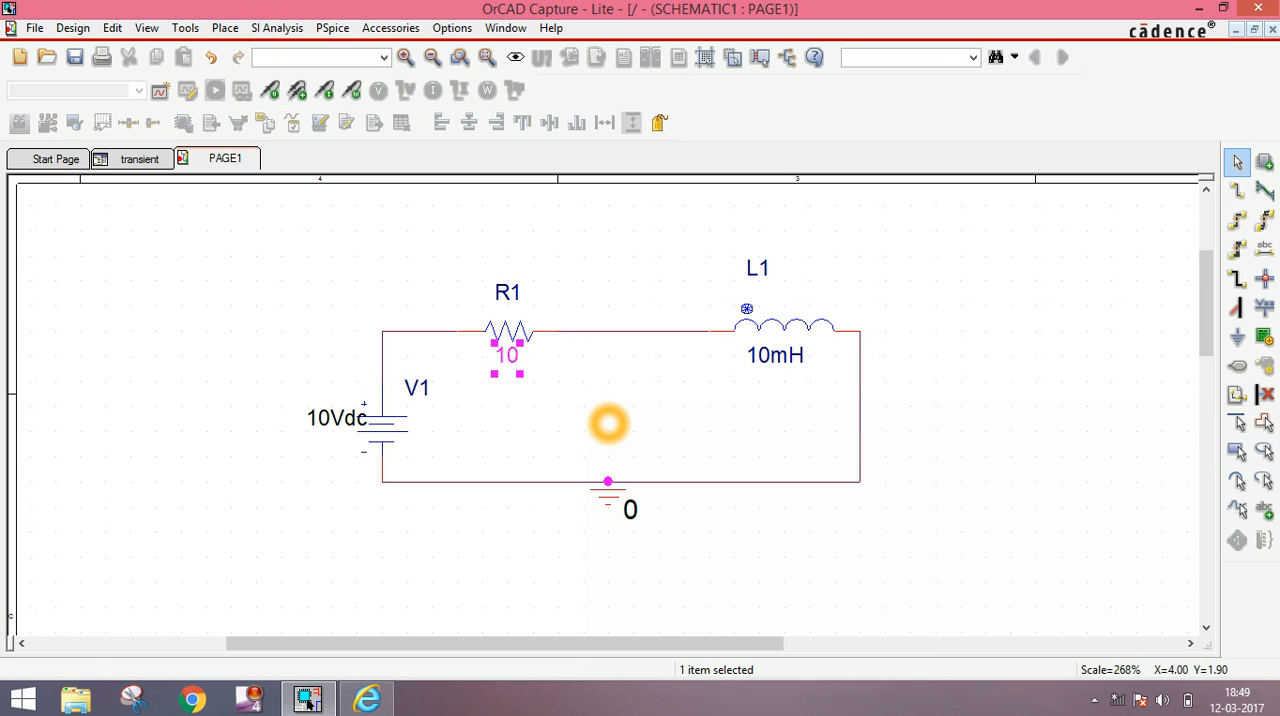
pyautogui.moveTo(553, 438)
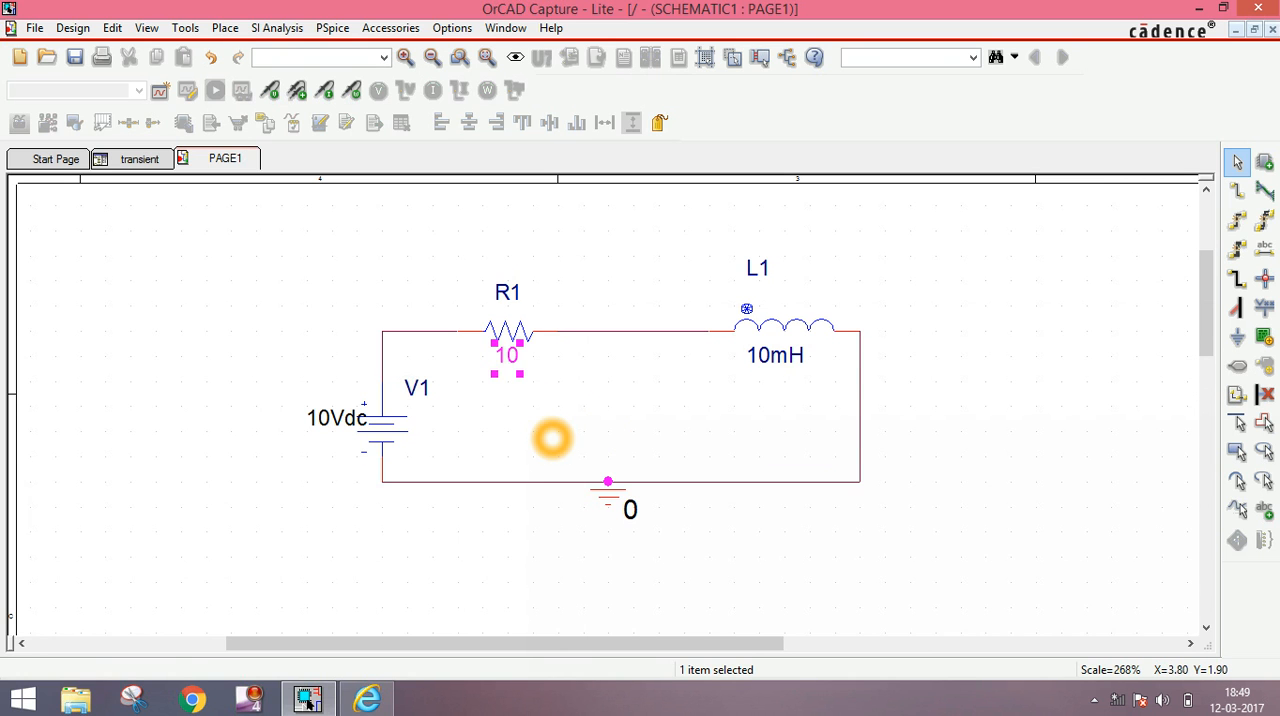
pyautogui.moveTo(495, 445)
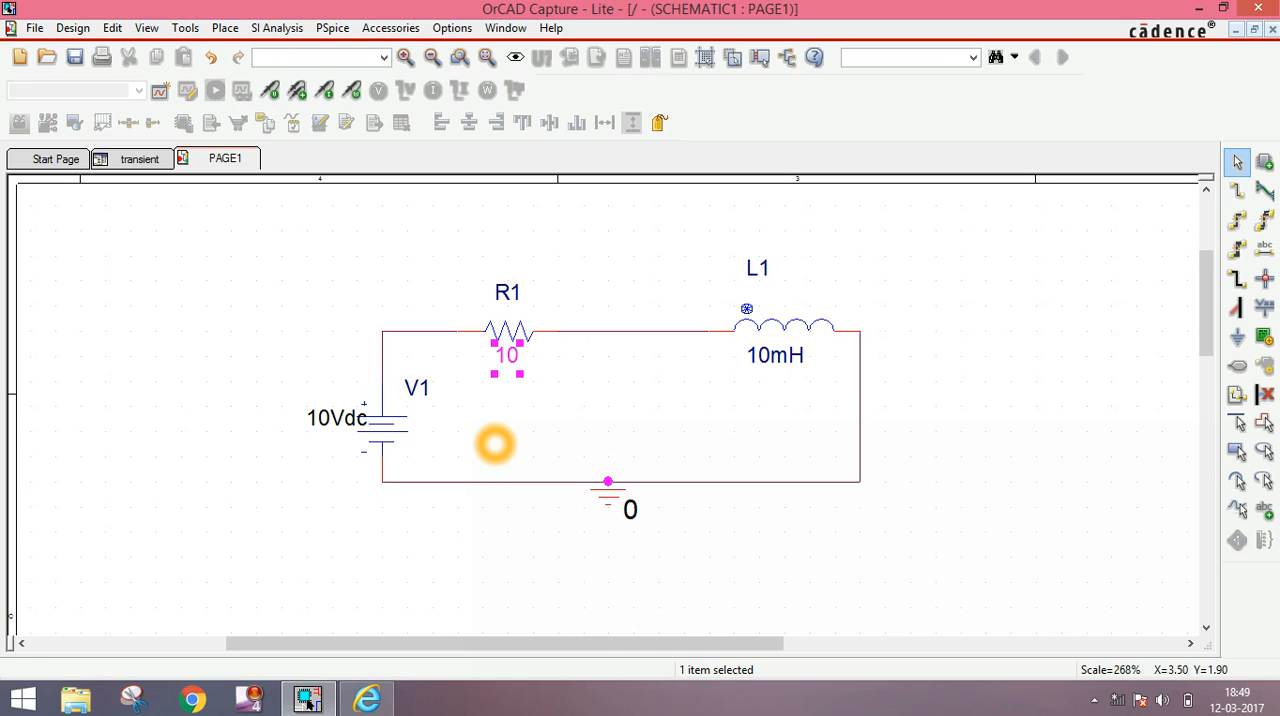
pyautogui.moveTo(980, 372)
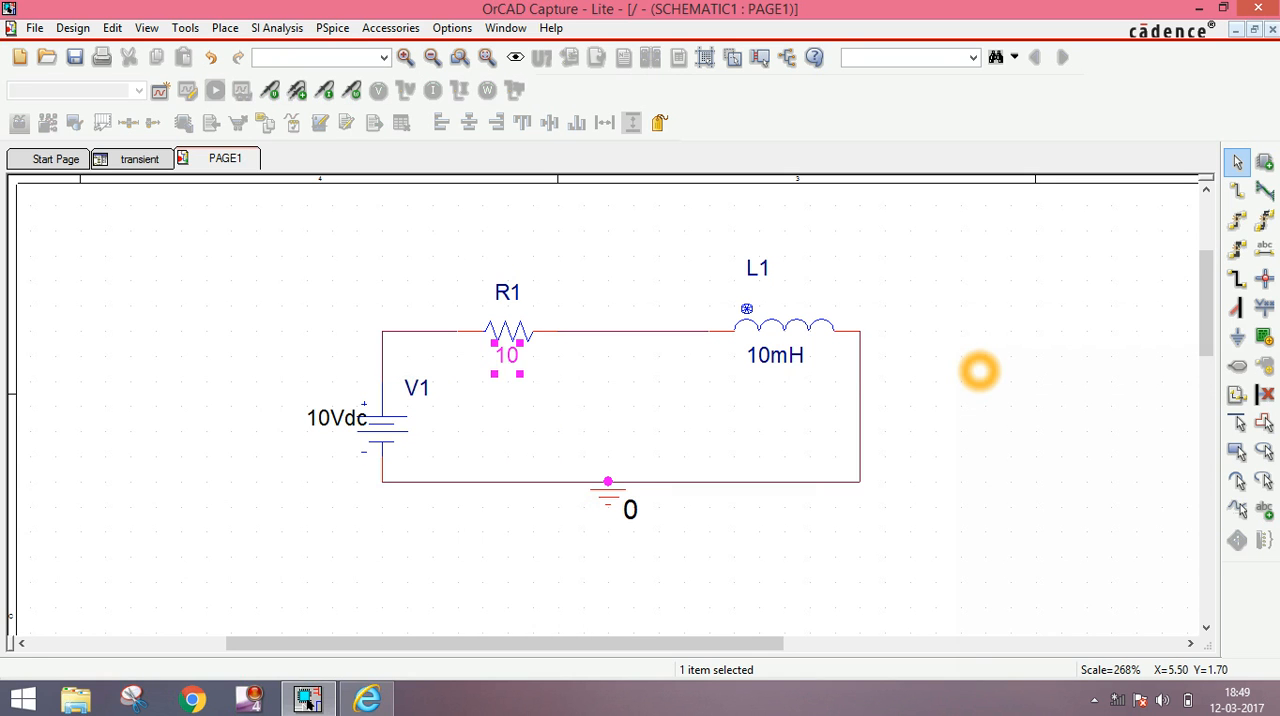
pyautogui.moveTo(995, 358)
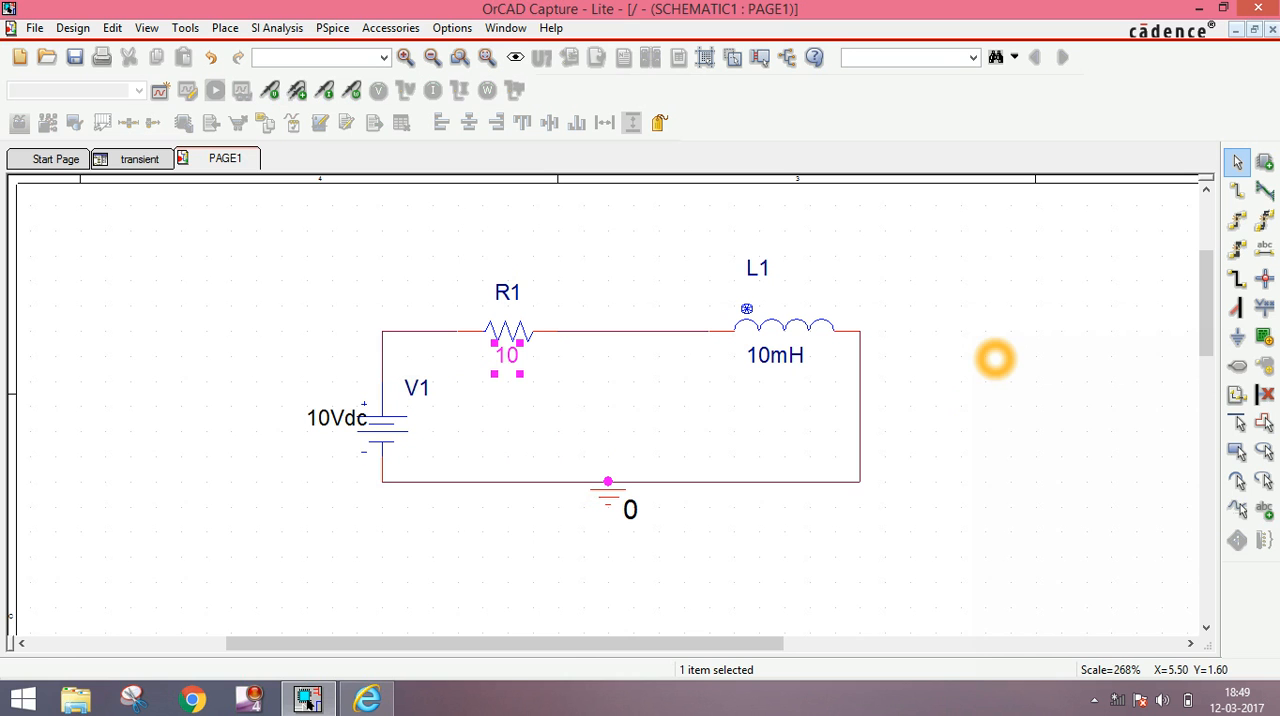
pyautogui.moveTo(608, 365)
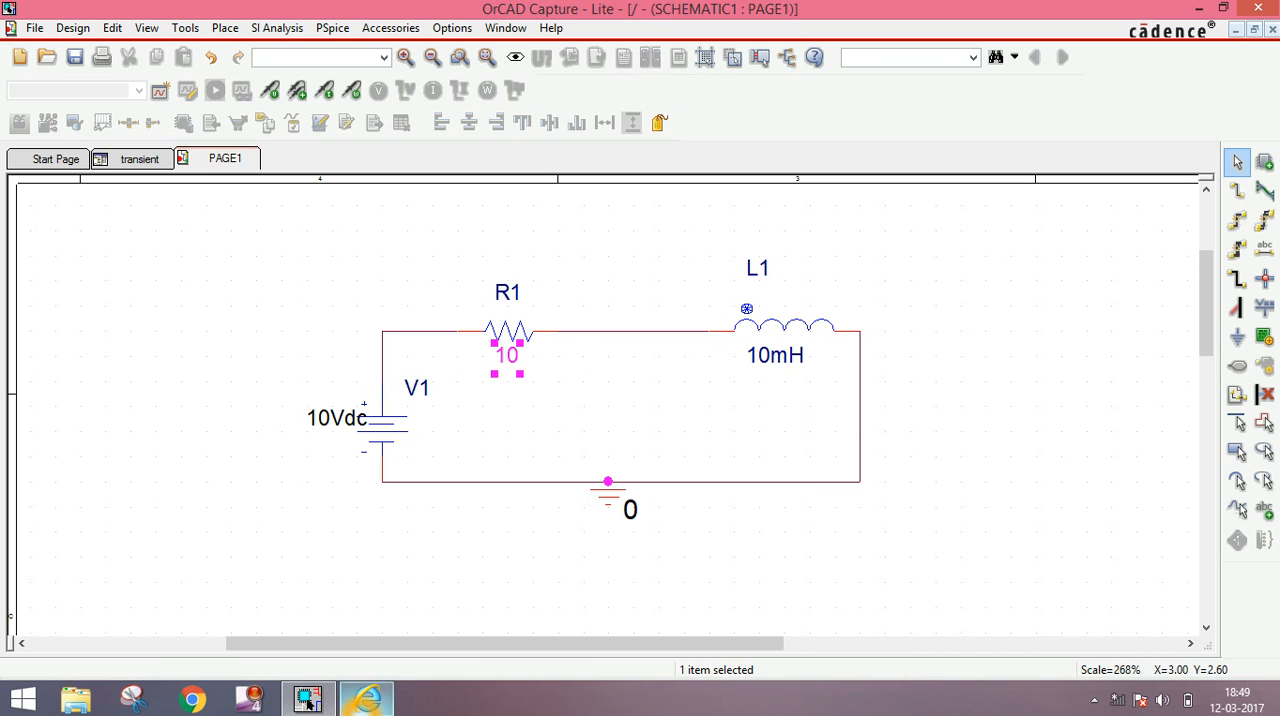
pyautogui.moveTo(366, 697)
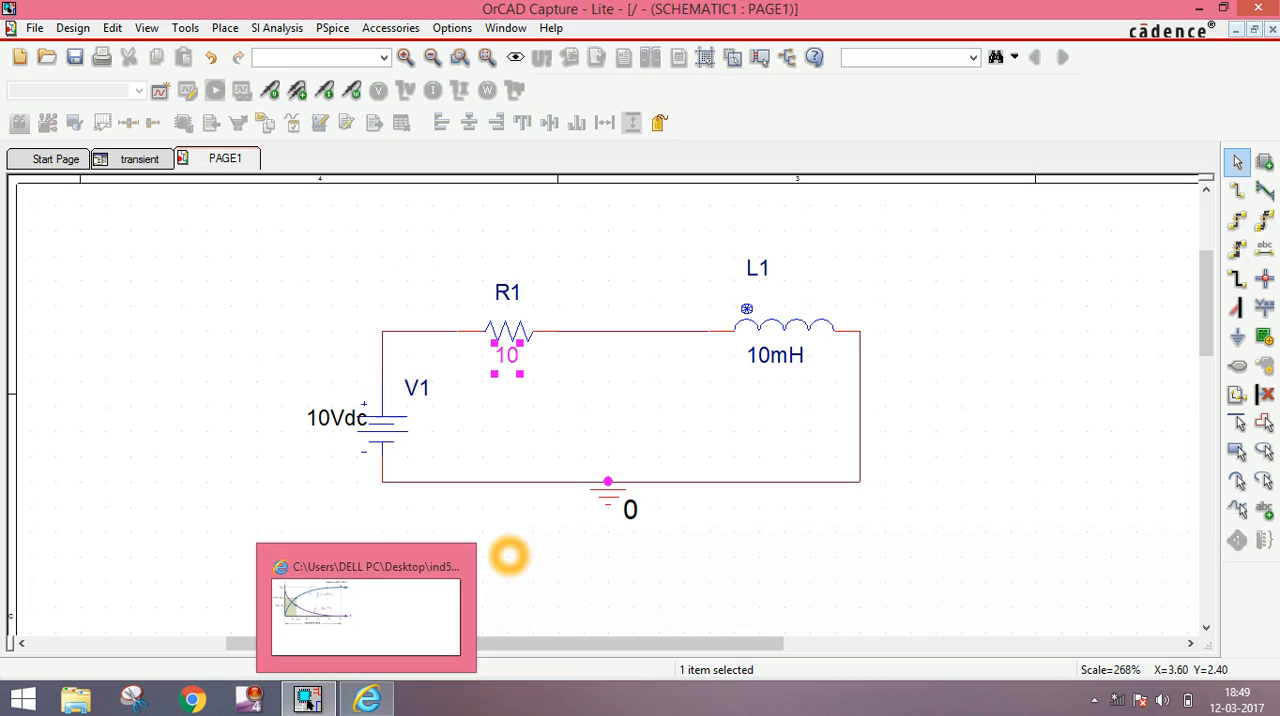
# Step: Bring Internet Explorer's ind53.gif RL transient graph to the front and maximize it
pyautogui.click(365, 615)
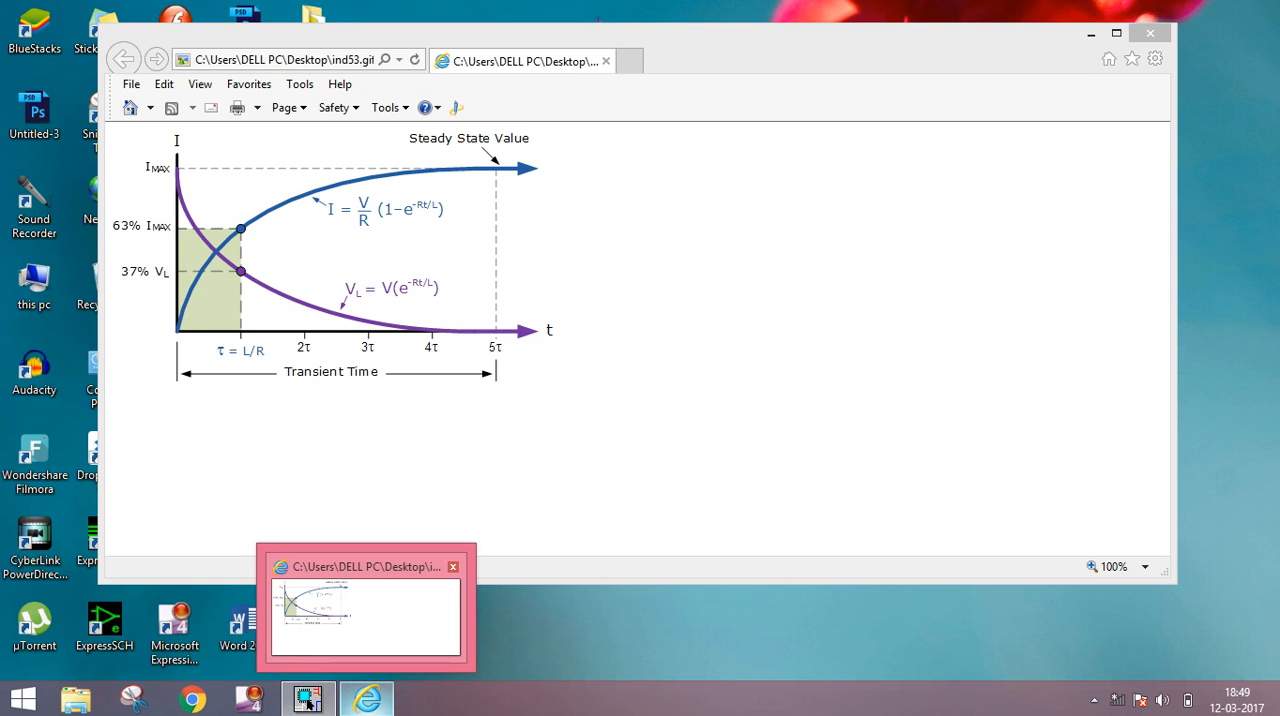
pyautogui.click(307, 697)
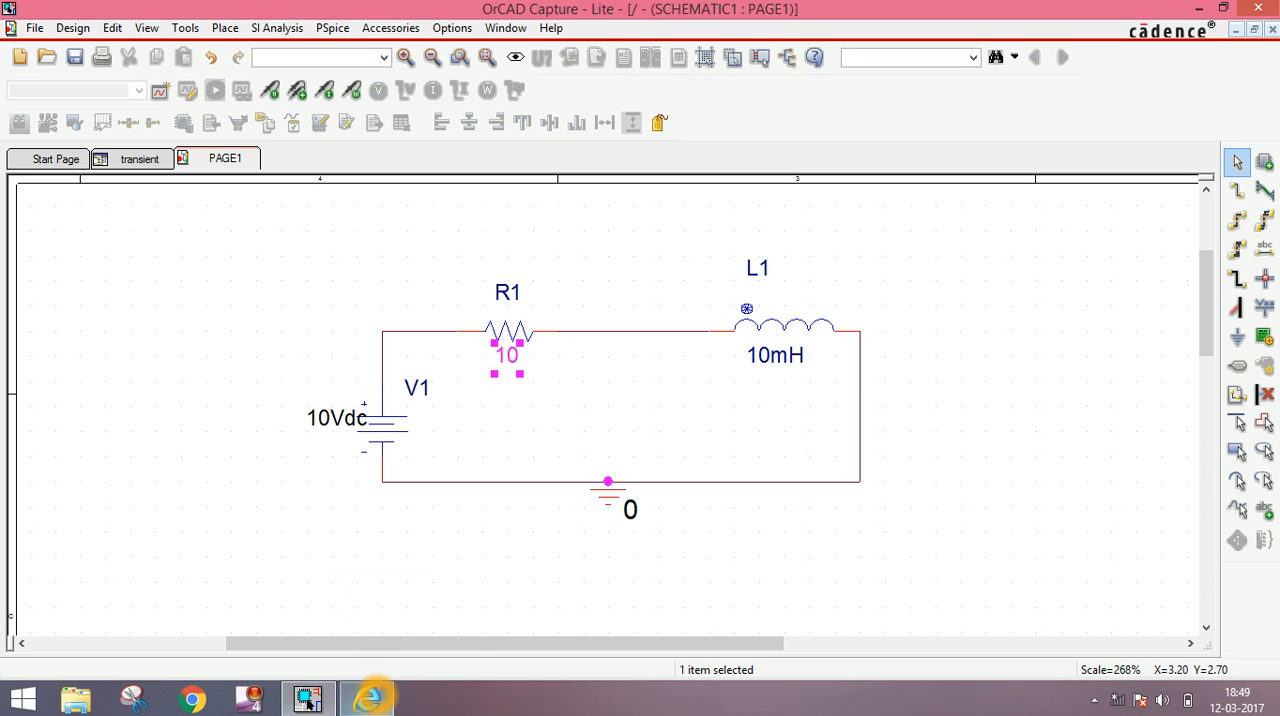
pyautogui.click(366, 697)
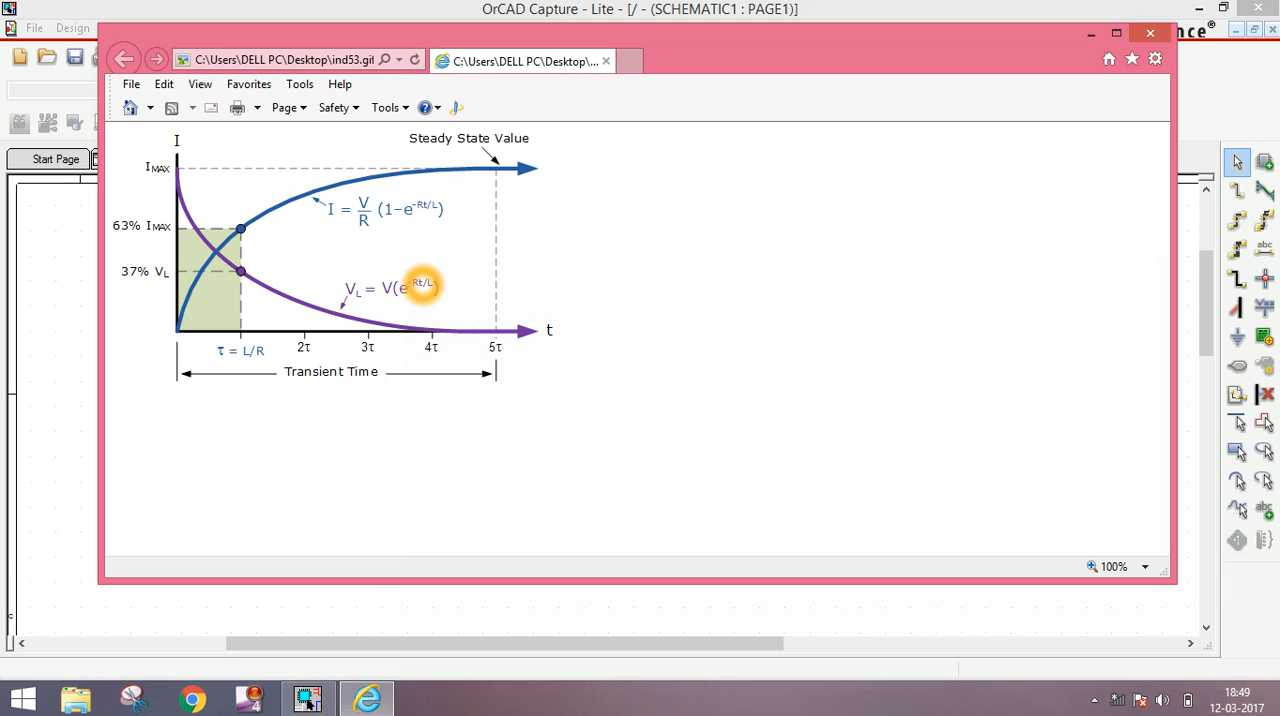
pyautogui.click(1116, 33)
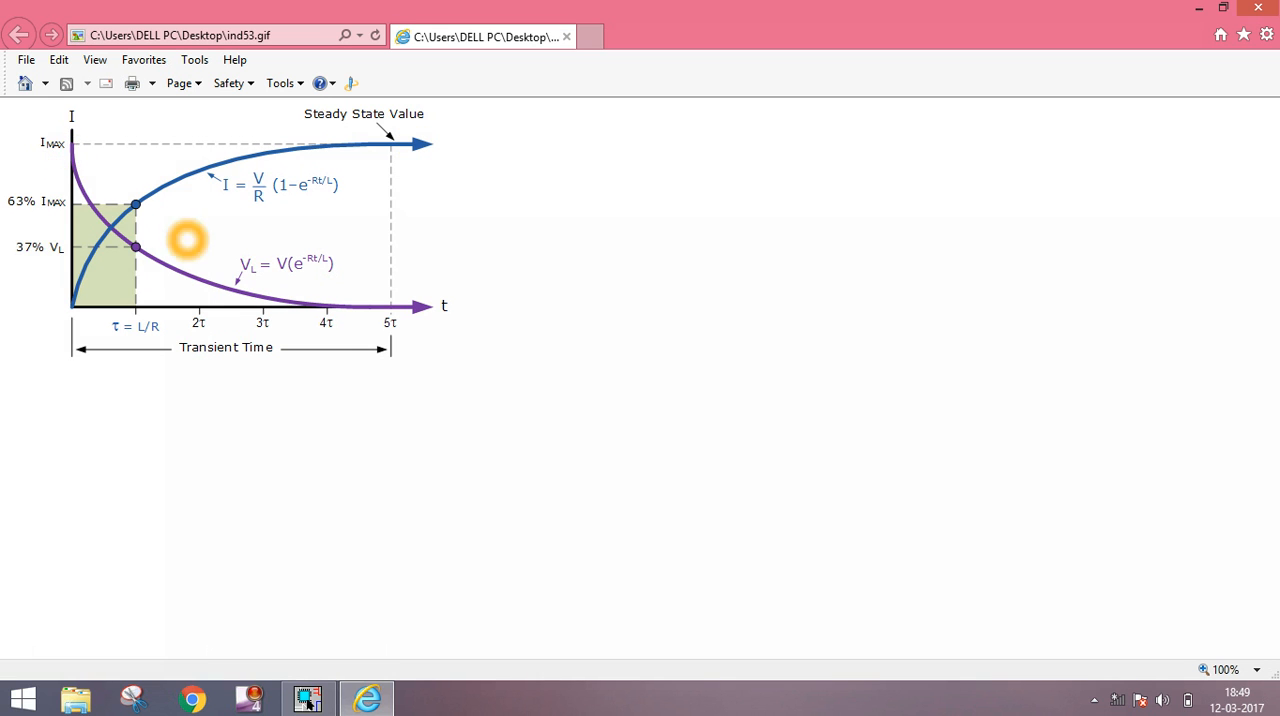
pyautogui.moveTo(448, 315)
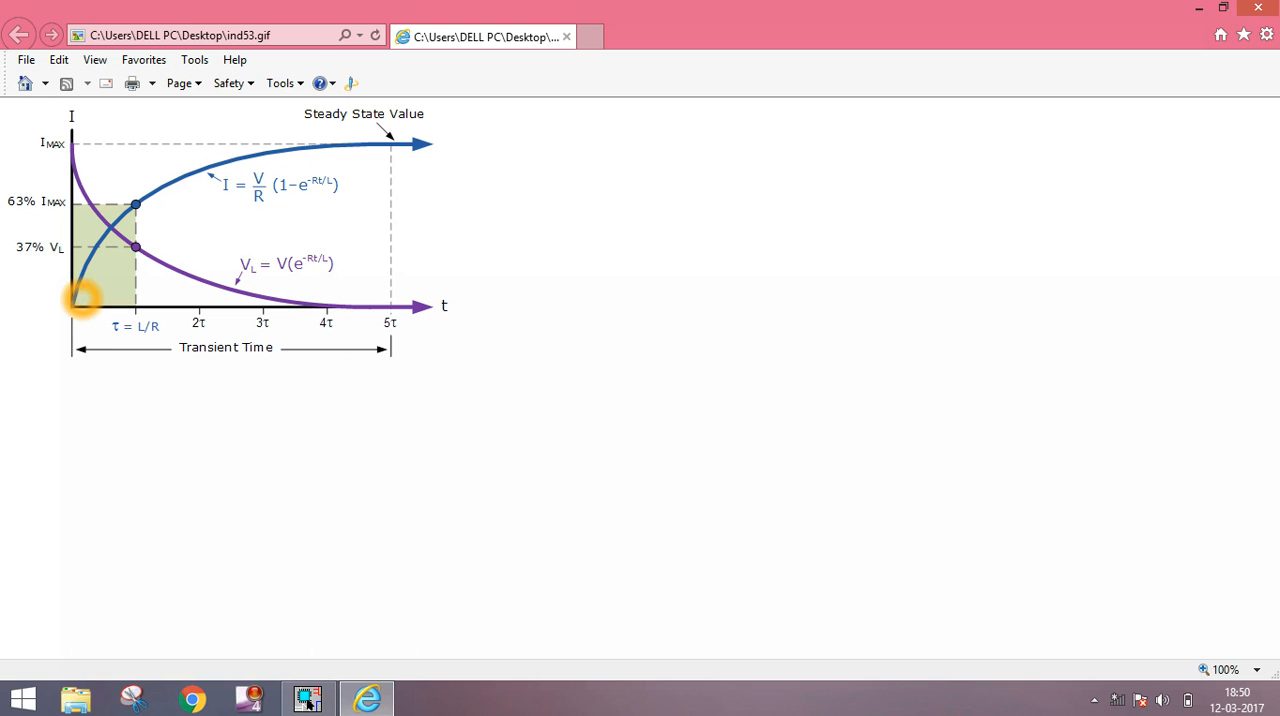
pyautogui.moveTo(85, 255)
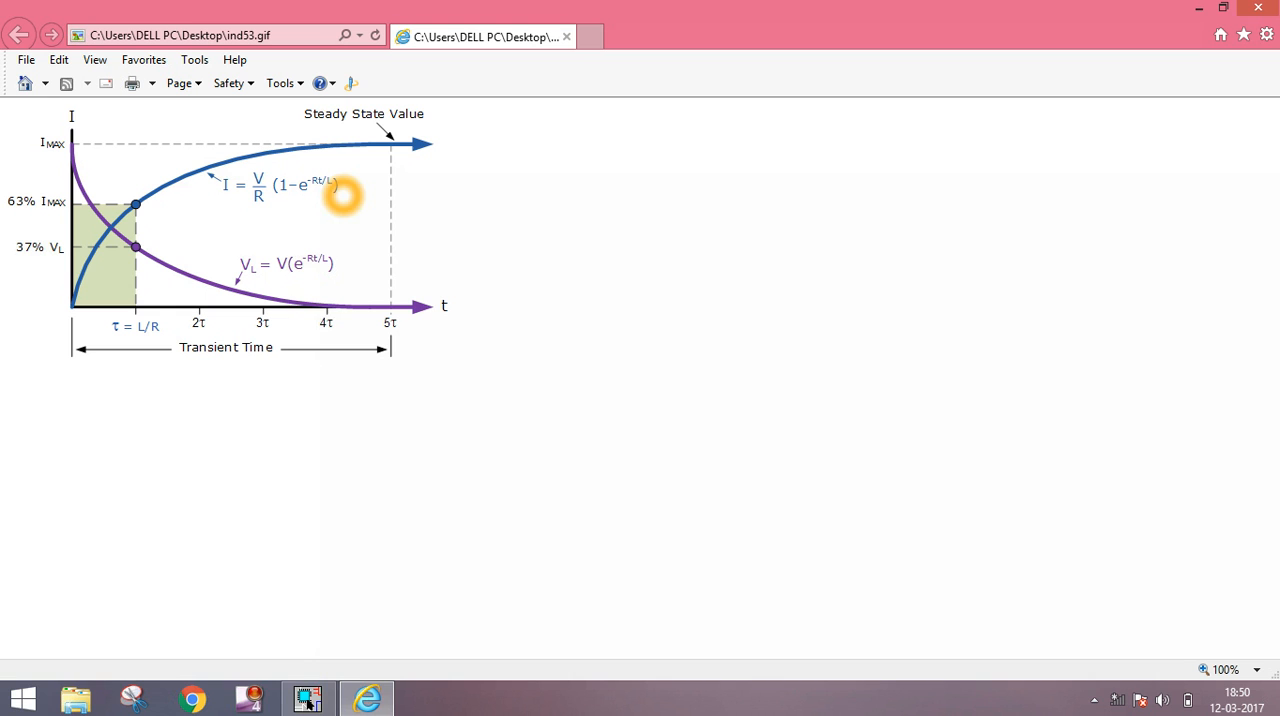
pyautogui.moveTo(258, 281)
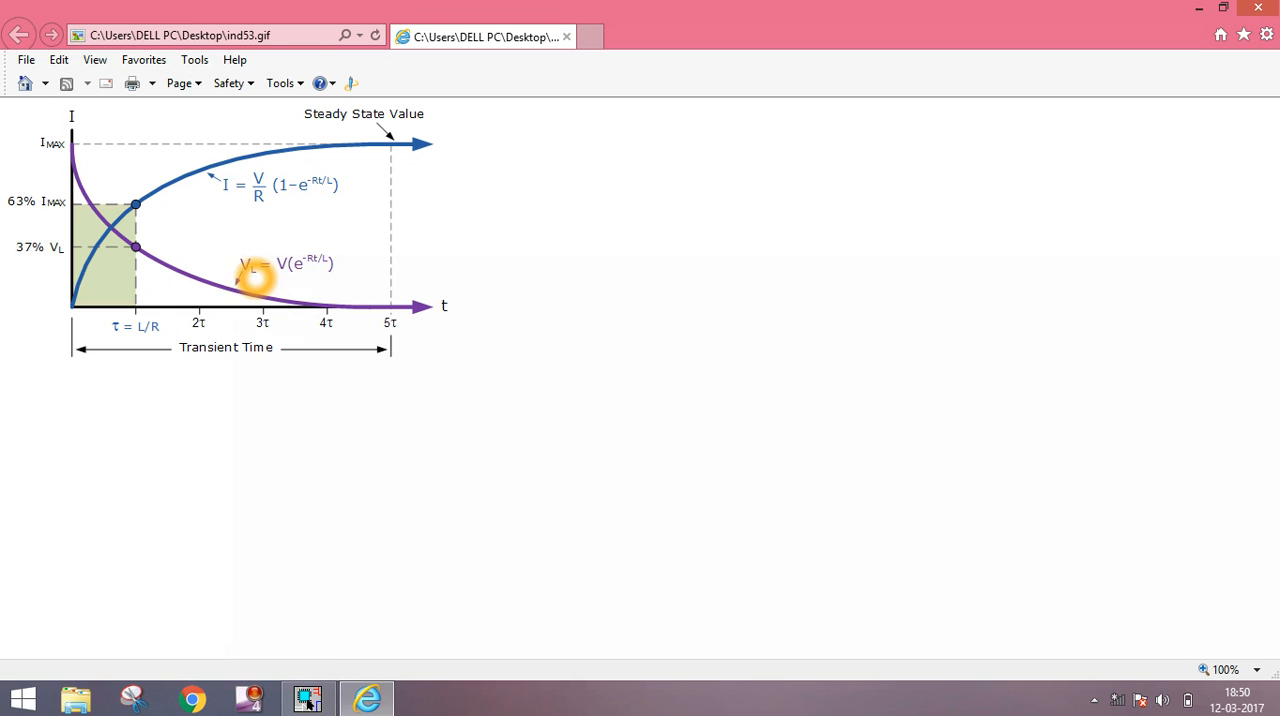
pyautogui.moveTo(300, 183)
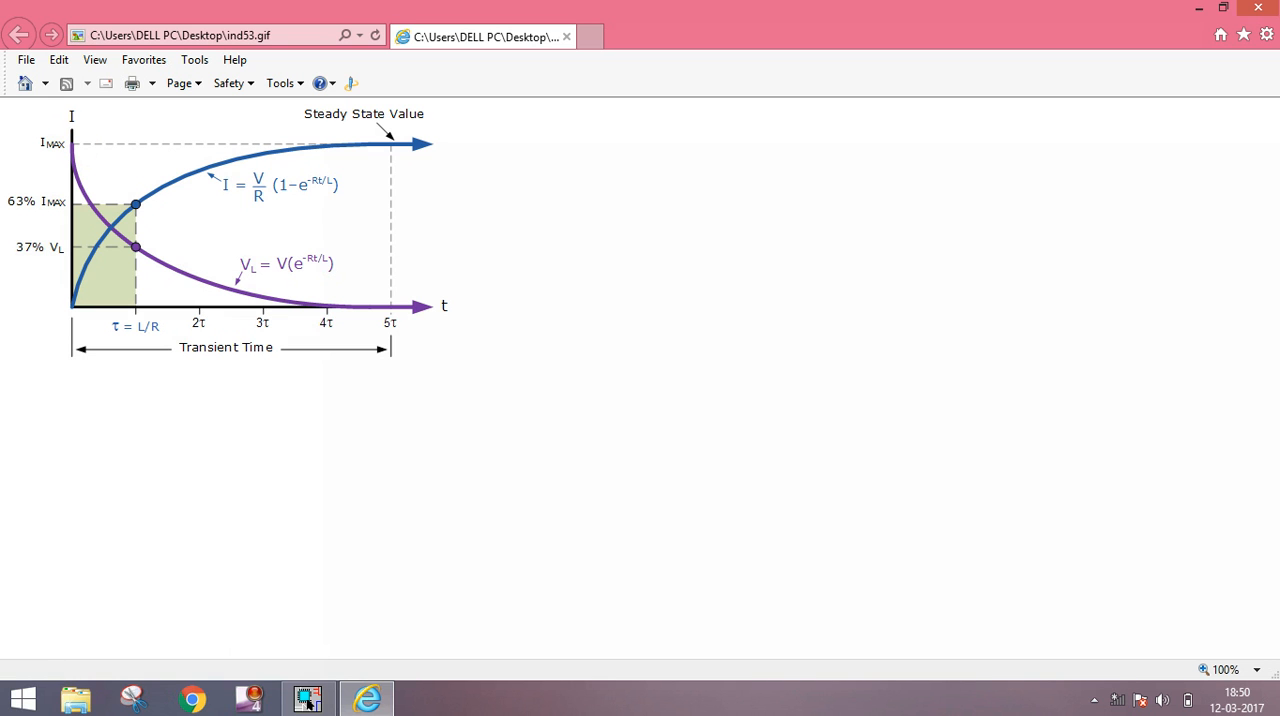
pyautogui.click(184, 301)
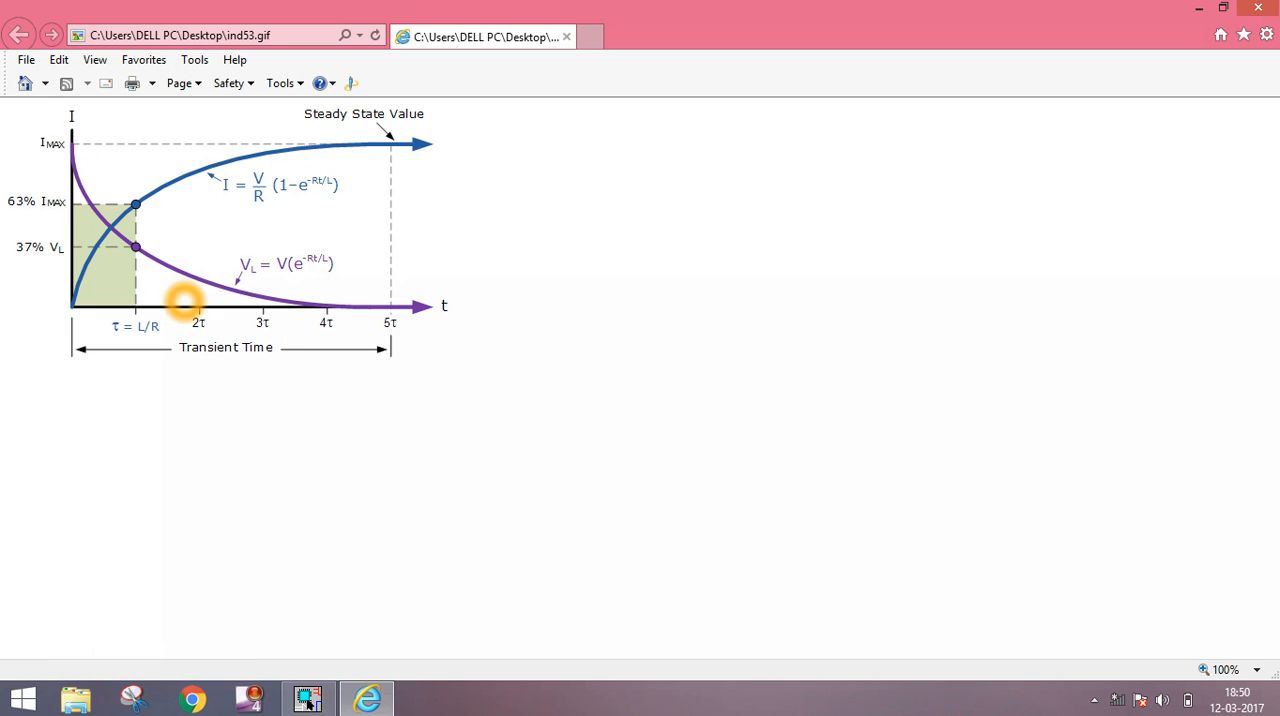
pyautogui.moveTo(247, 573)
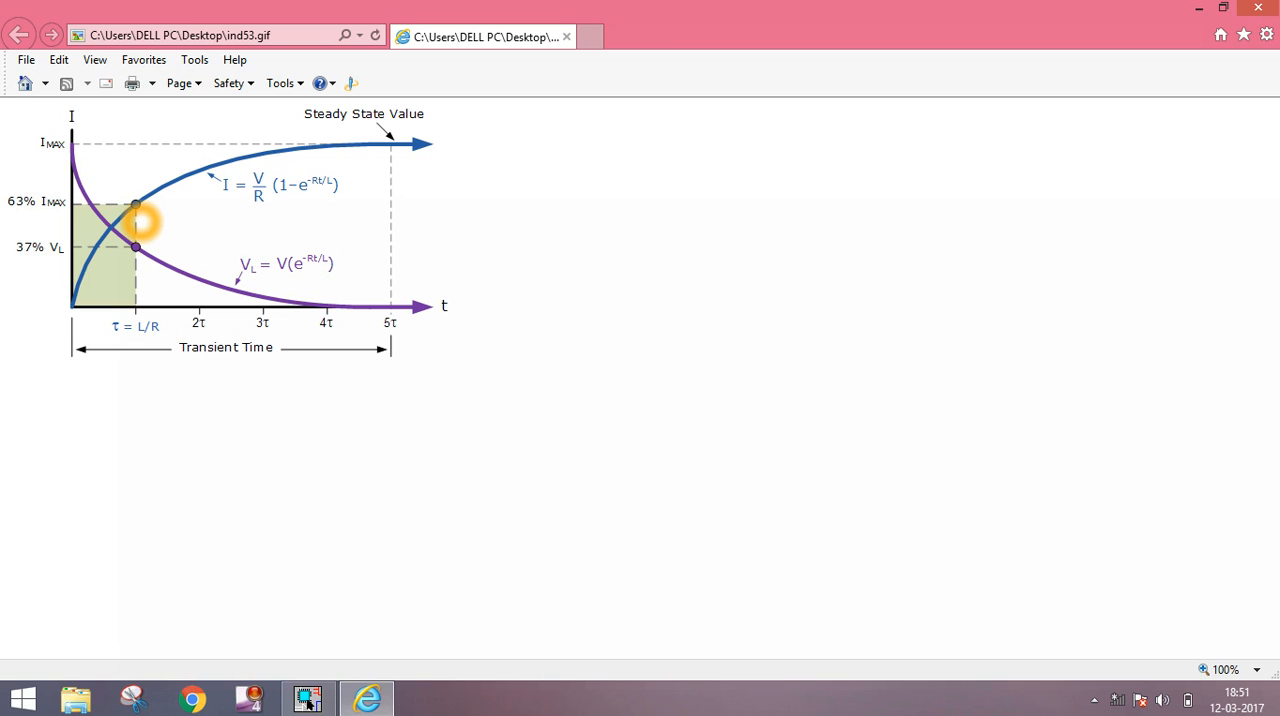
pyautogui.moveTo(120, 335)
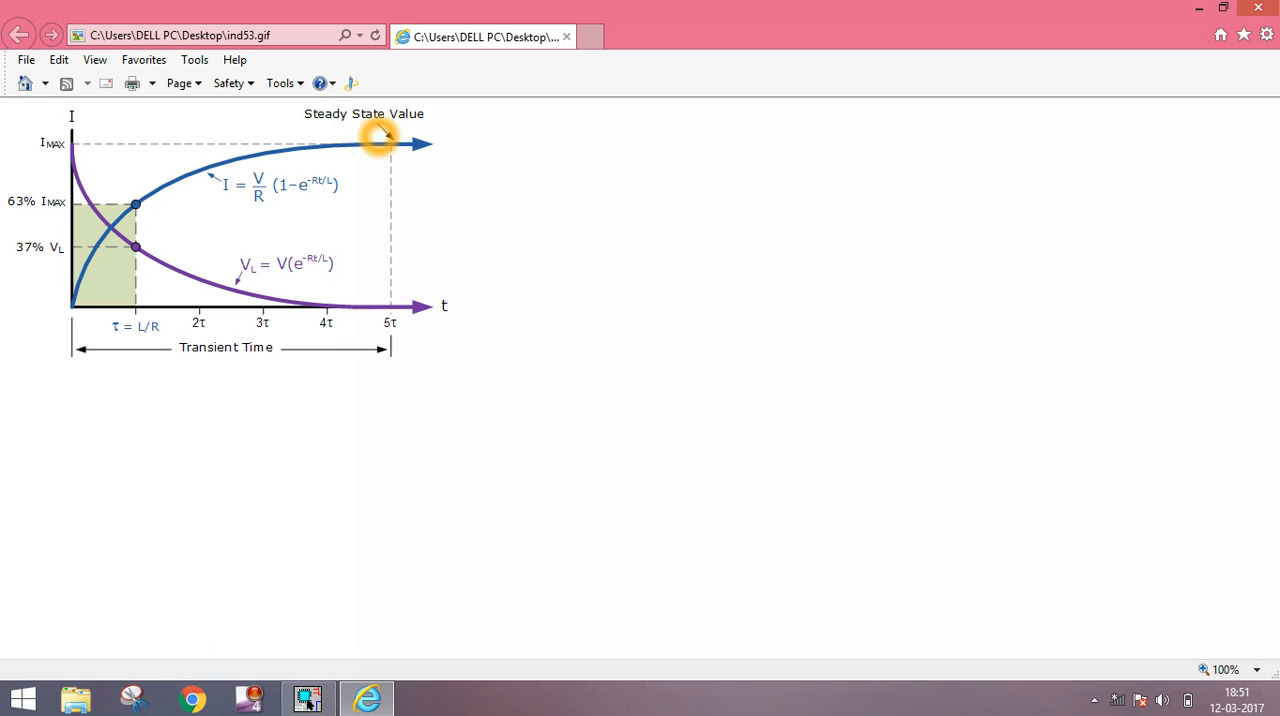
pyautogui.moveTo(410, 353)
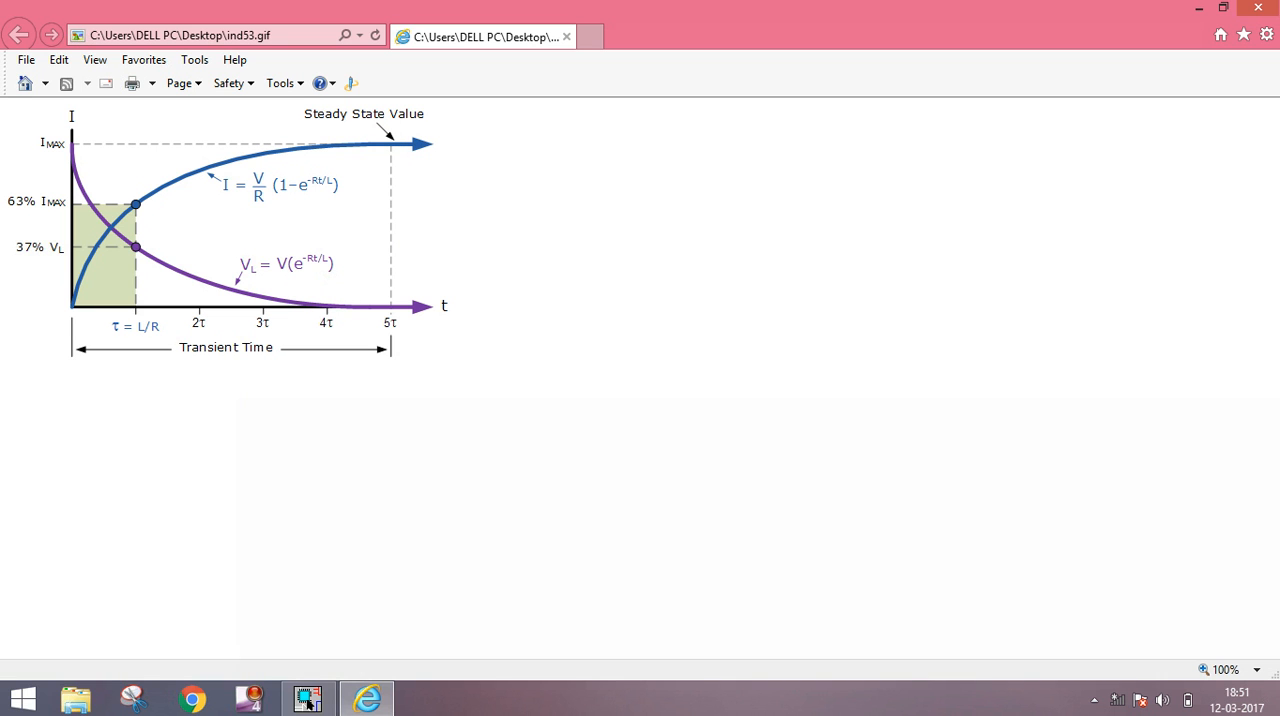
pyautogui.moveTo(366, 697)
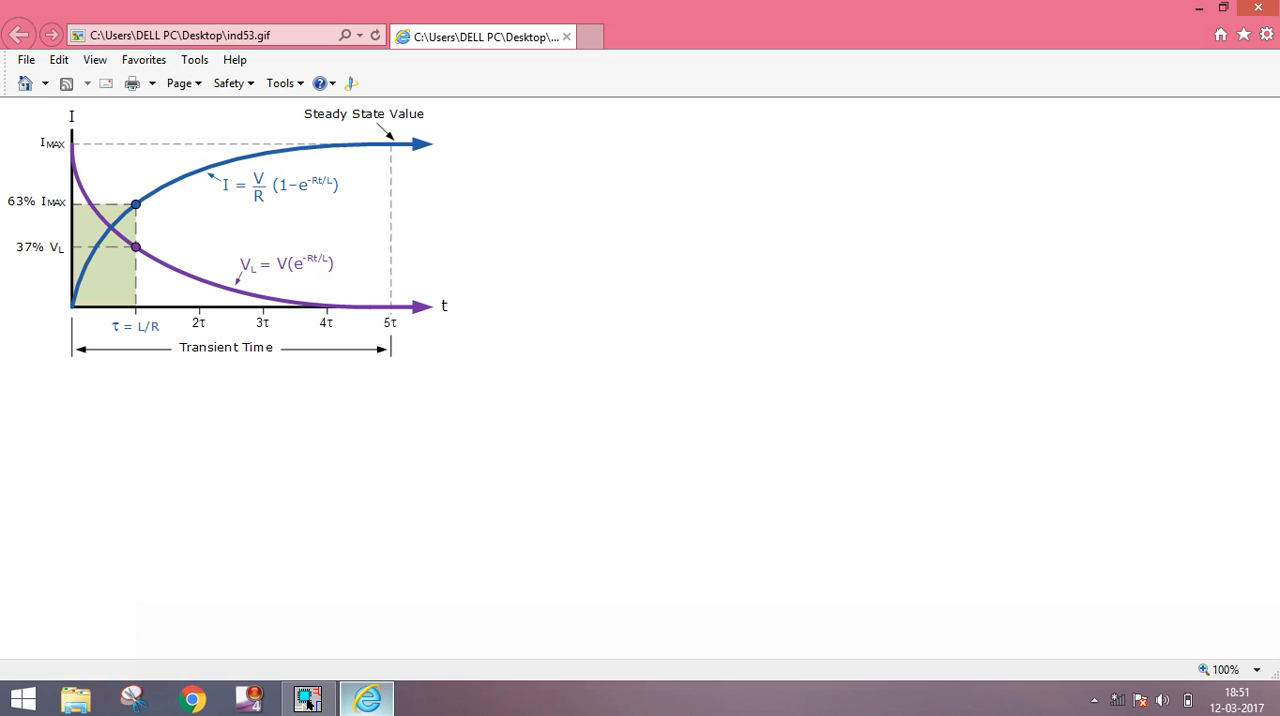
# Step: Switch back to the RL circuit schematic in OrCAD Capture Lite
pyautogui.click(307, 697)
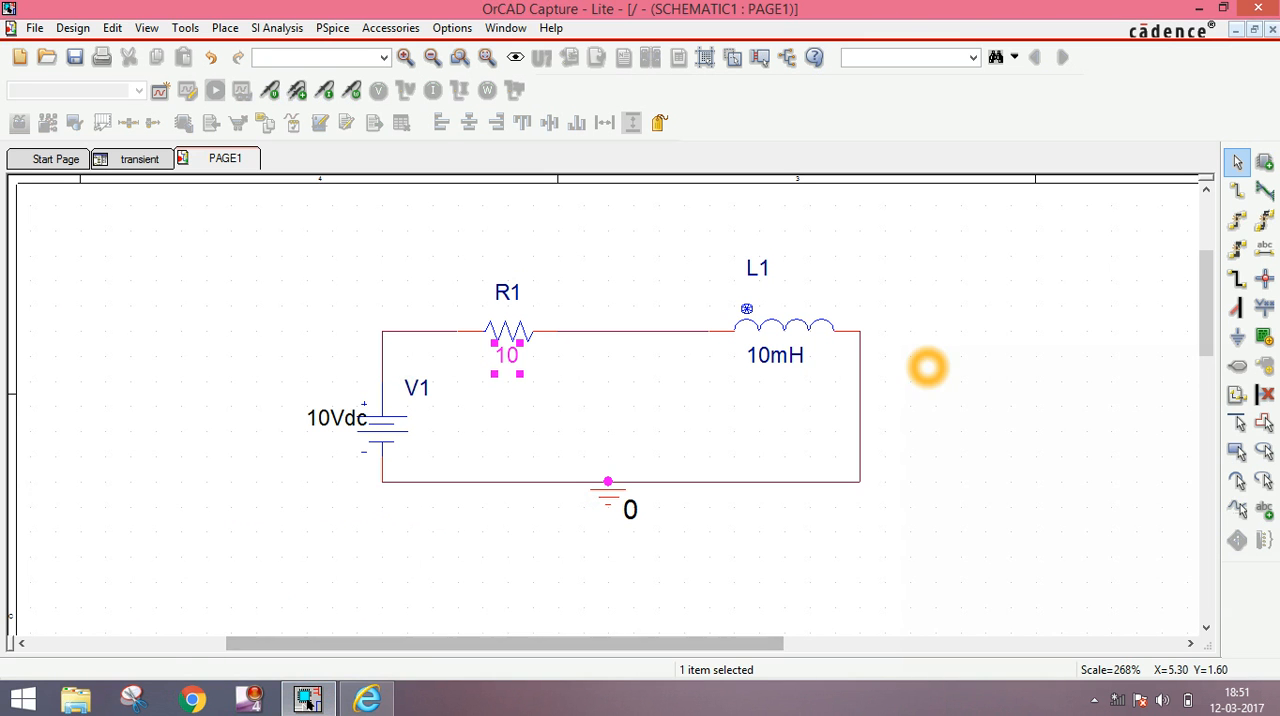
pyautogui.moveTo(1193, 325)
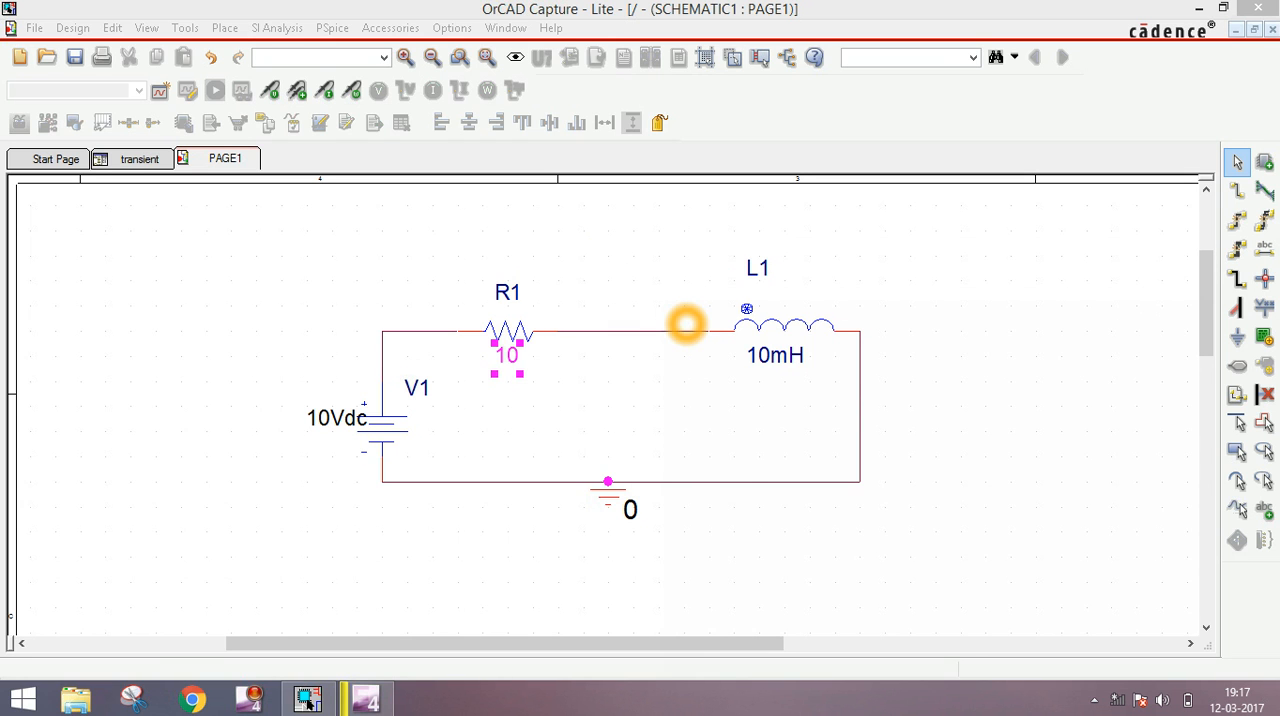
pyautogui.moveTo(536, 527)
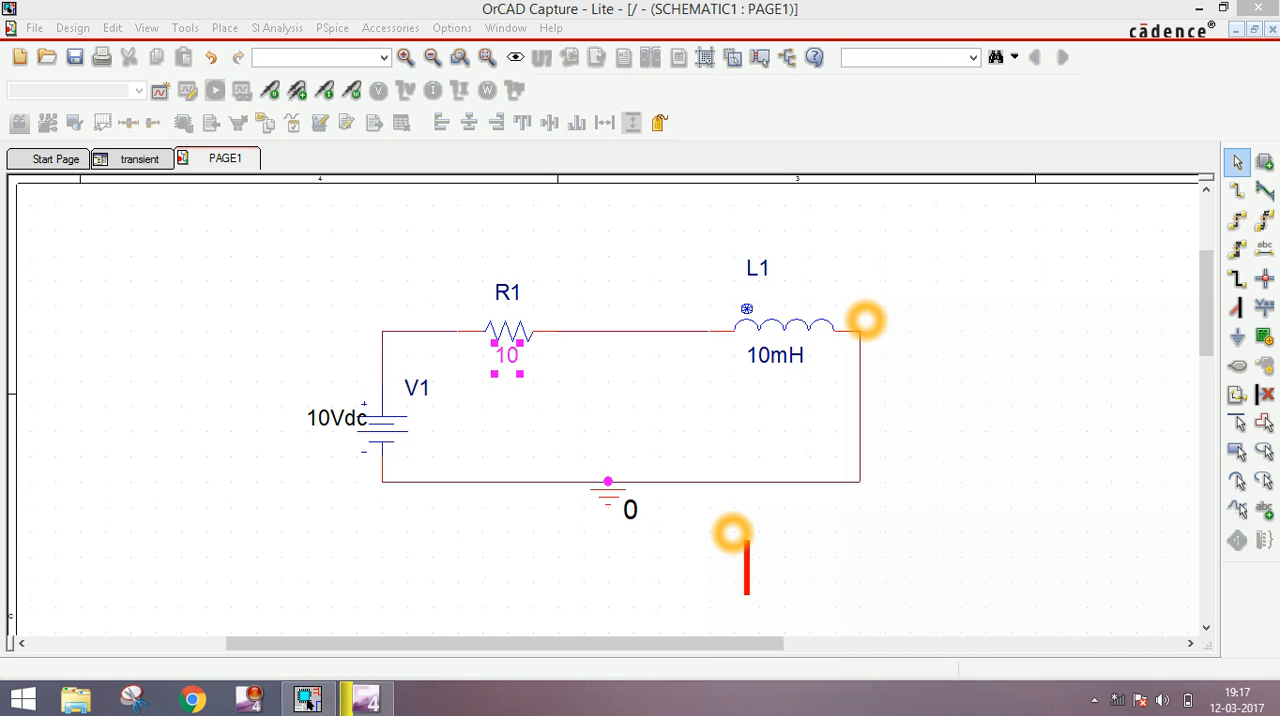
pyautogui.write('L')
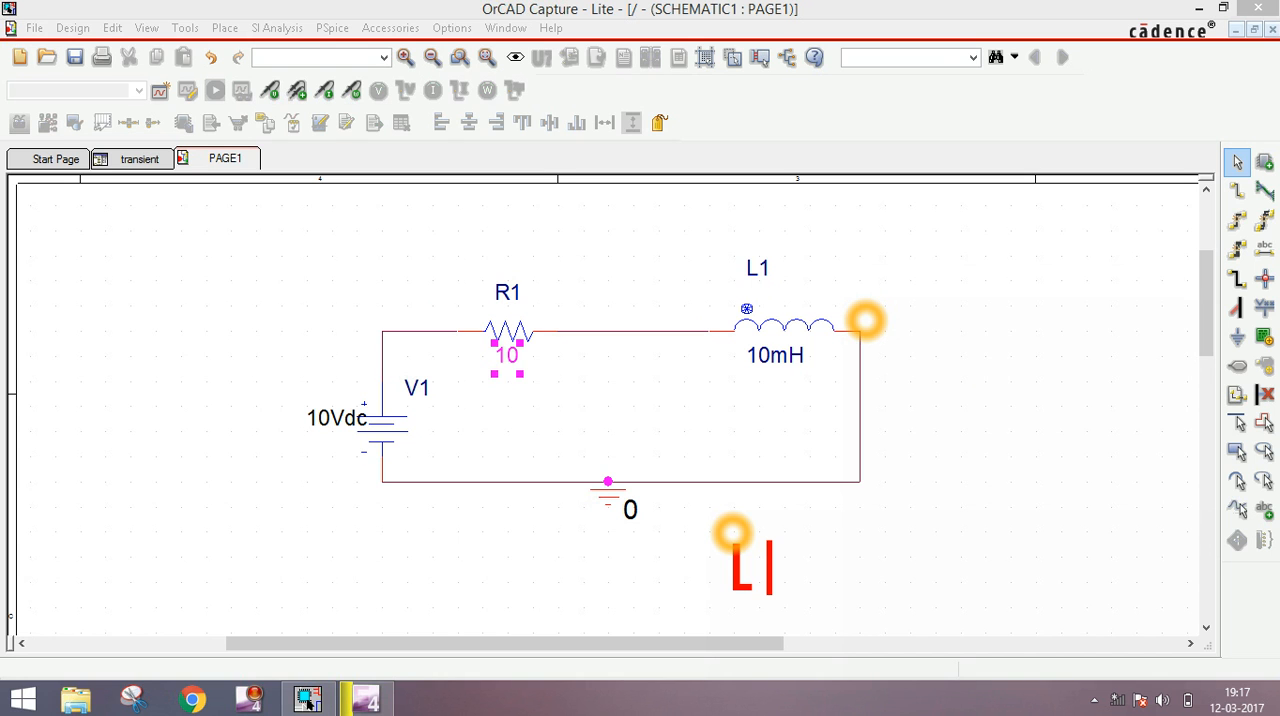
pyautogui.write('/R')
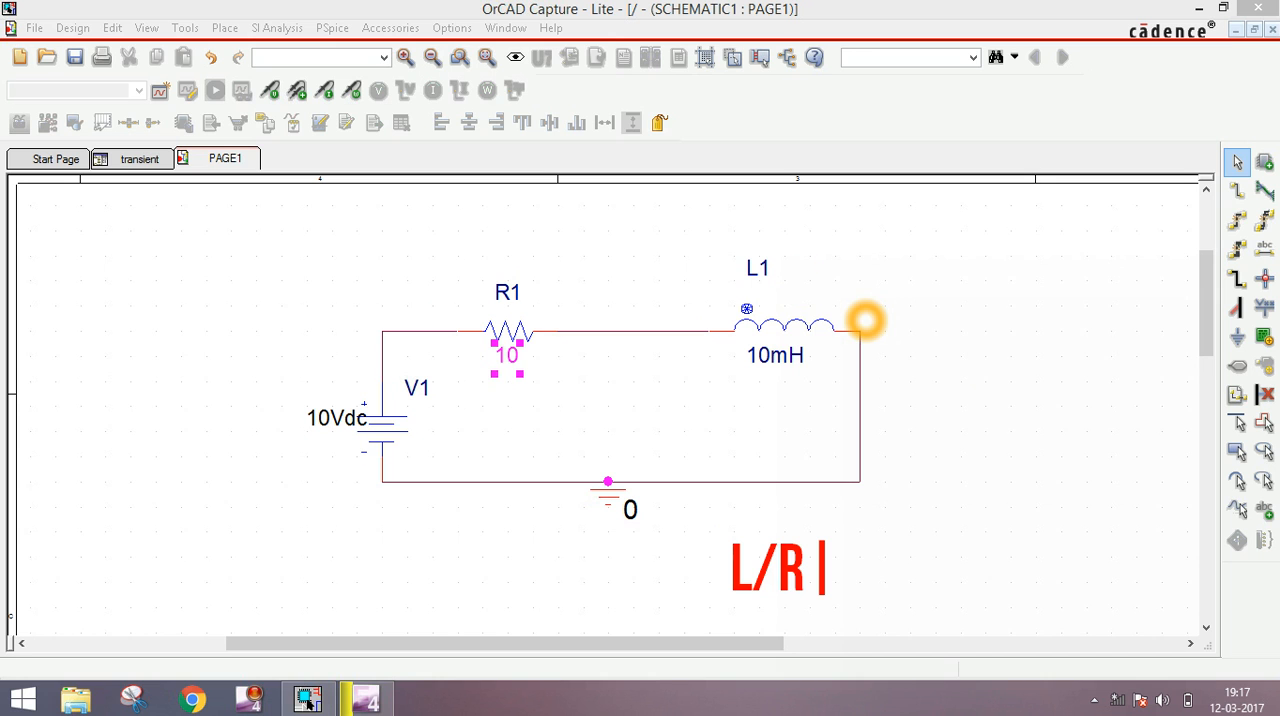
pyautogui.write('=')
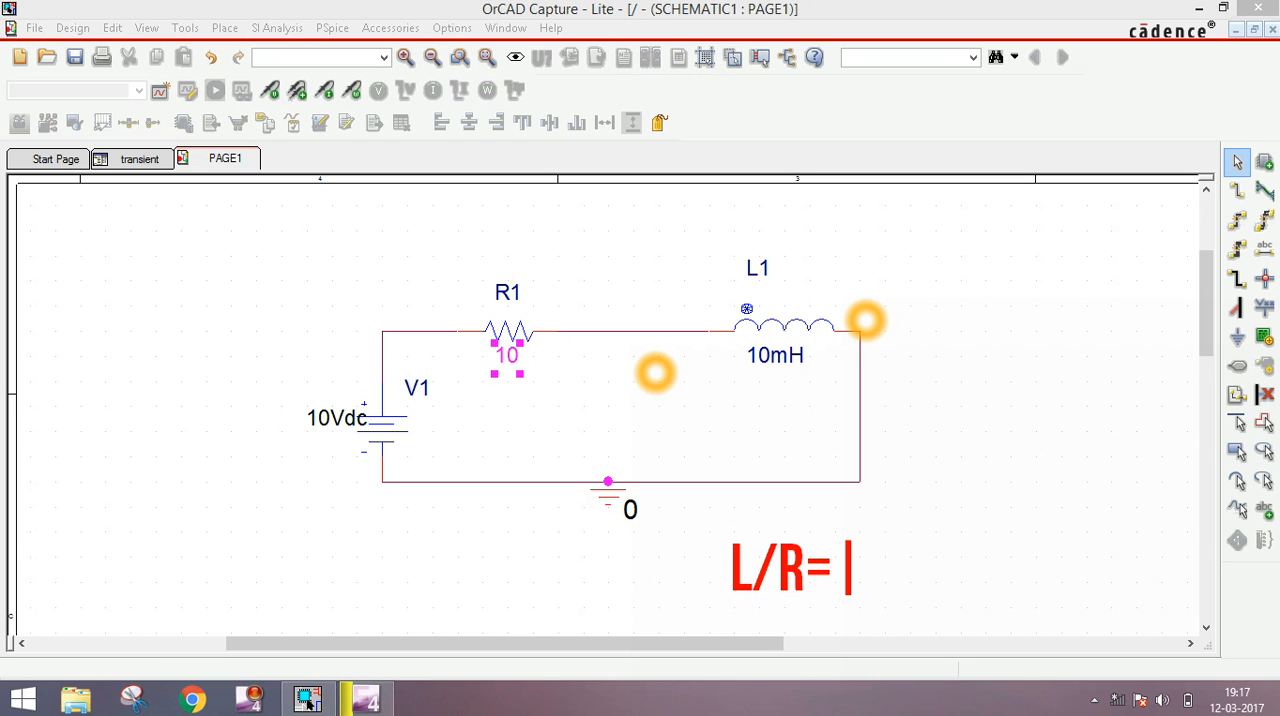
pyautogui.write('0.')
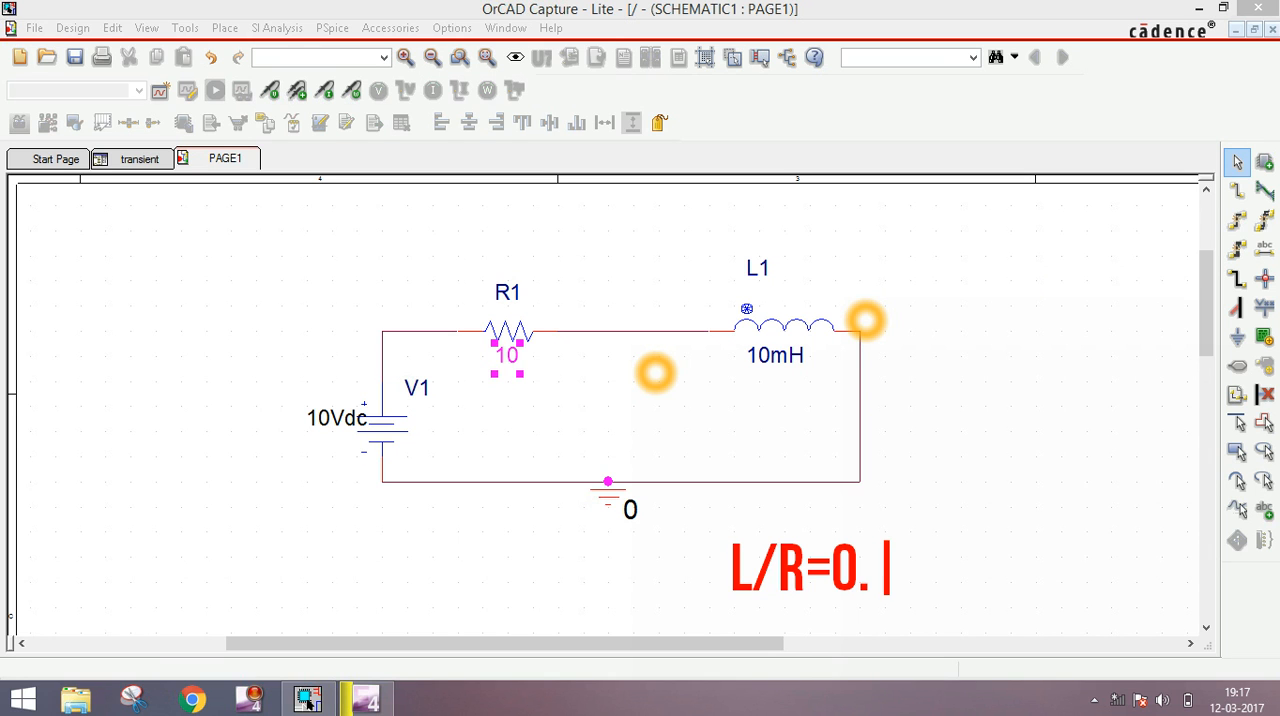
pyautogui.write('001')
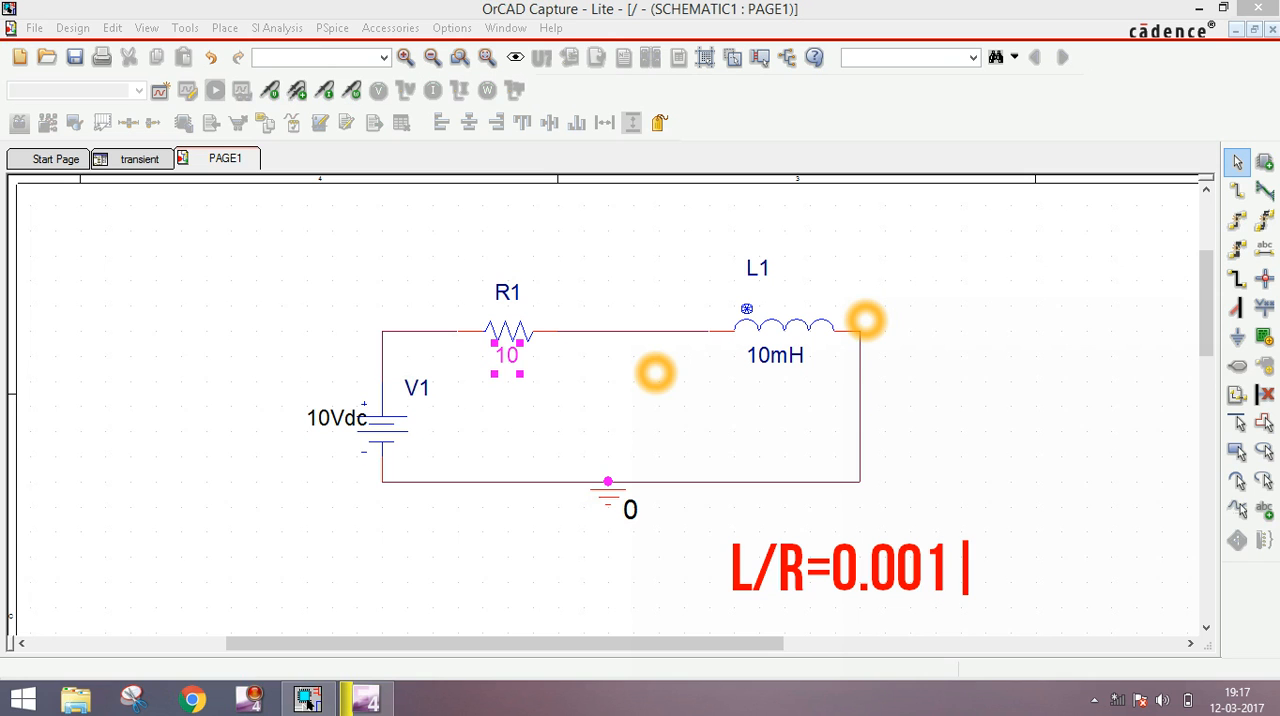
pyautogui.write('=')
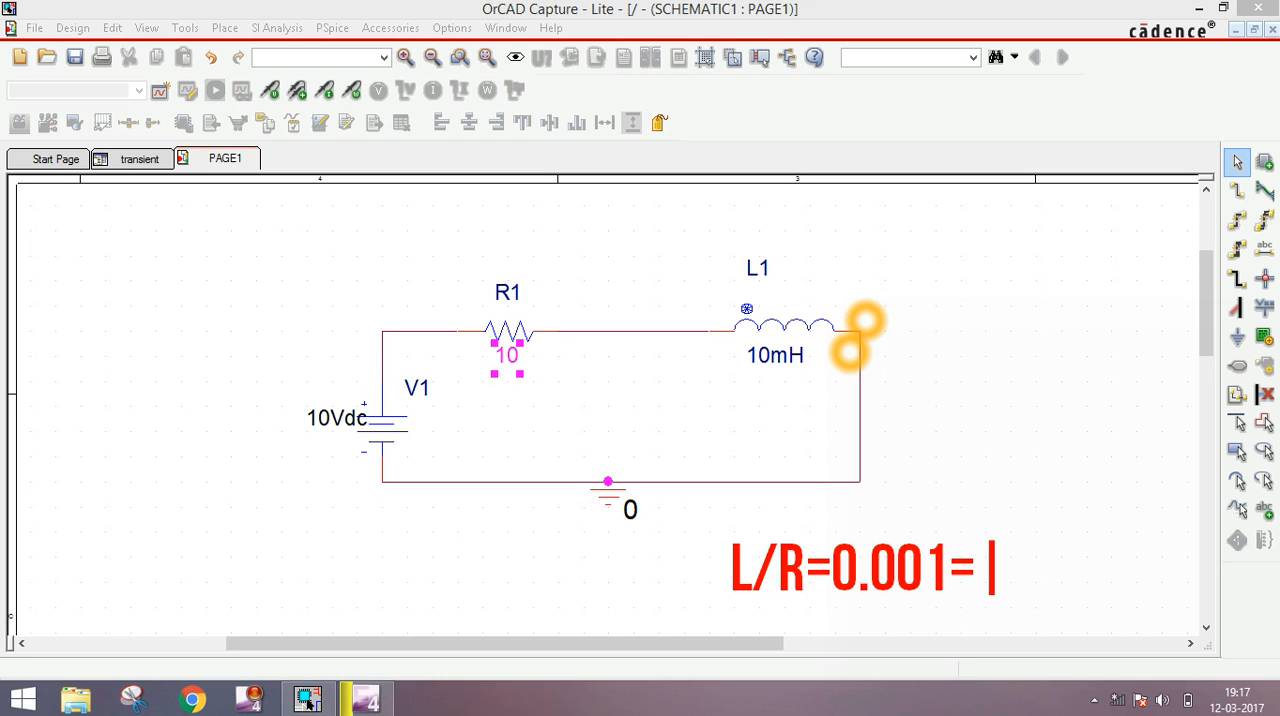
pyautogui.write('0')
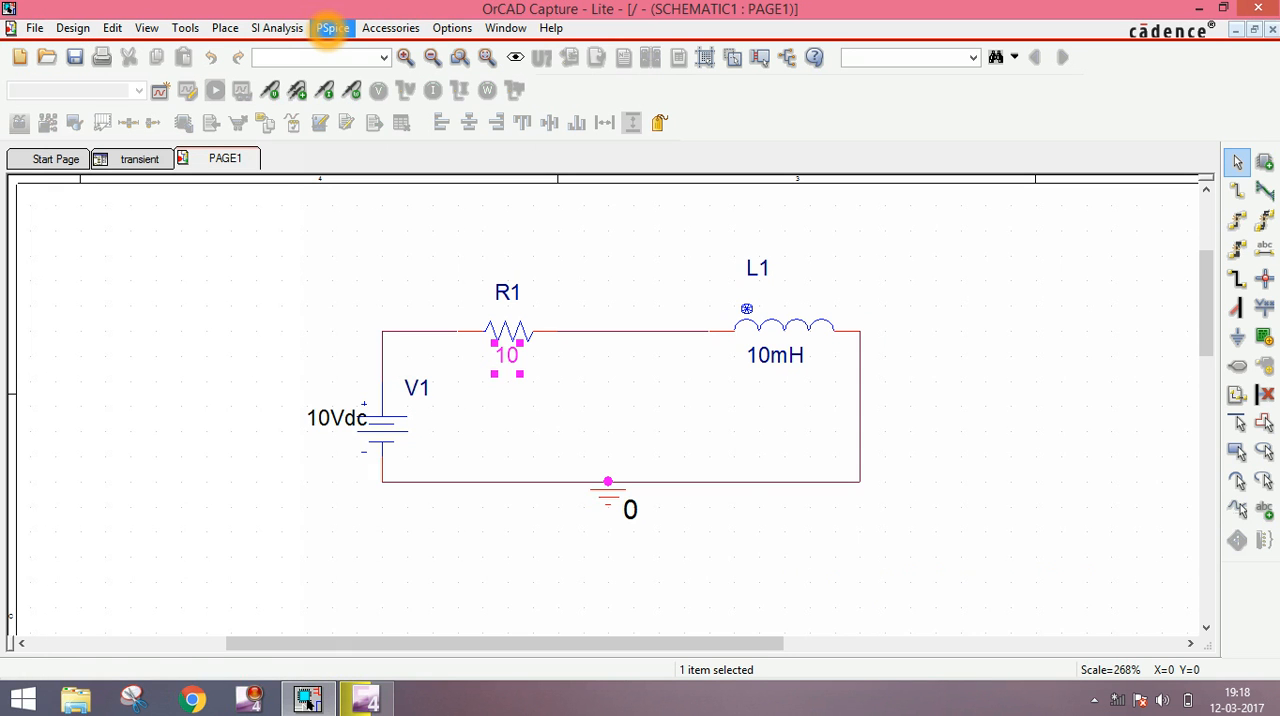
# Step: Create a new named simulation profile from the PSpice menu
pyautogui.click(332, 27)
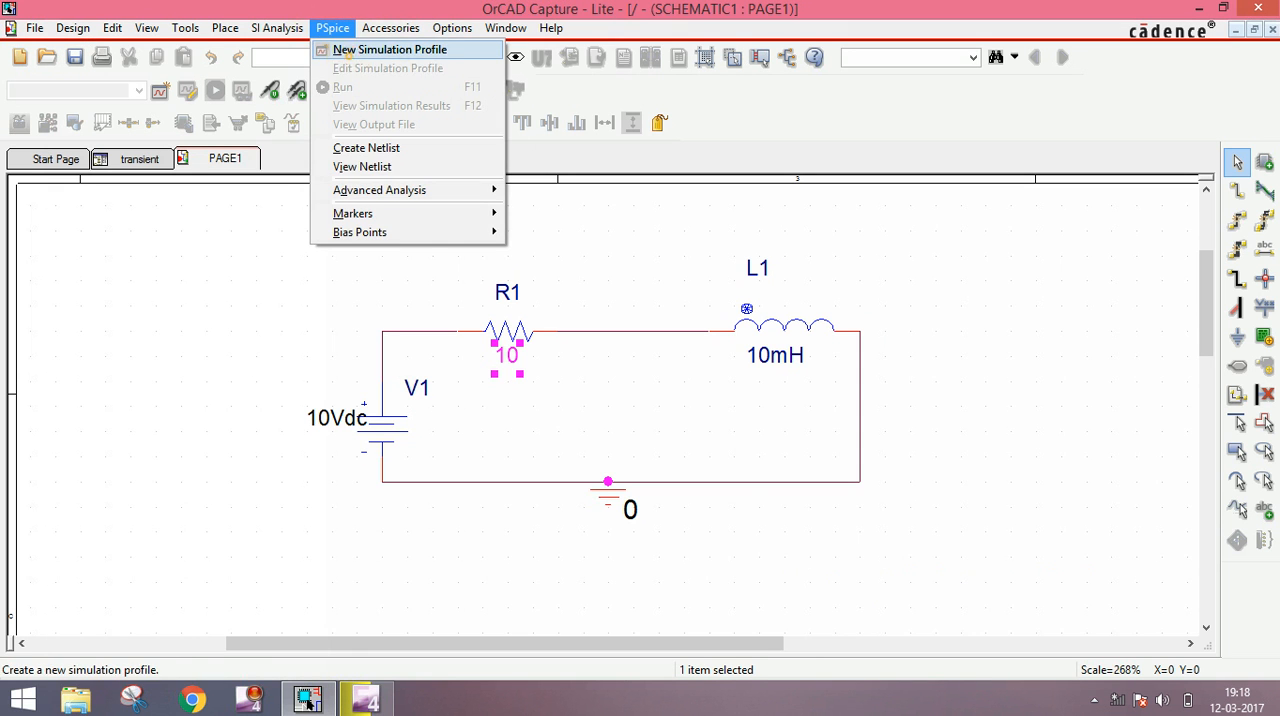
pyautogui.click(389, 49)
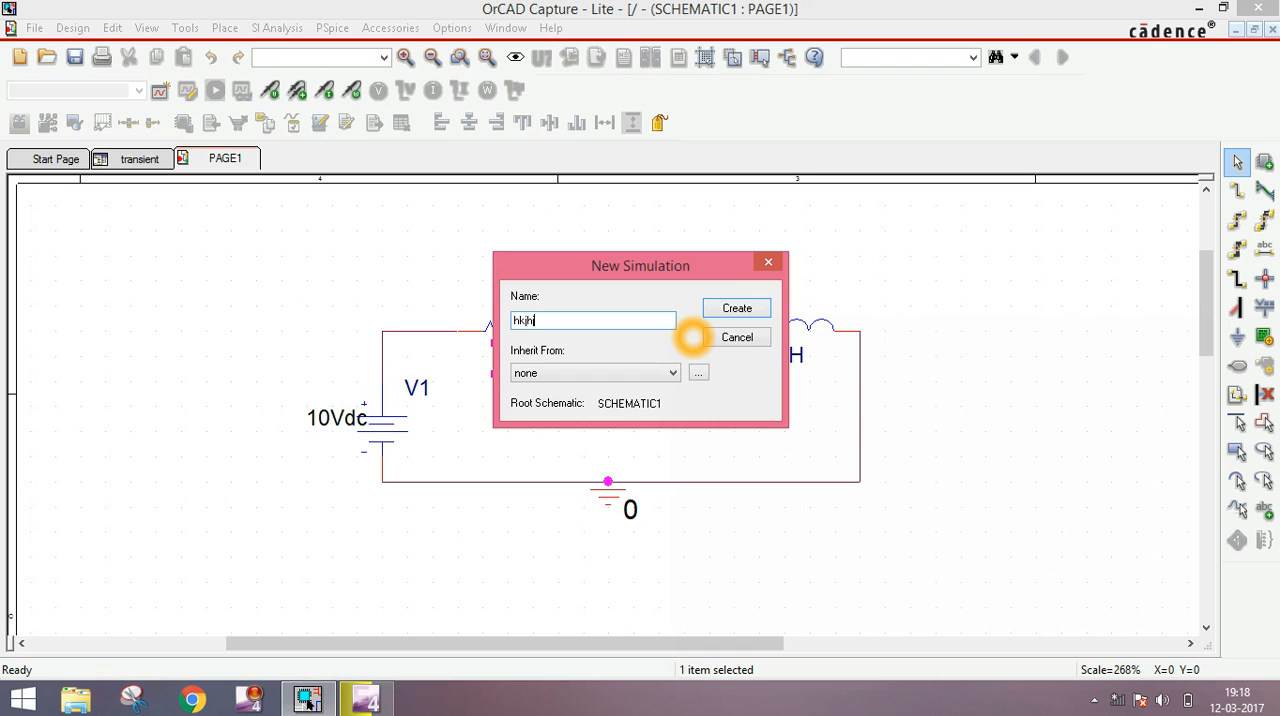
pyautogui.click(737, 337)
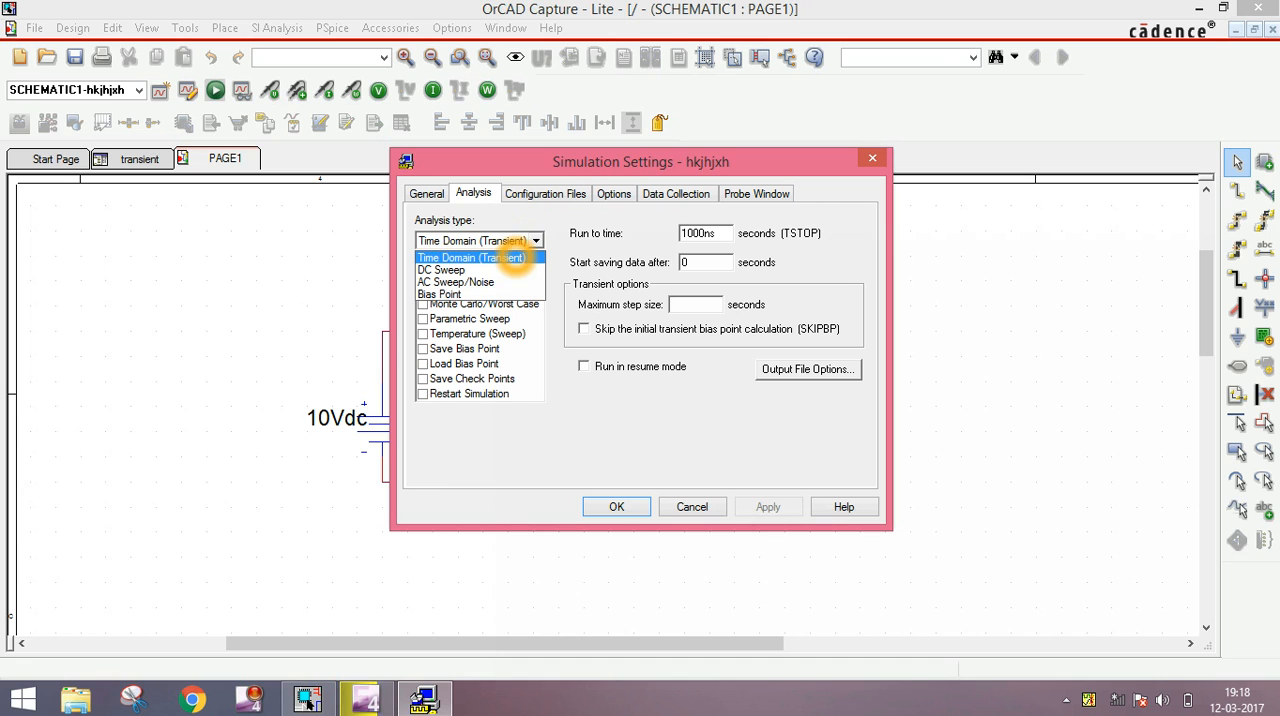
# Step: Set a Time Domain (Transient) analysis to 0.005s with SKIPBP ticked, then apply
pyautogui.click(471, 257)
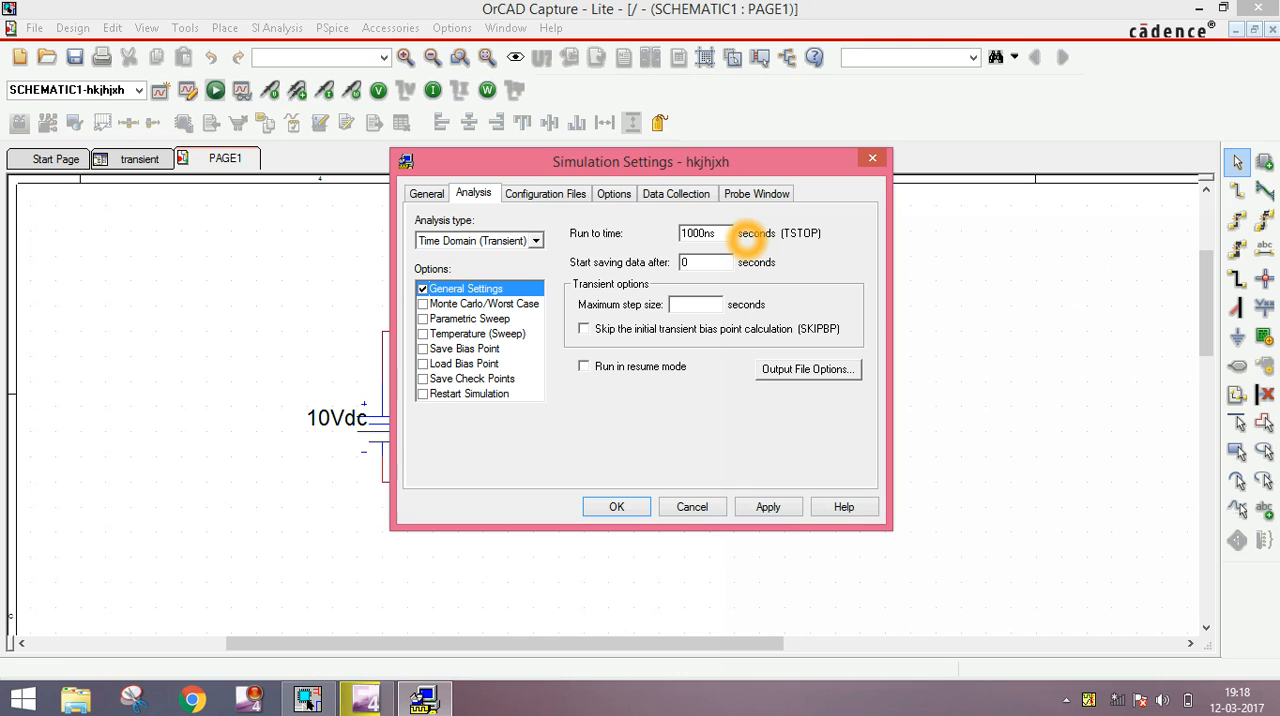
pyautogui.tripleClick(705, 233)
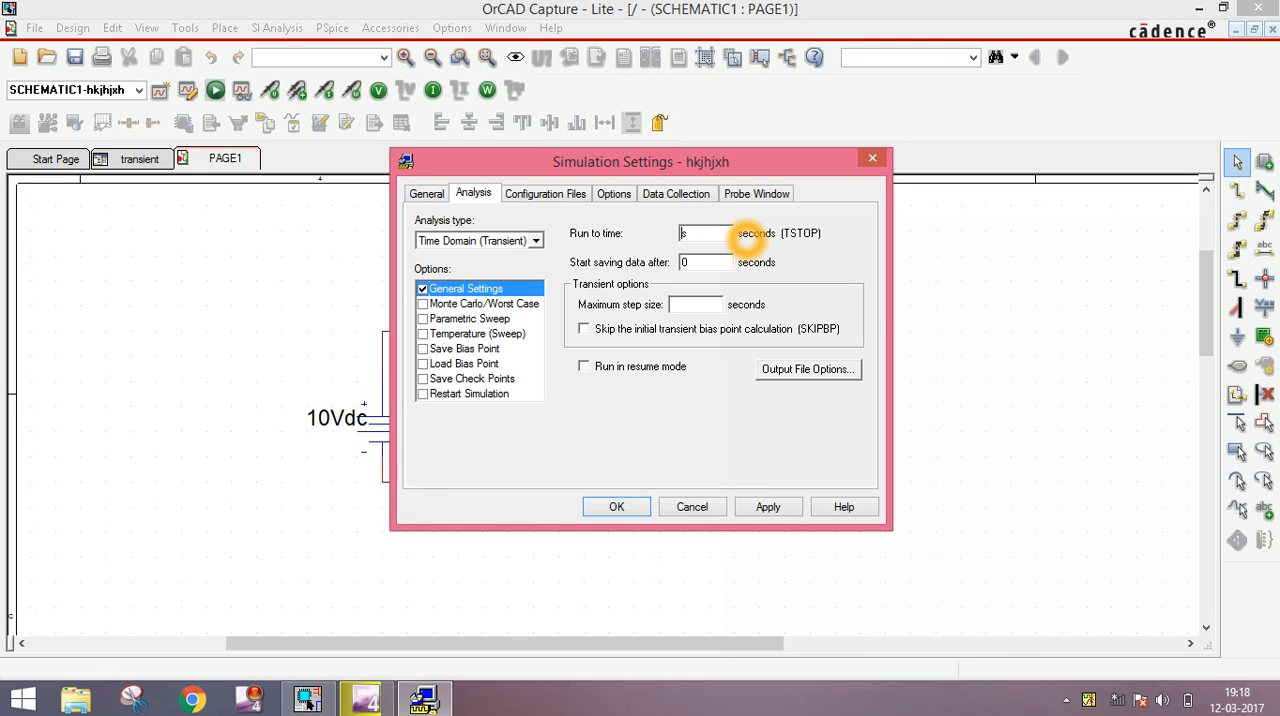
pyautogui.write('0.00')
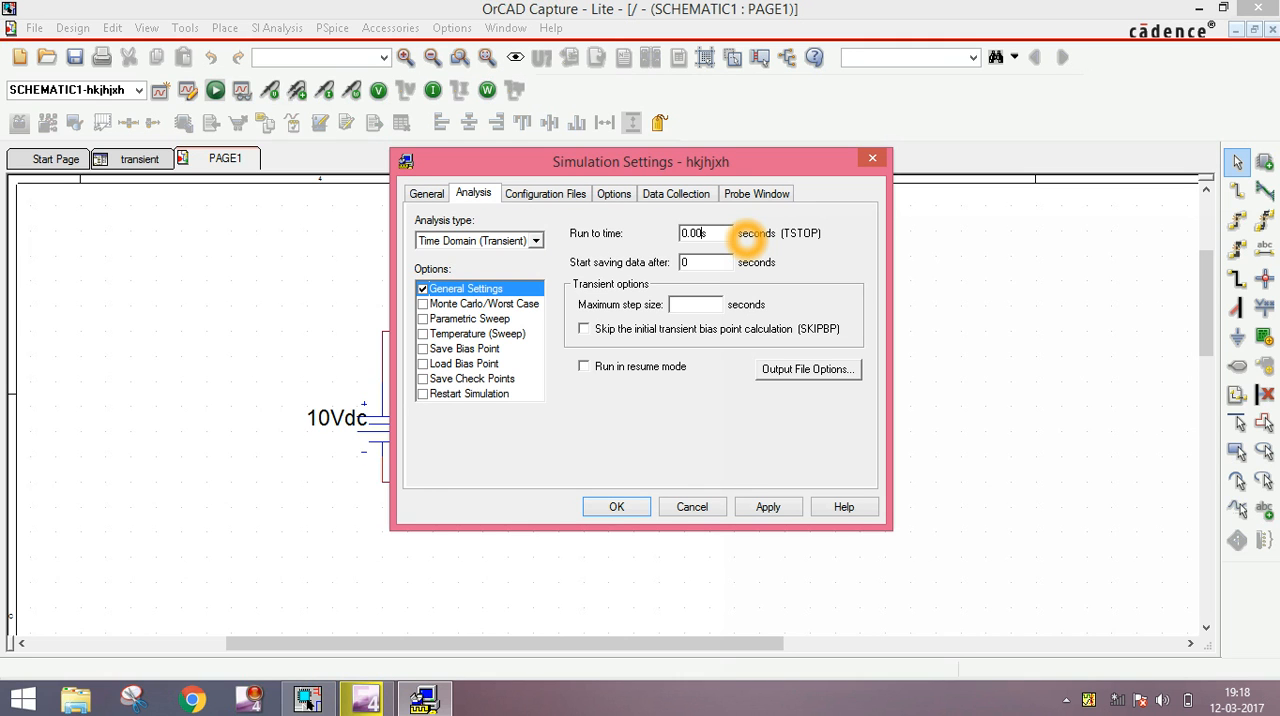
pyautogui.moveTo(680, 270)
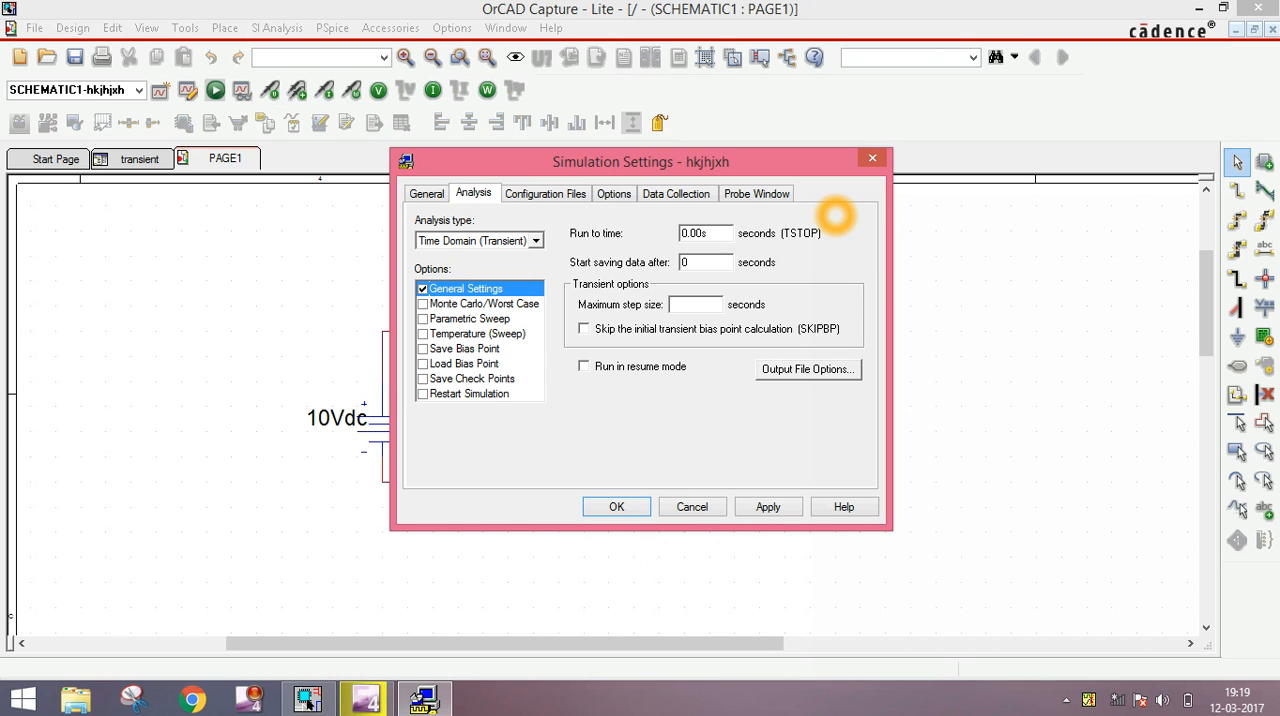
pyautogui.write('5')
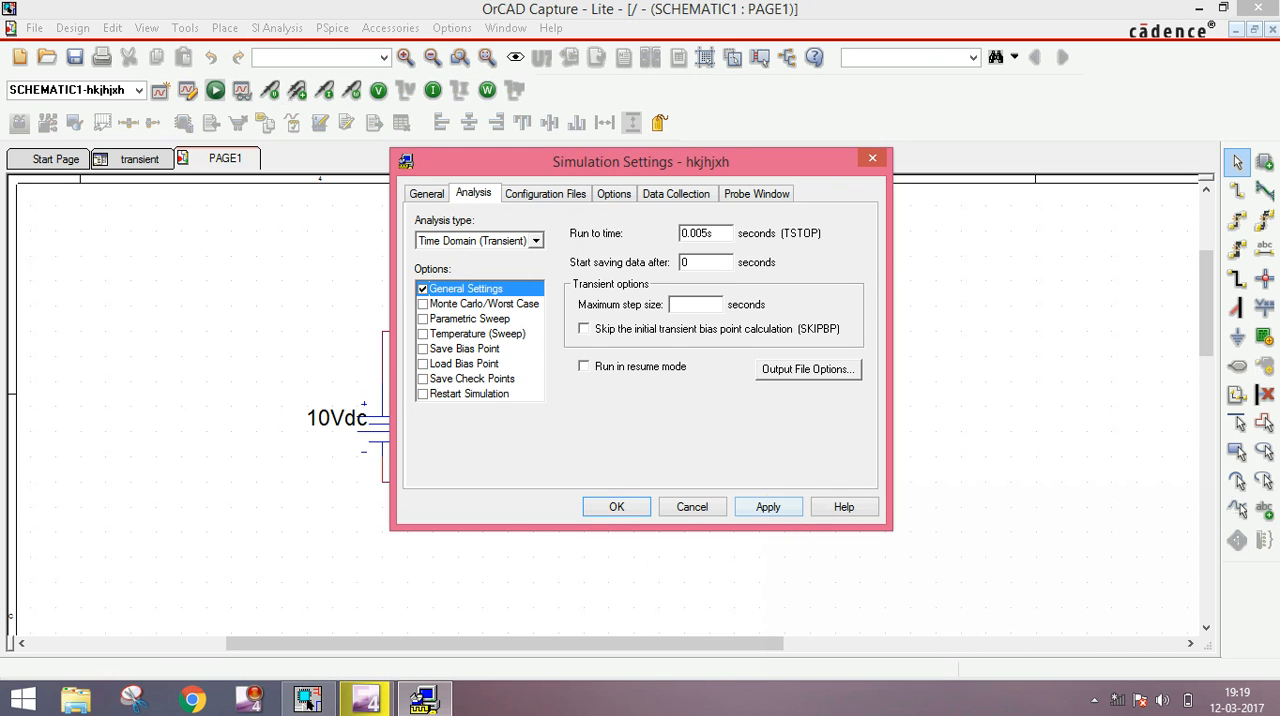
pyautogui.moveTo(584, 328)
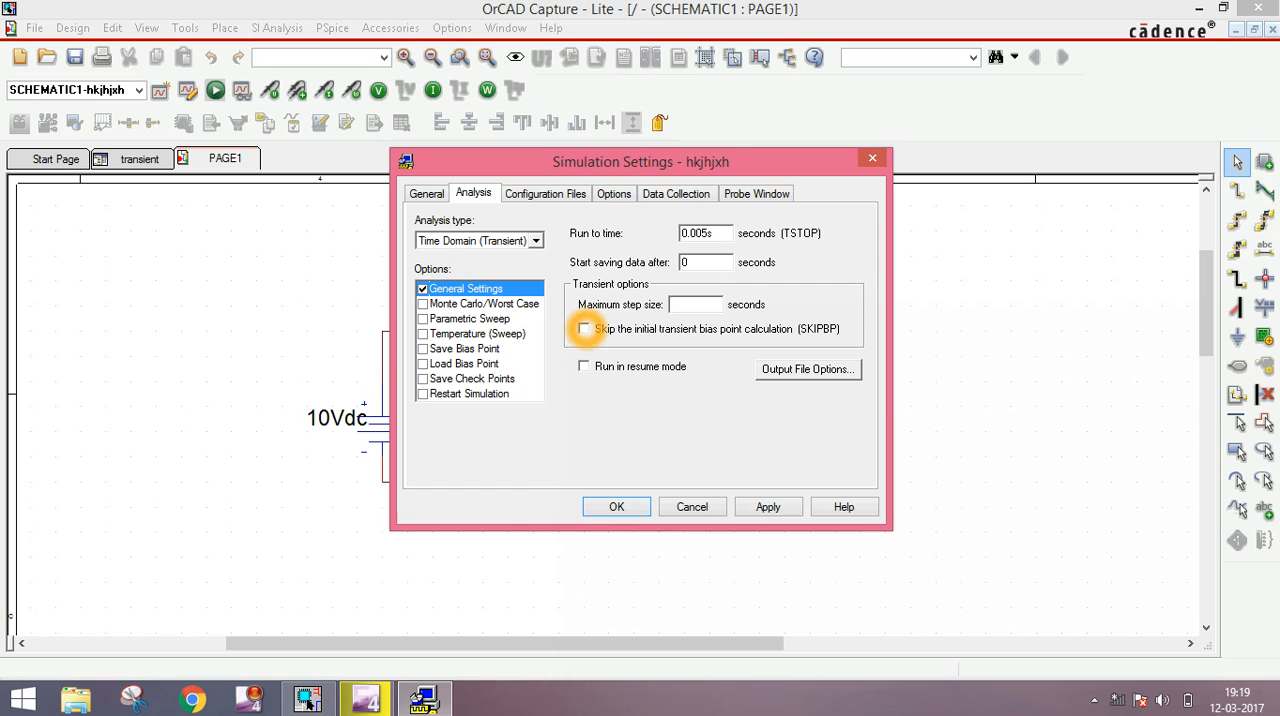
pyautogui.click(584, 329)
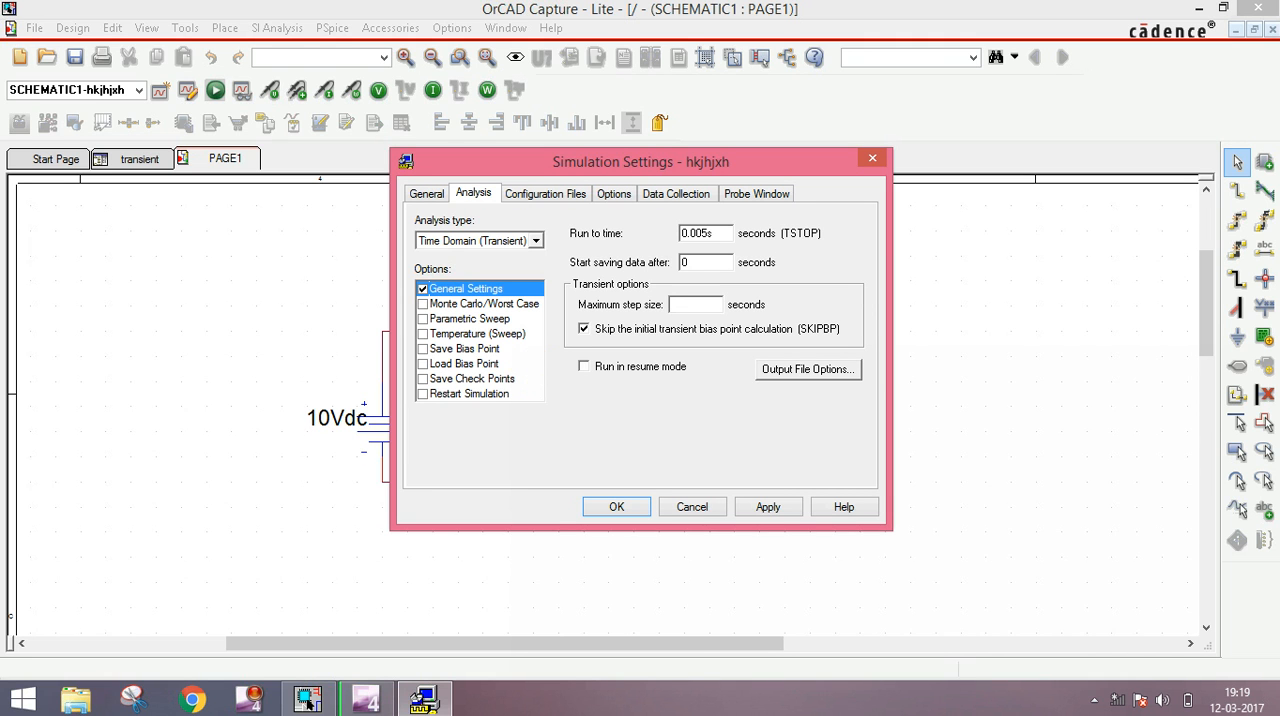
pyautogui.click(768, 506)
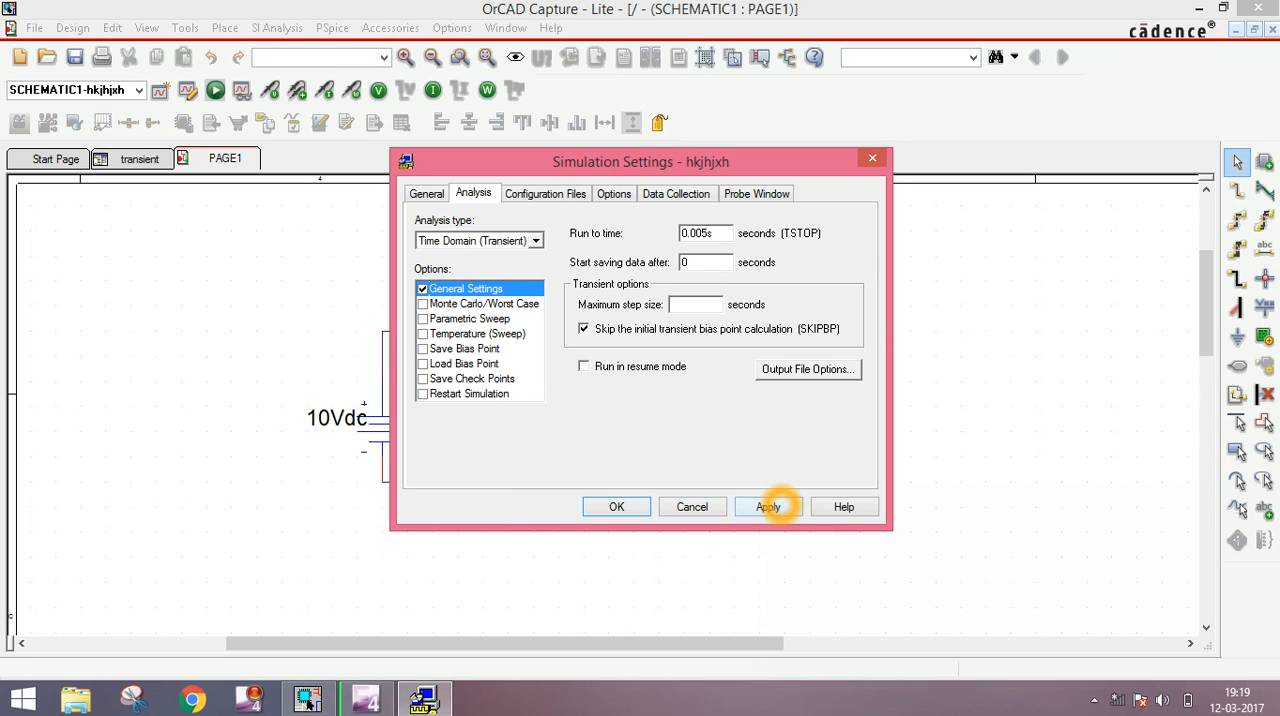
pyautogui.click(768, 506)
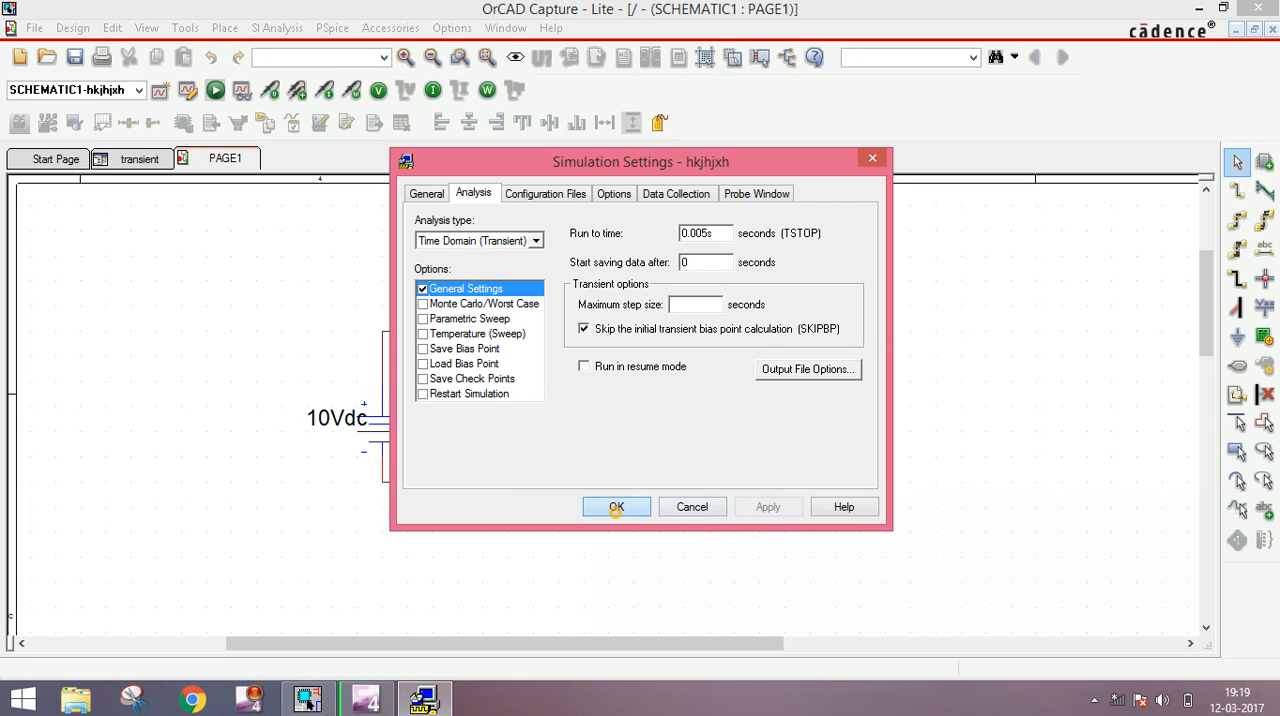
pyautogui.click(616, 506)
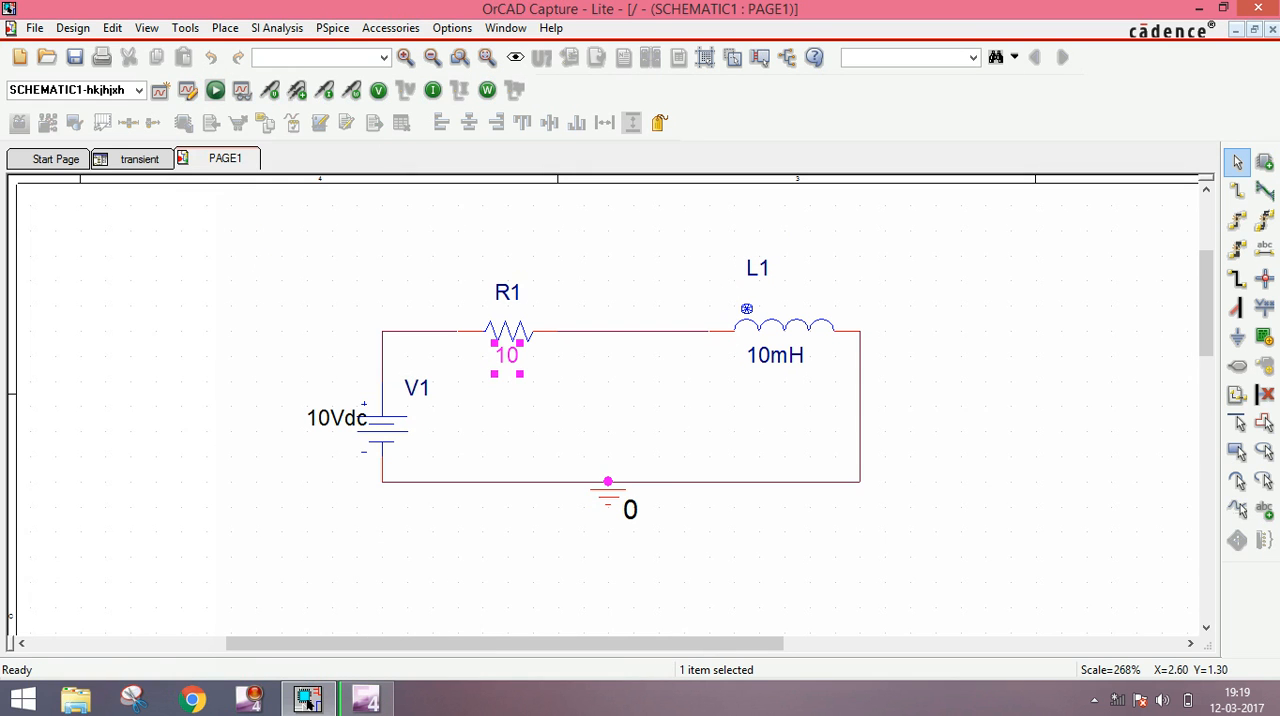
# Step: Clear the selection and run the PSpice transient simulation of the RL circuit
pyautogui.click(272, 90)
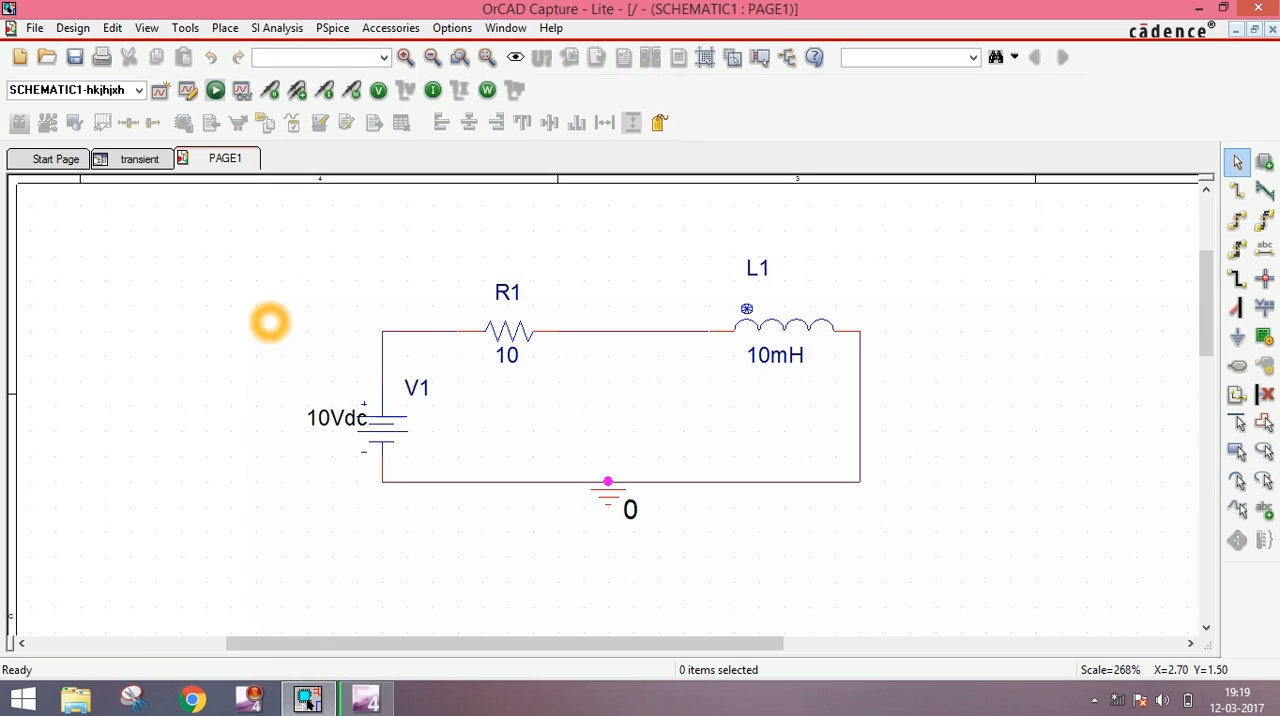
pyautogui.moveTo(216, 90)
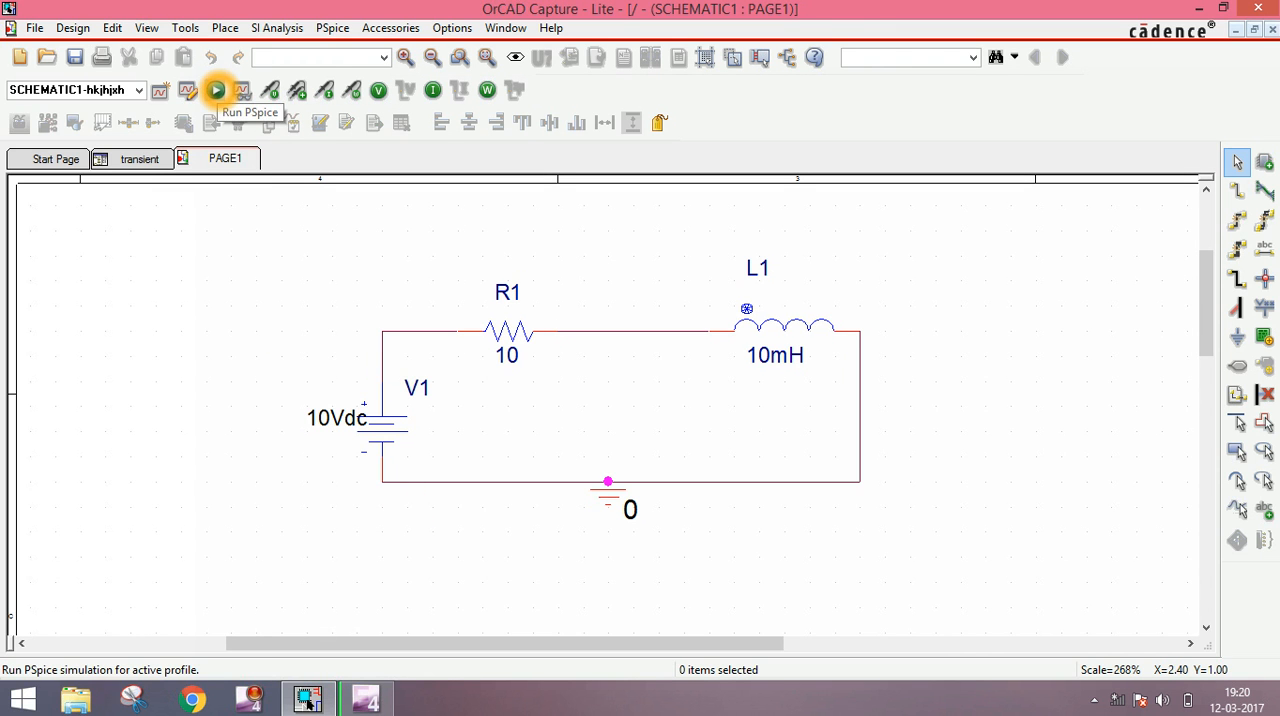
pyautogui.click(216, 90)
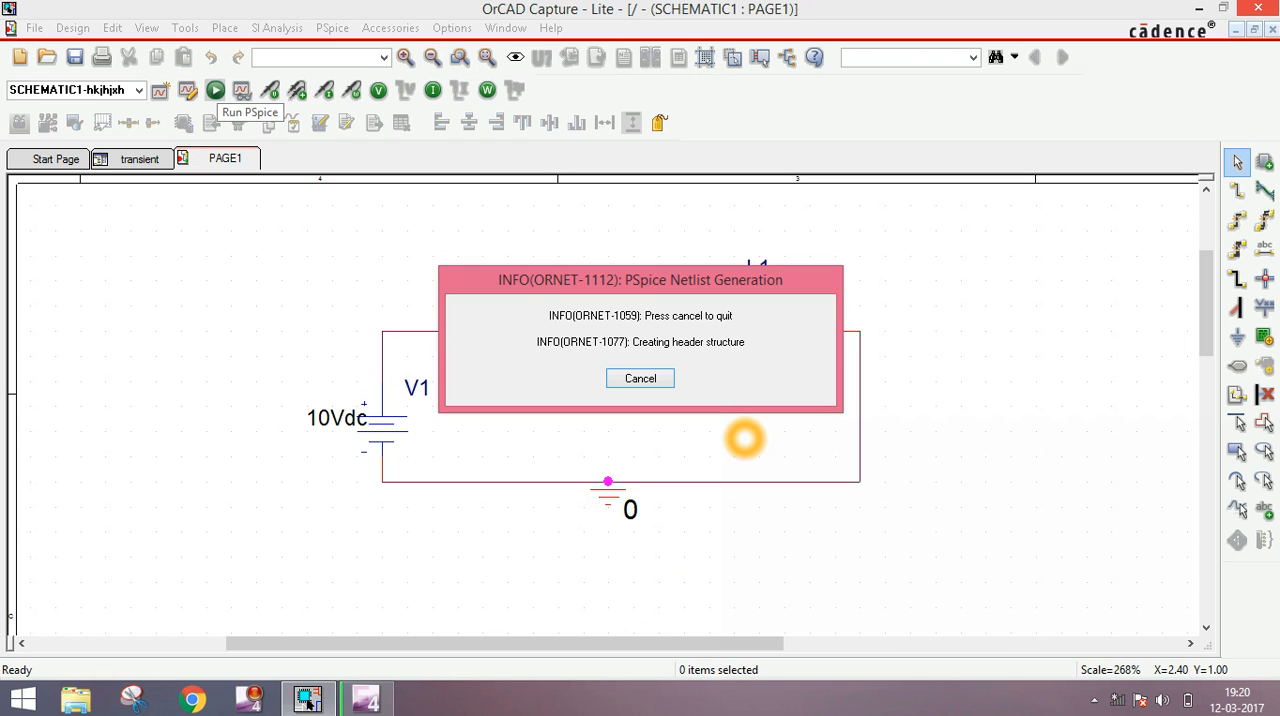
pyautogui.moveTo(470, 585)
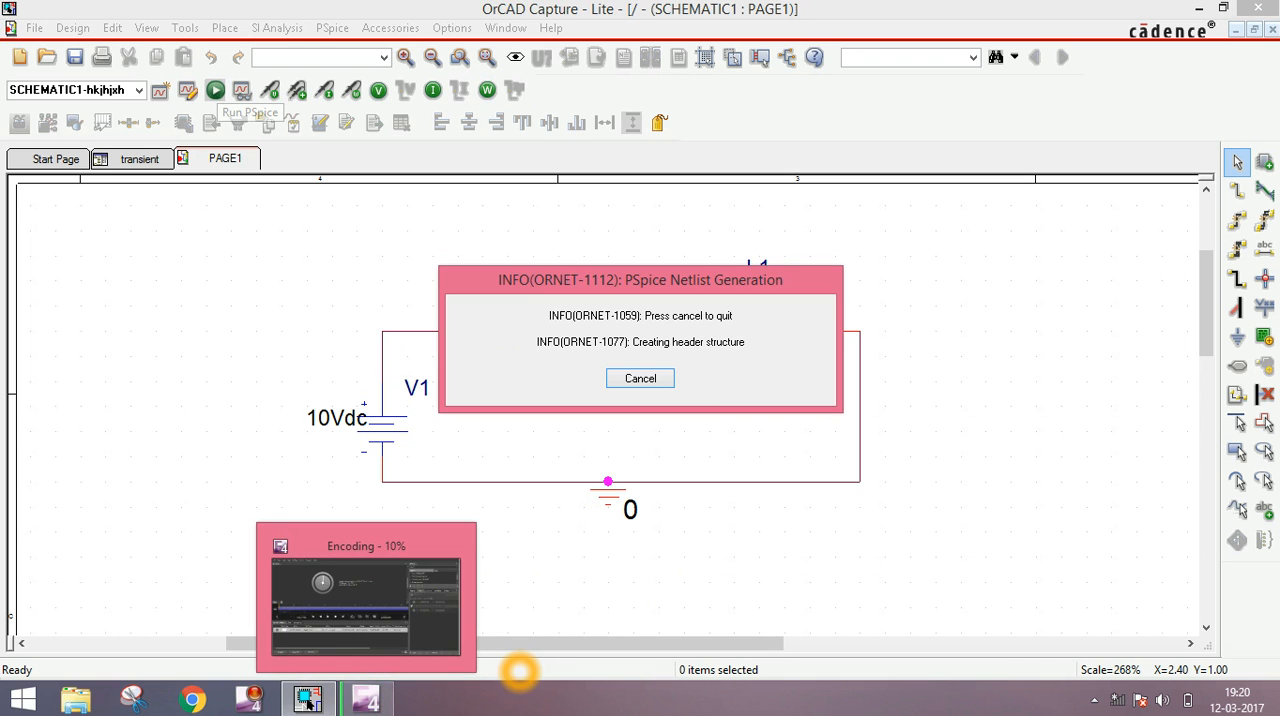
pyautogui.click(640, 378)
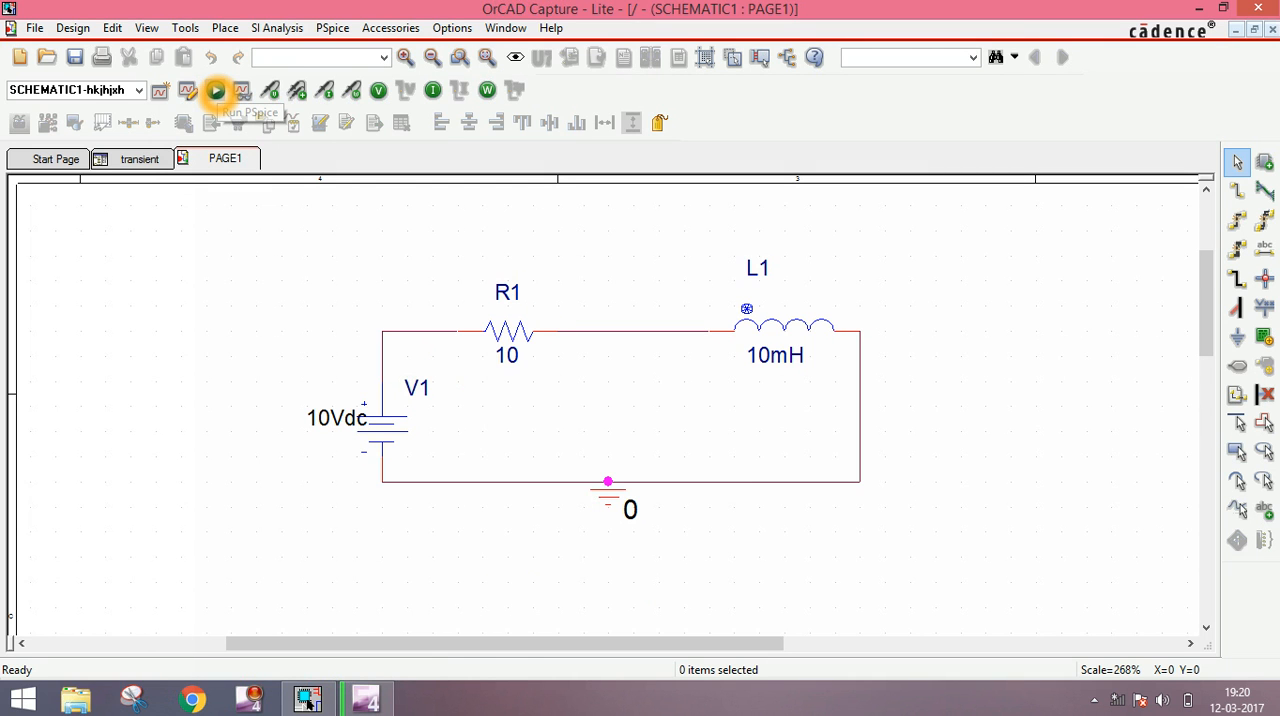
pyautogui.click(216, 91)
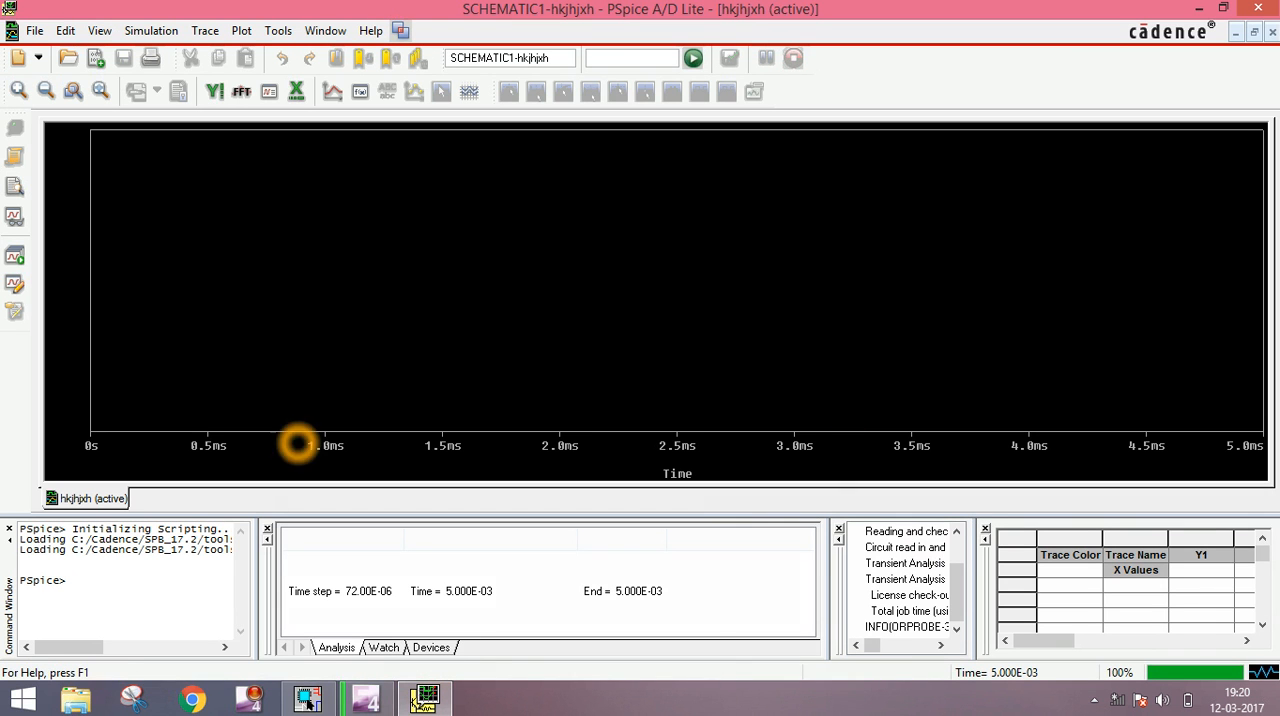
pyautogui.moveTo(485, 432)
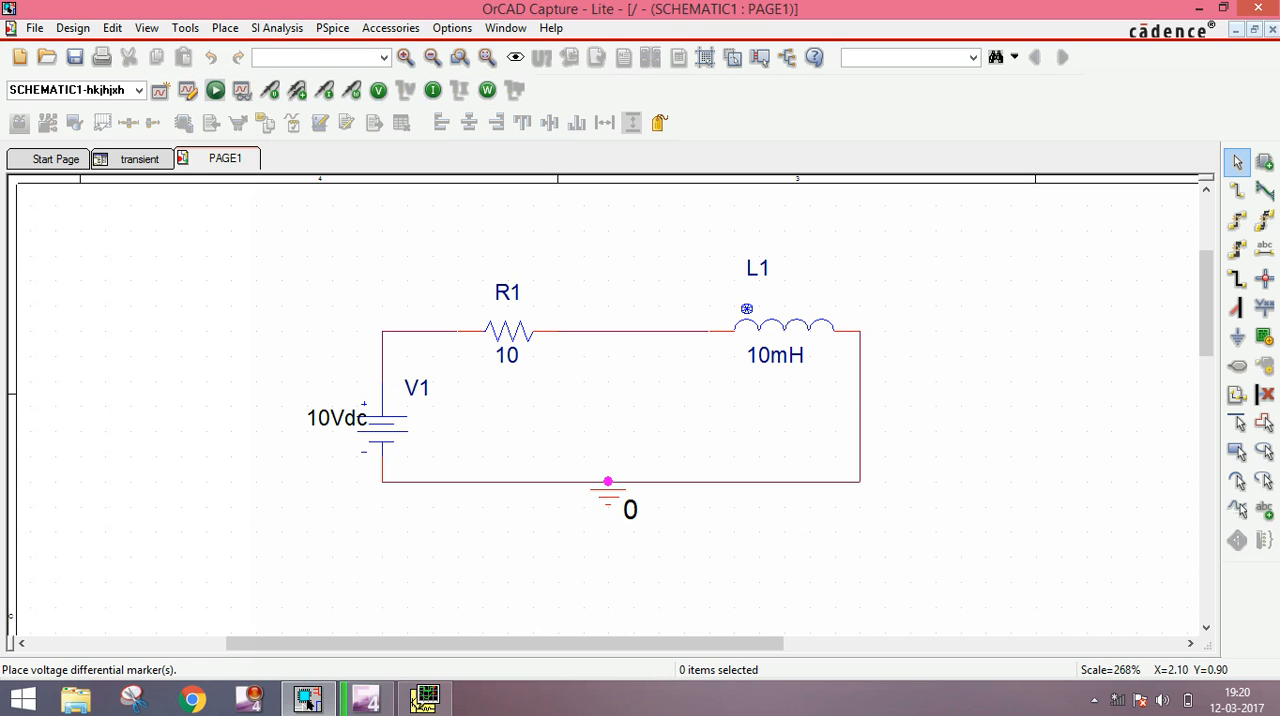
pyautogui.moveTo(328, 90)
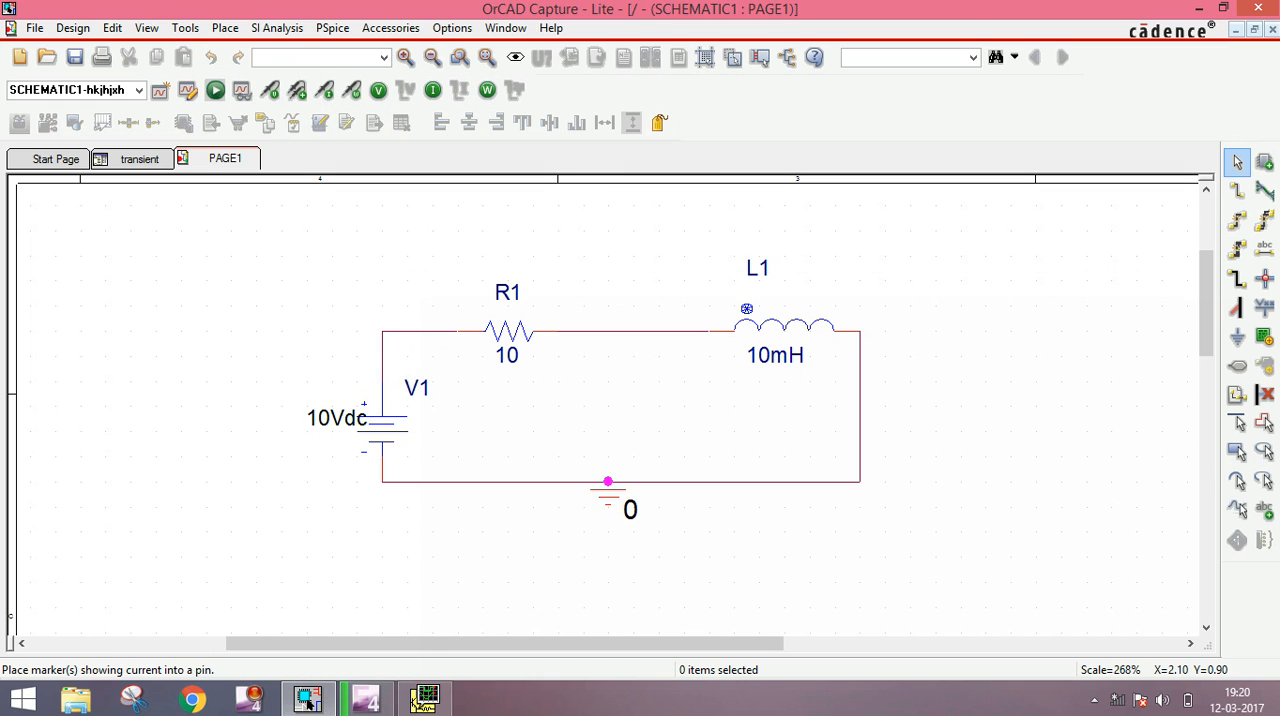
pyautogui.moveTo(510, 345)
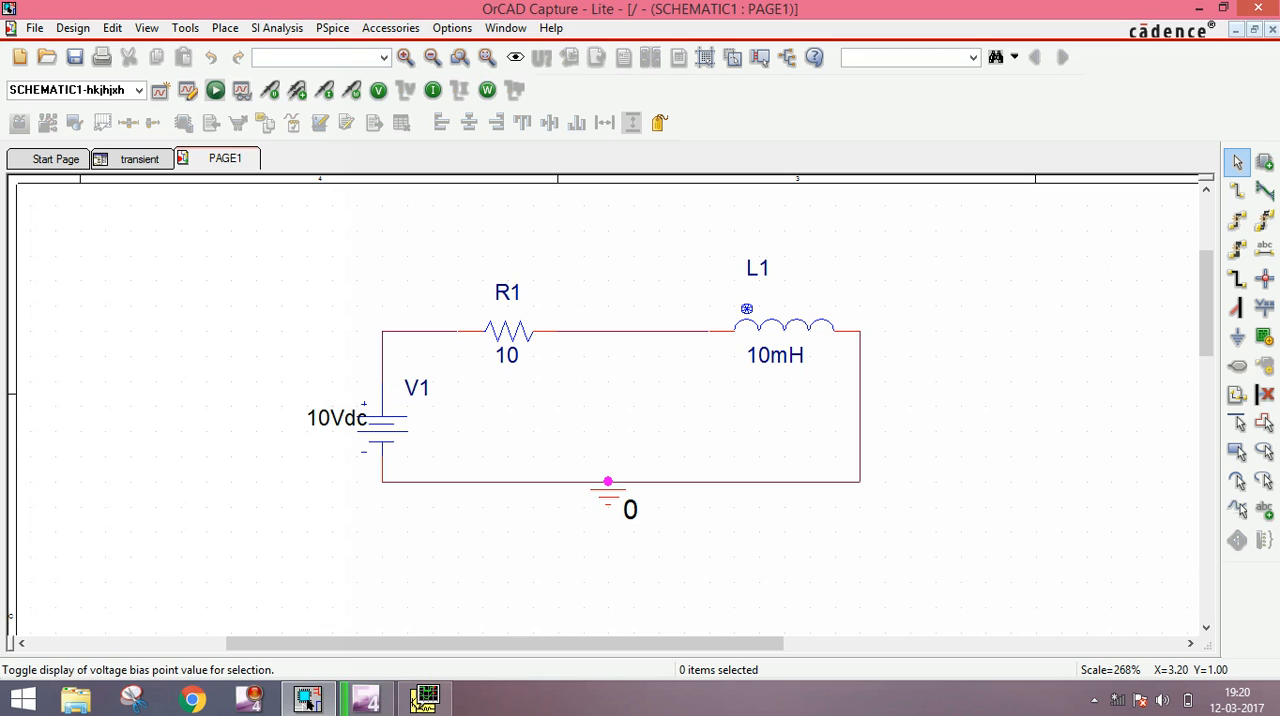
# Step: Start placing a voltage probe marker from the PSpice toolbar
pyautogui.click(324, 90)
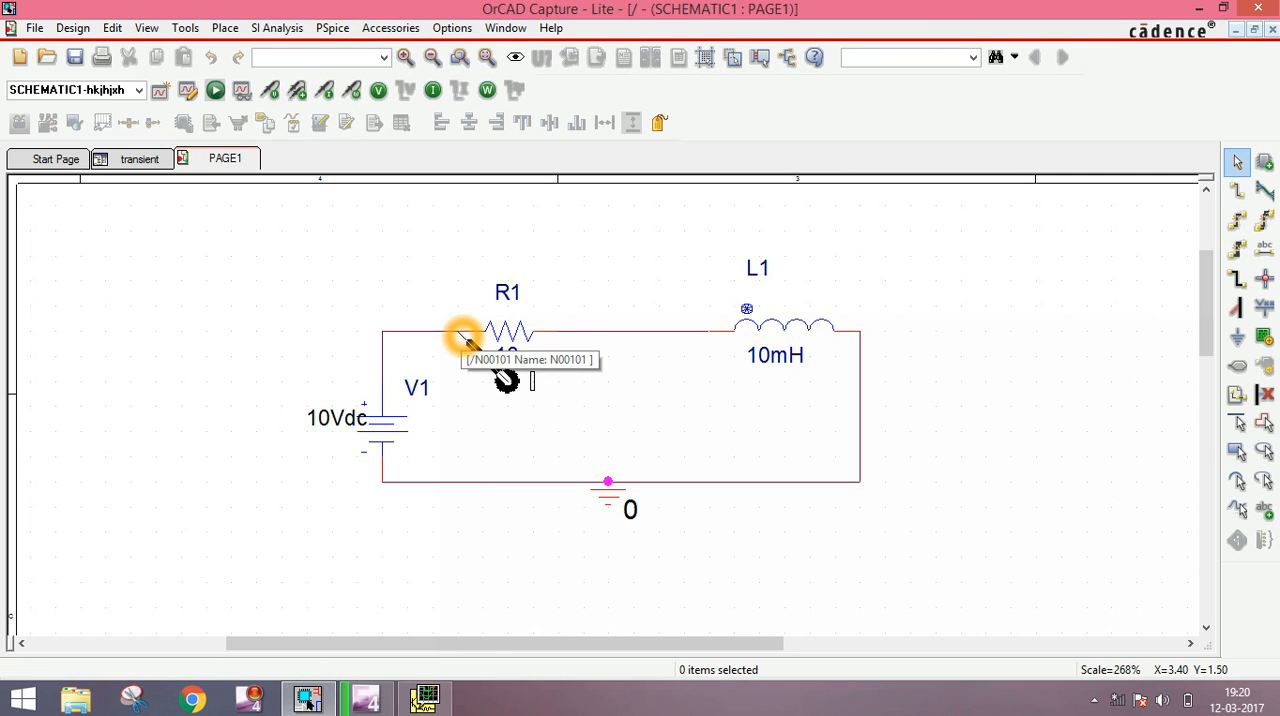
pyautogui.moveTo(820, 345)
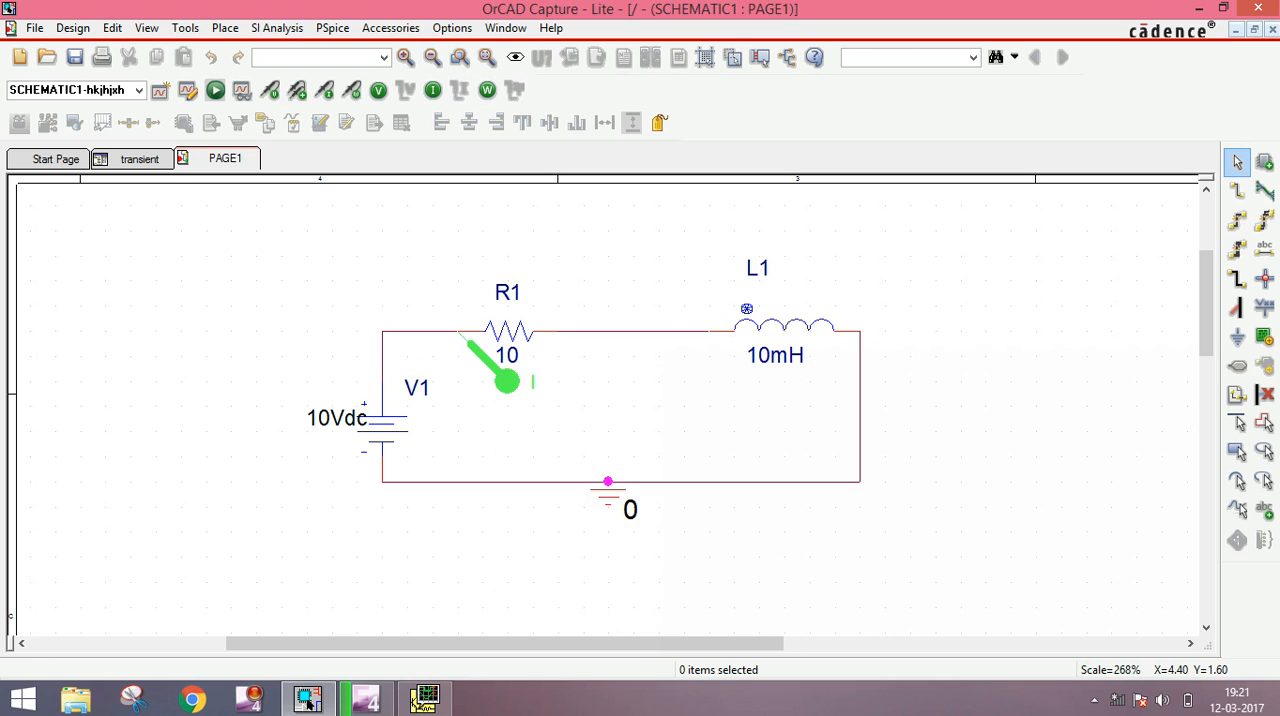
pyautogui.moveTo(424, 697)
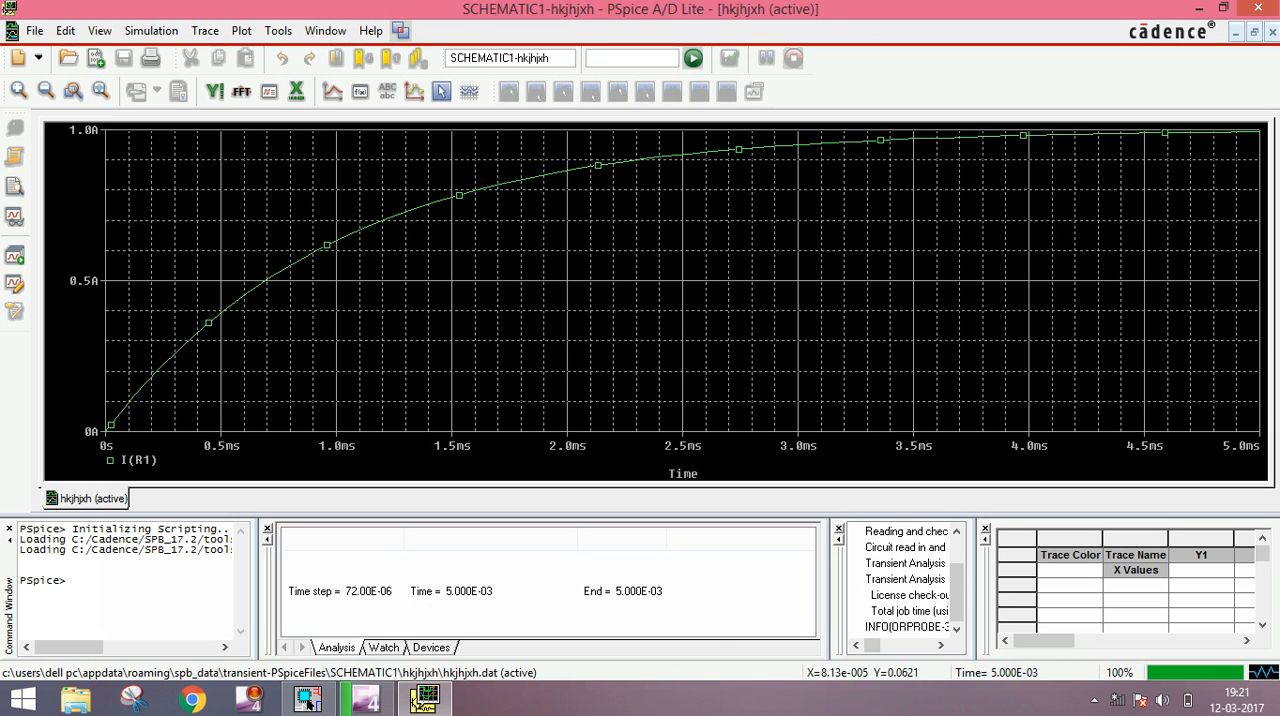
pyautogui.moveTo(1215, 127)
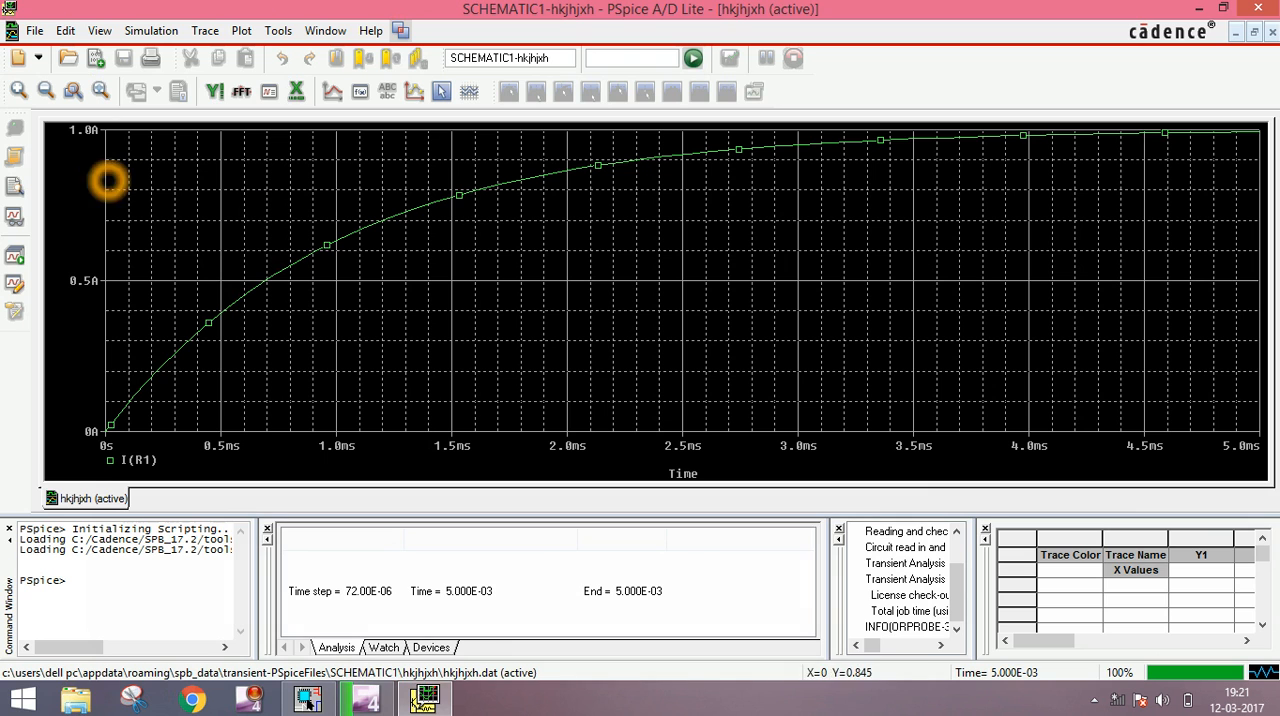
pyautogui.moveTo(1113, 279)
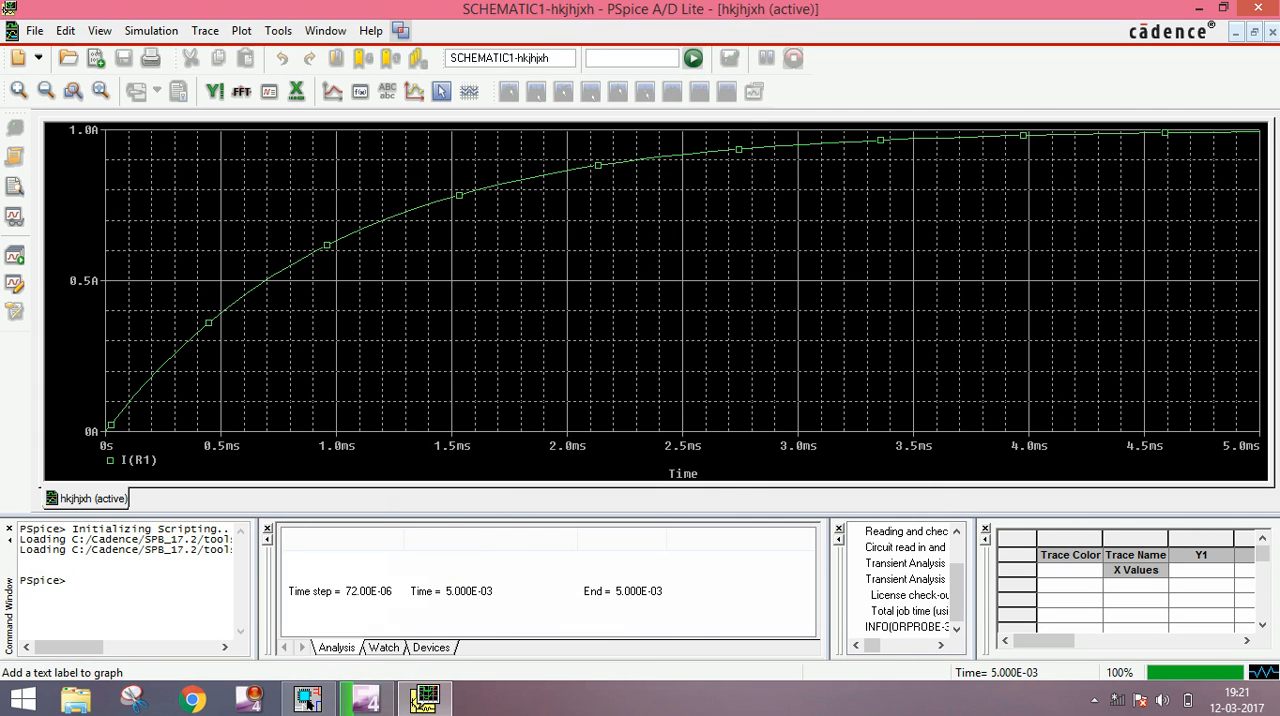
pyautogui.moveTo(308, 697)
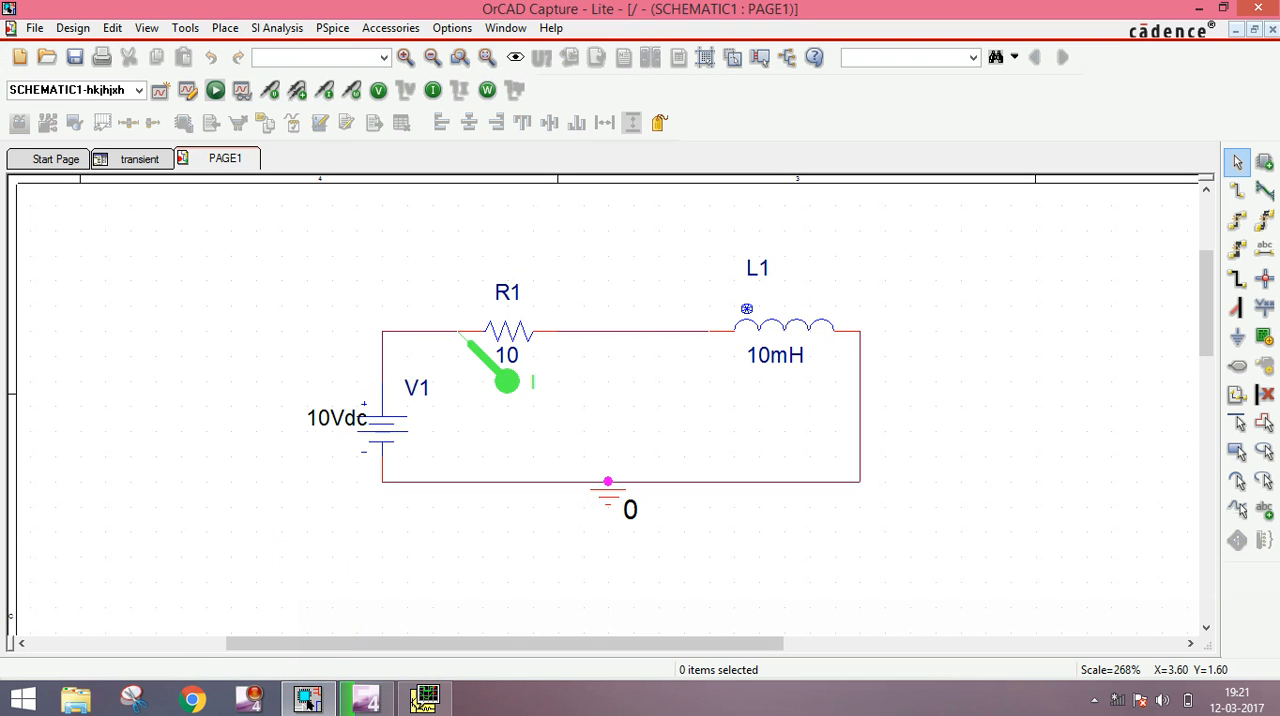
pyautogui.moveTo(378, 90)
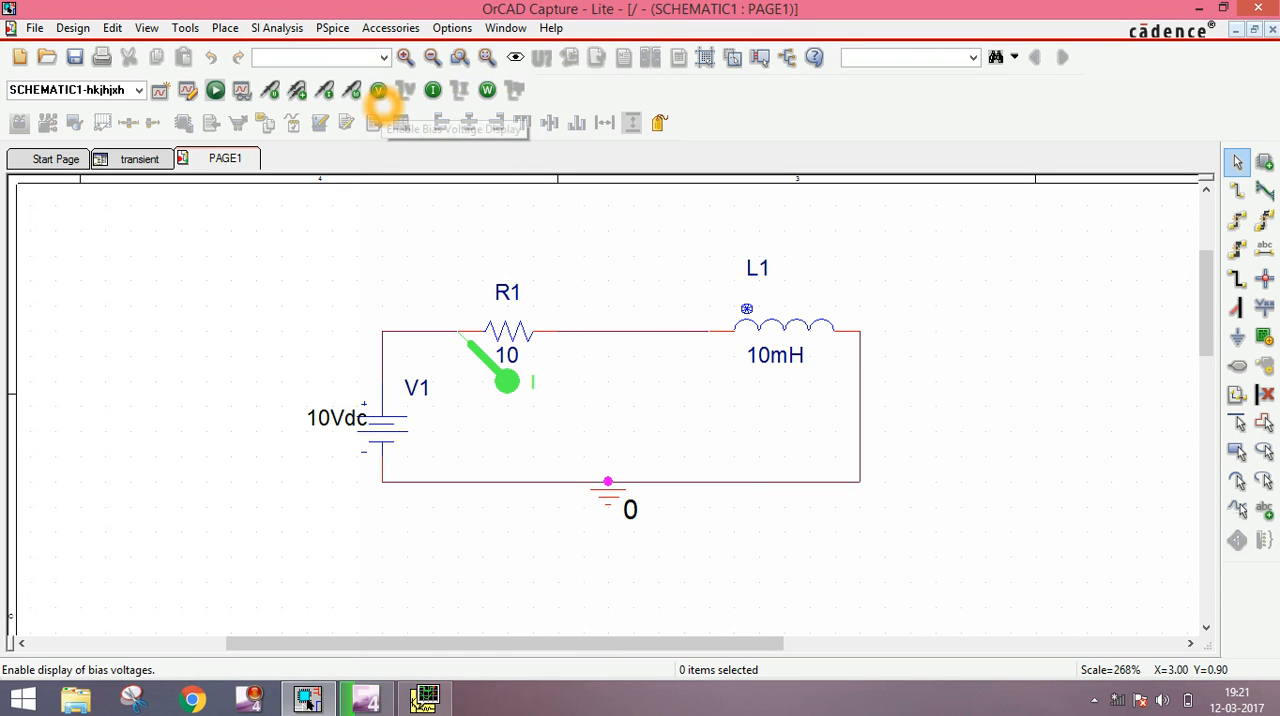
# Step: Place a voltage probe marker on inductor L1
pyautogui.click(505, 380)
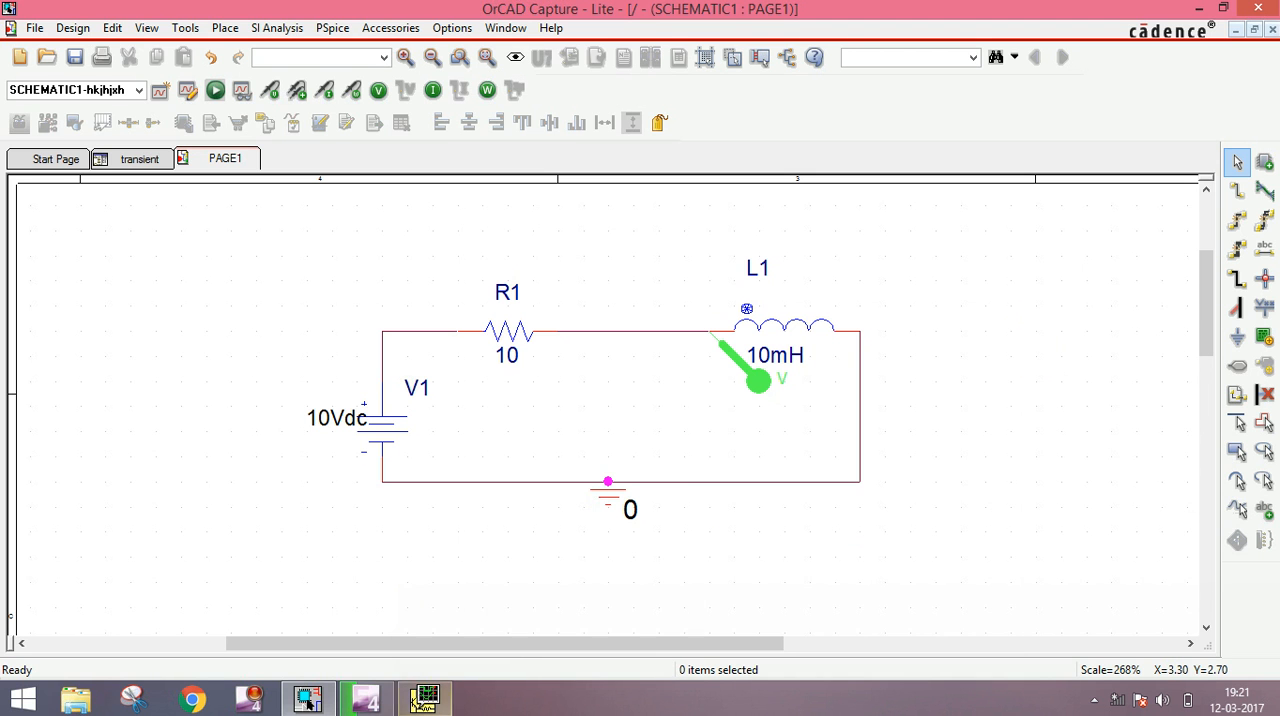
pyautogui.click(215, 90)
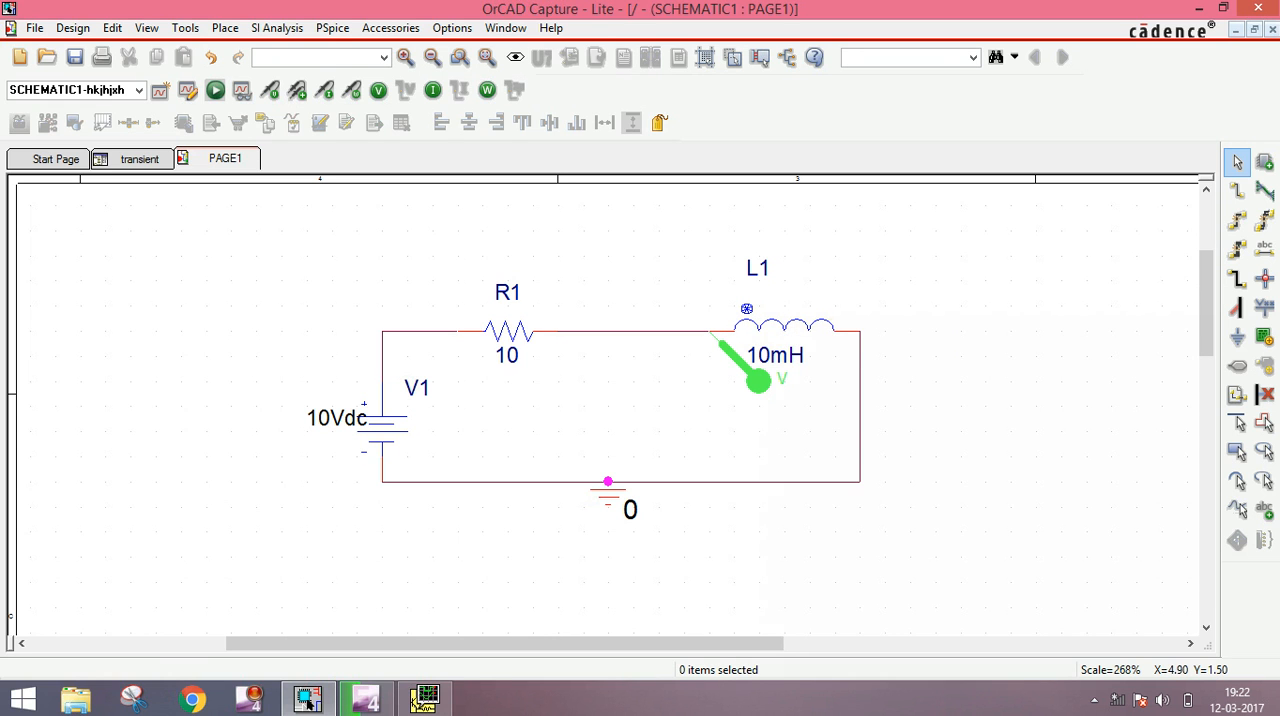
pyautogui.moveTo(778, 325)
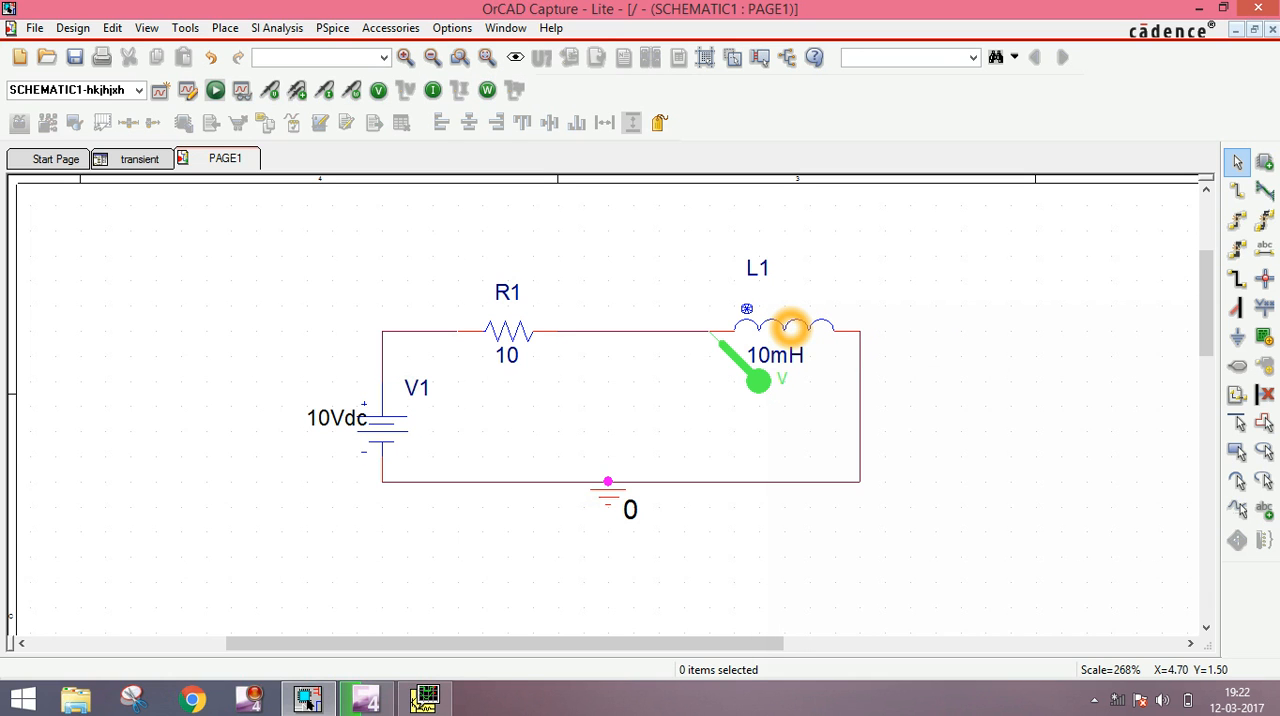
pyautogui.moveTo(810, 325)
pyautogui.write('C')
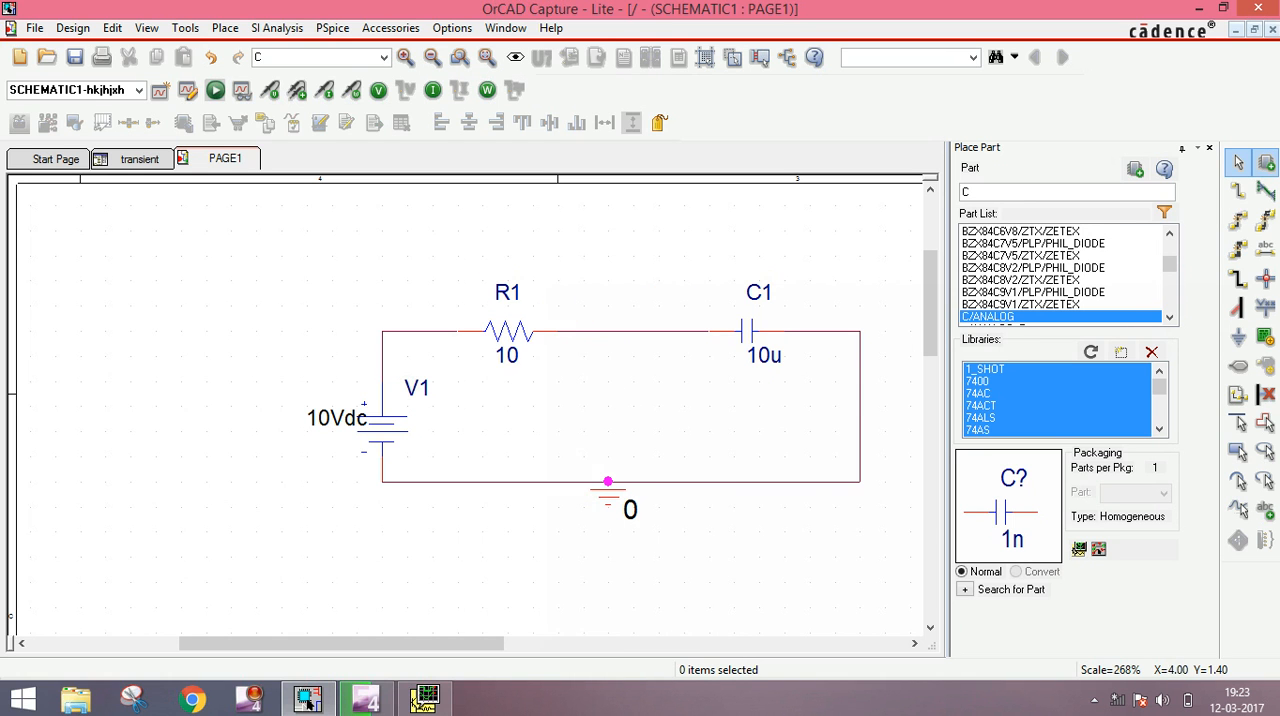
pyautogui.moveTo(813, 341)
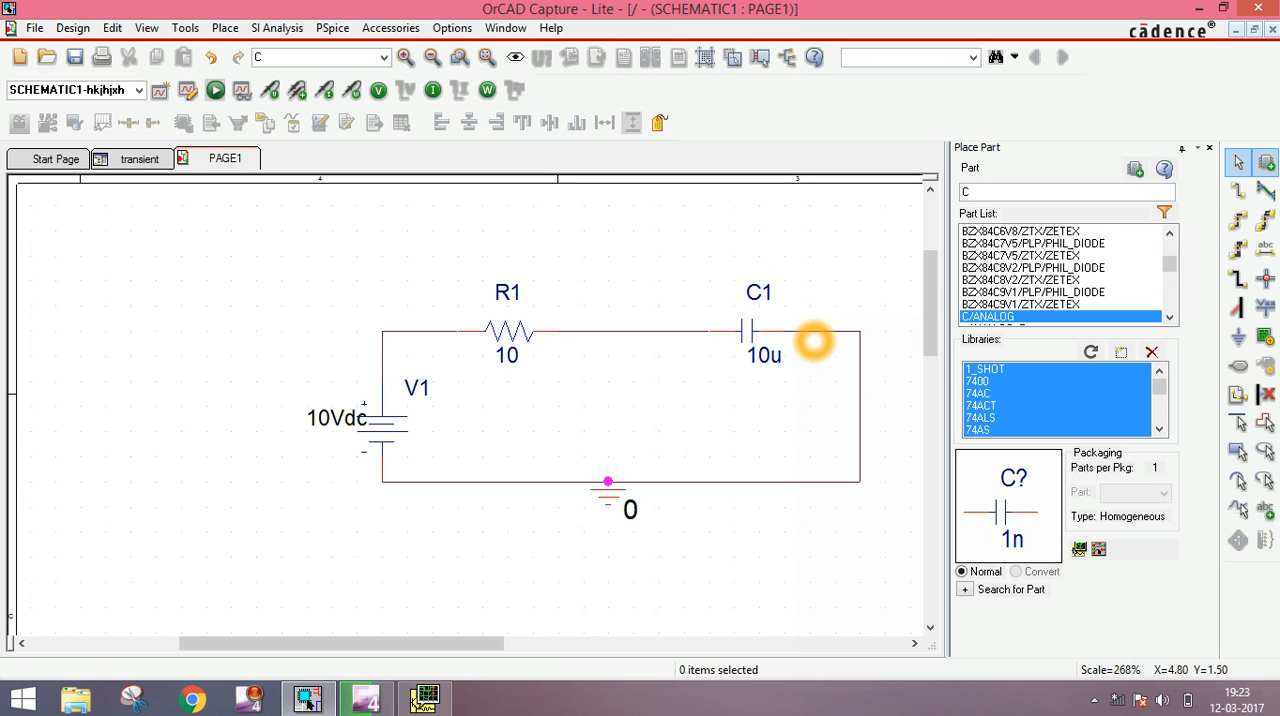
pyautogui.moveTo(245, 535)
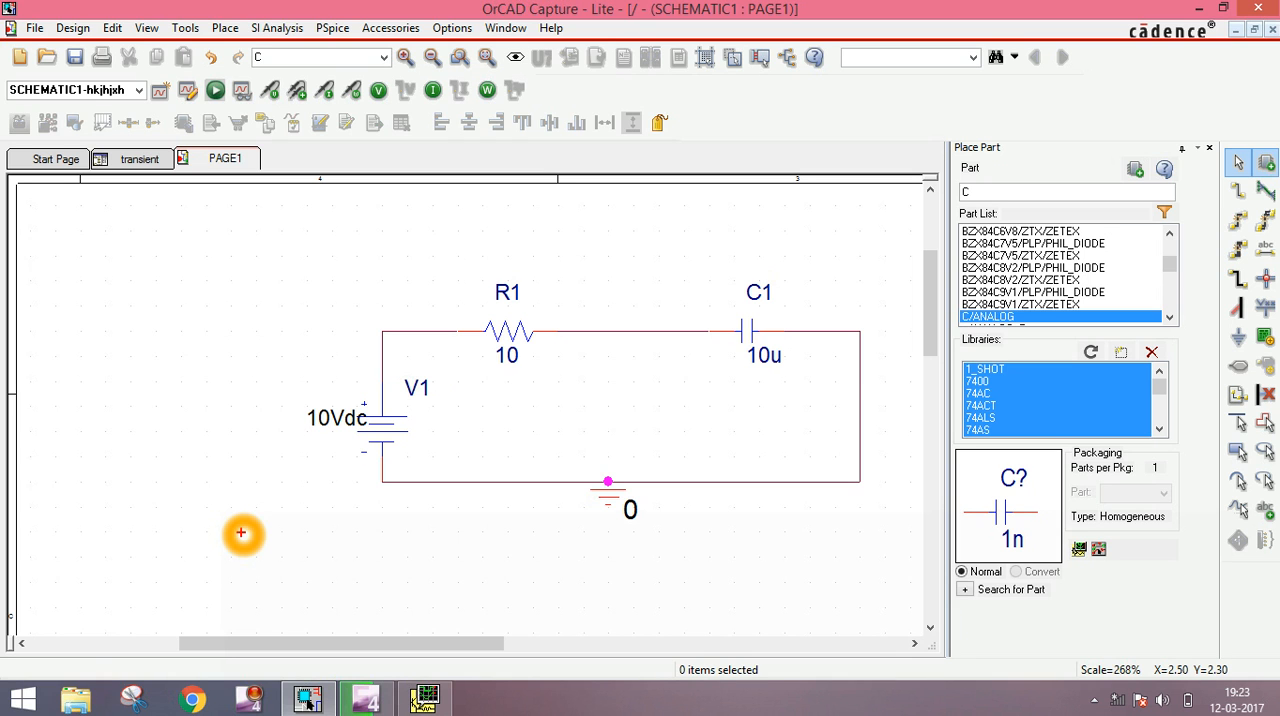
# Step: Type the time-constant note 'RC=0.0001=0.0005'
pyautogui.write('RC')
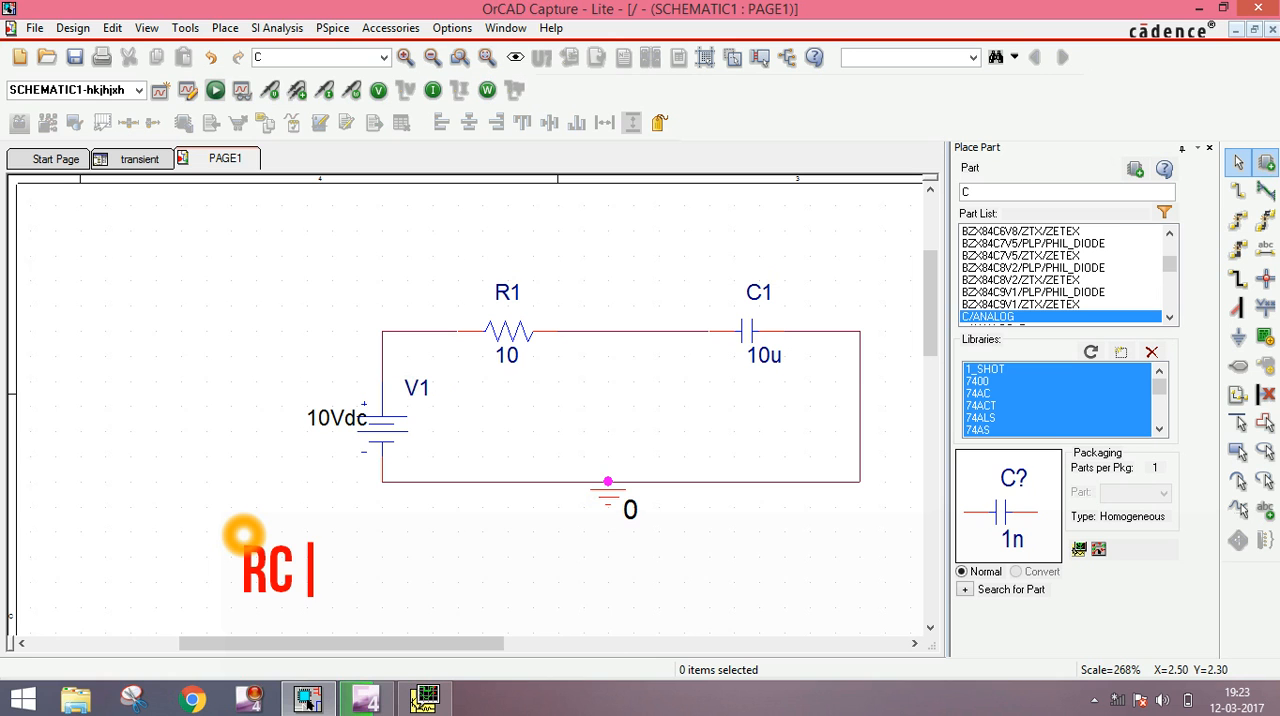
pyautogui.write('=')
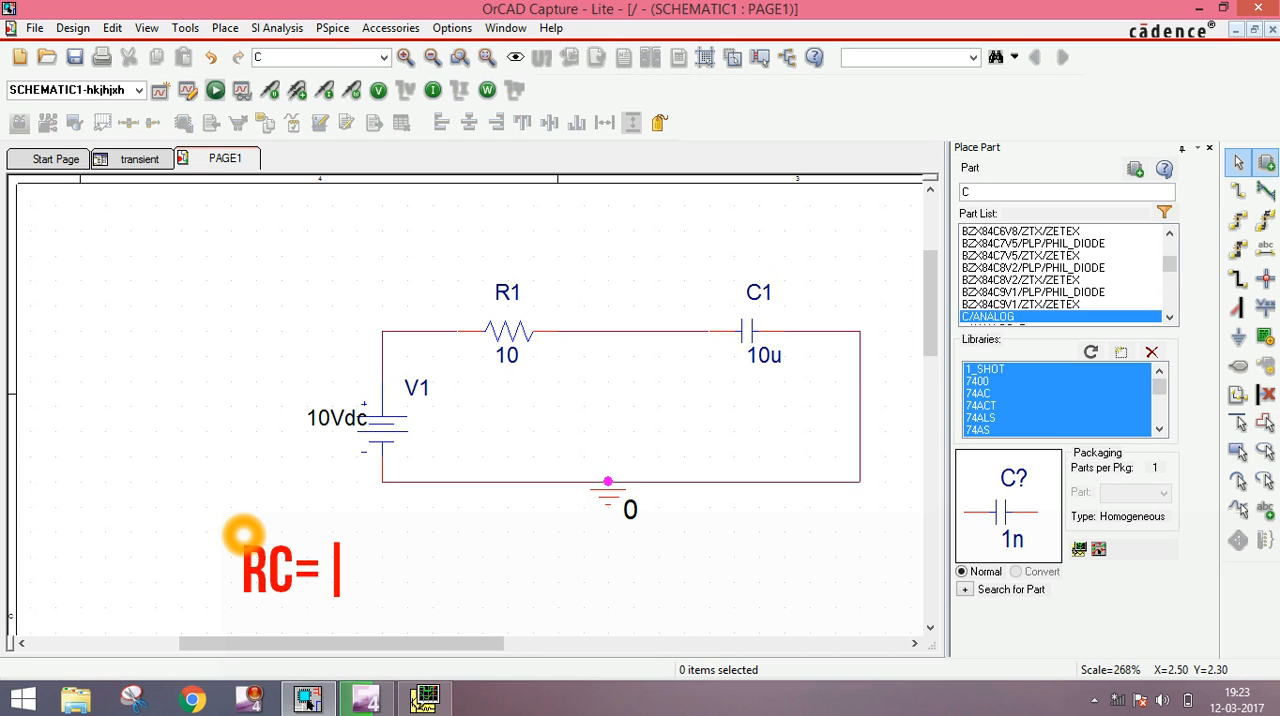
pyautogui.write('0.')
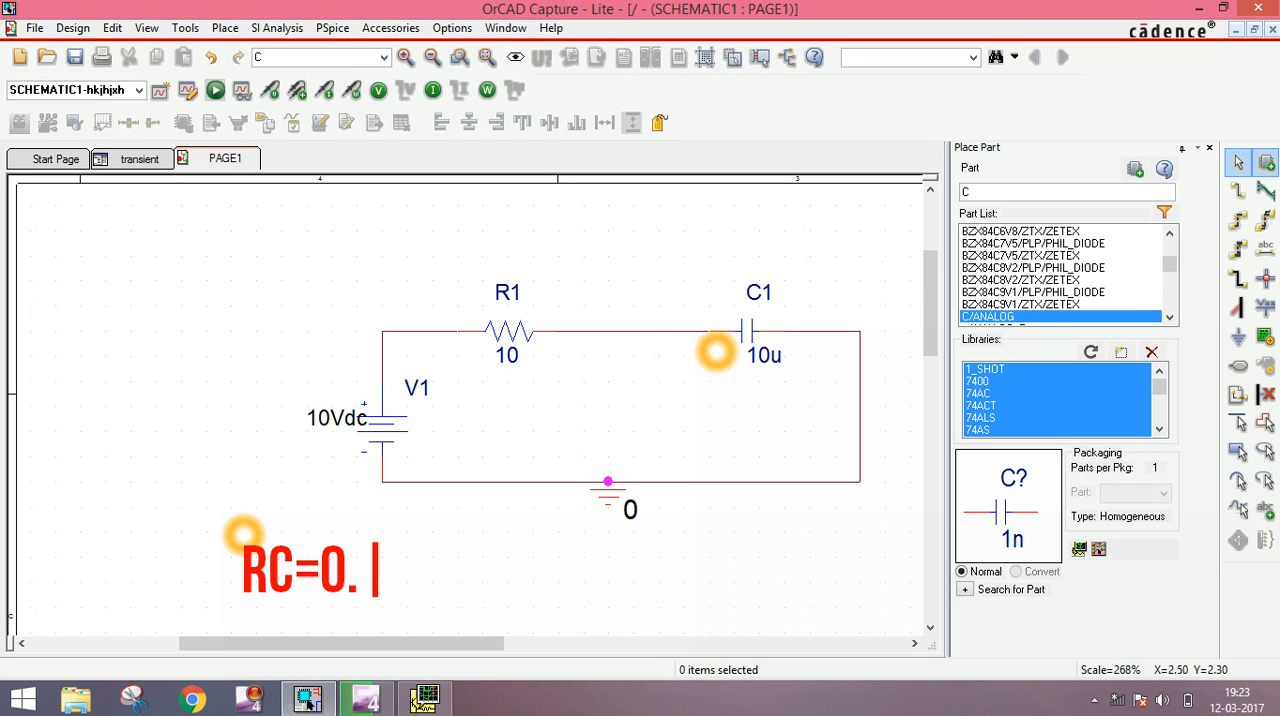
pyautogui.moveTo(640, 418)
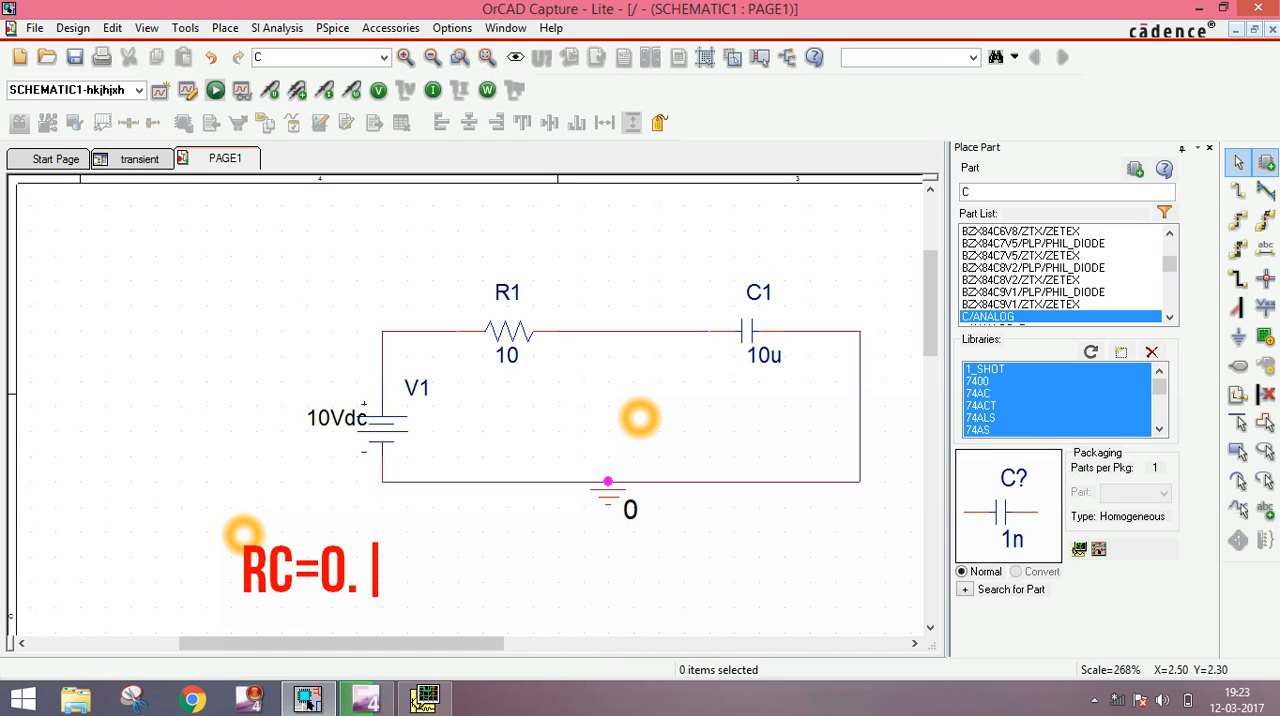
pyautogui.write('00')
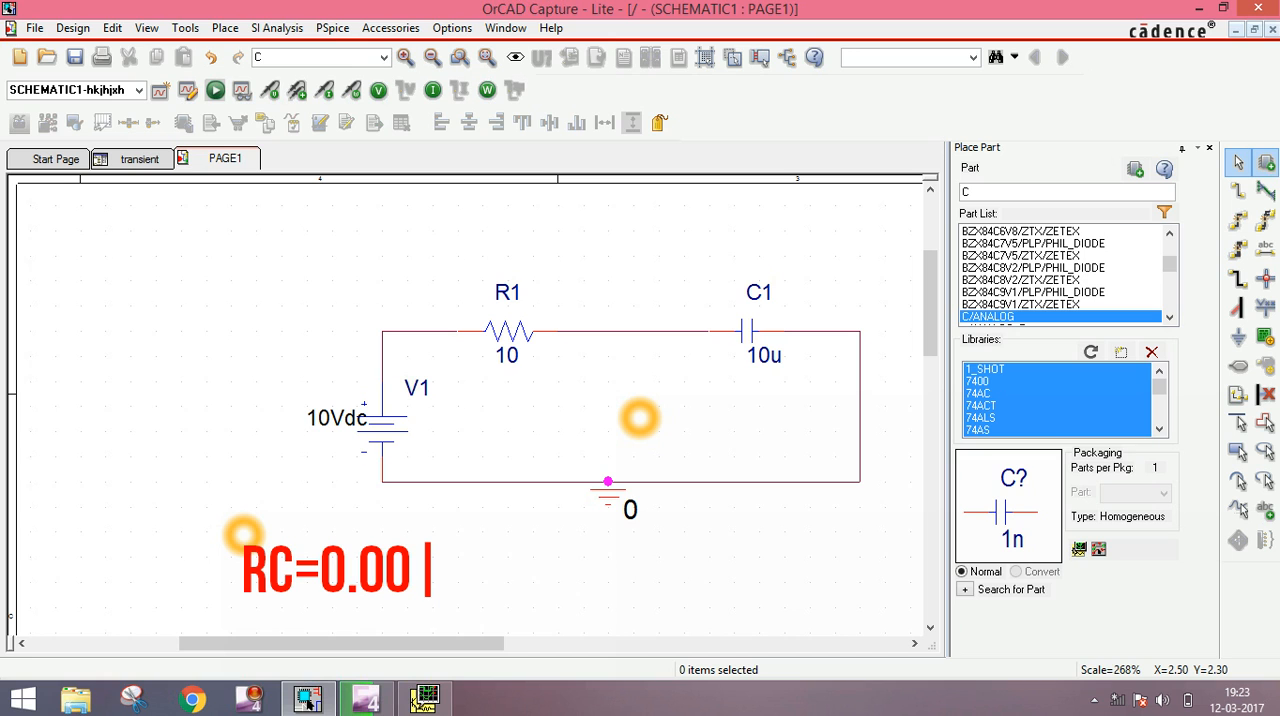
pyautogui.write('0')
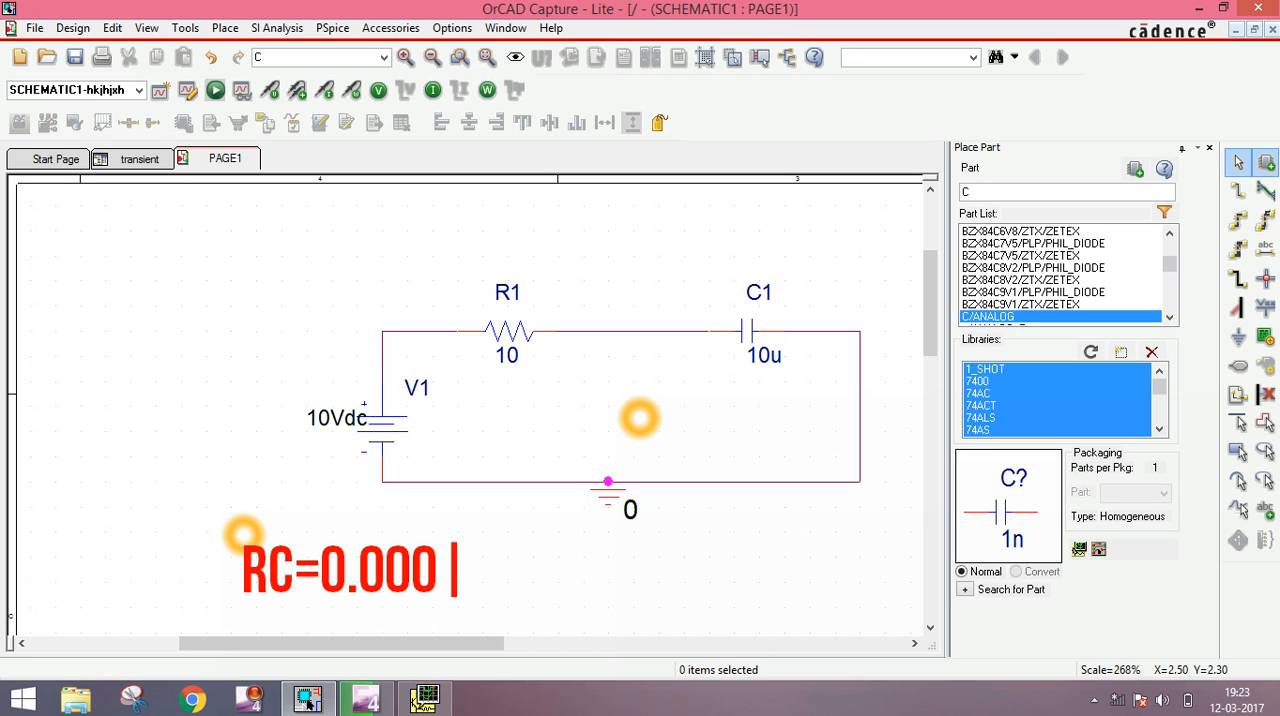
pyautogui.write('1')
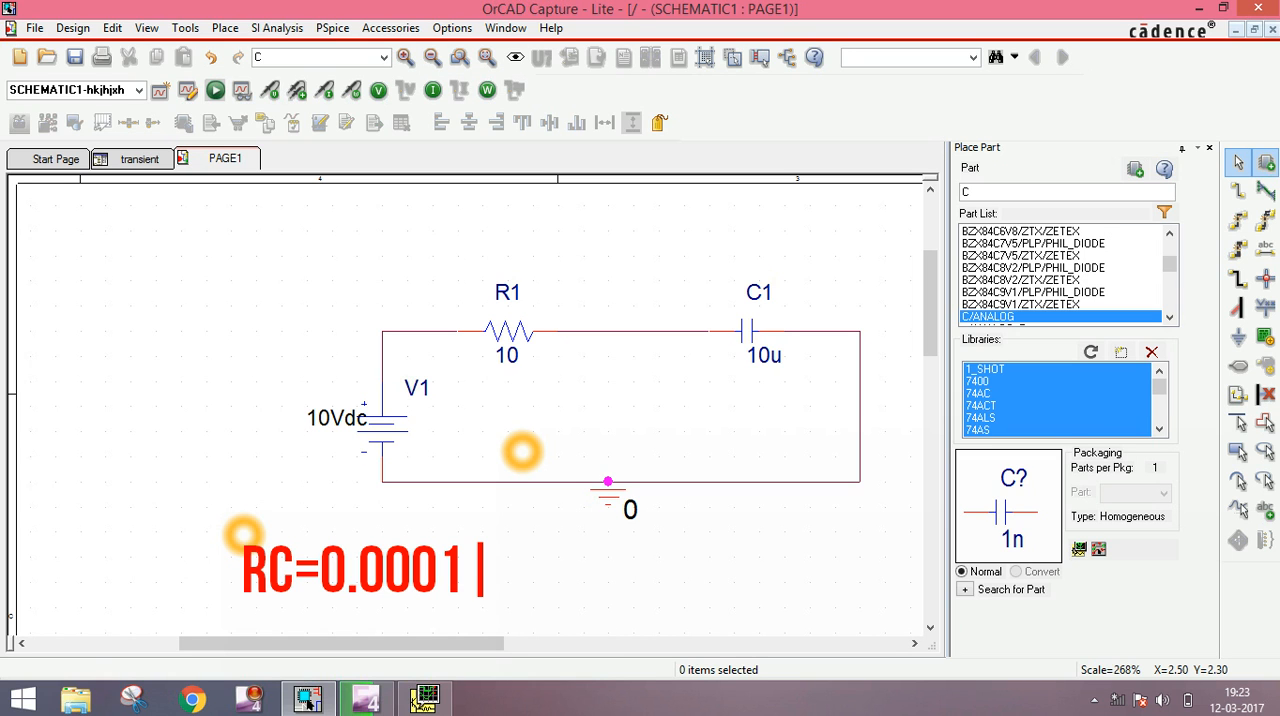
pyautogui.write('=')
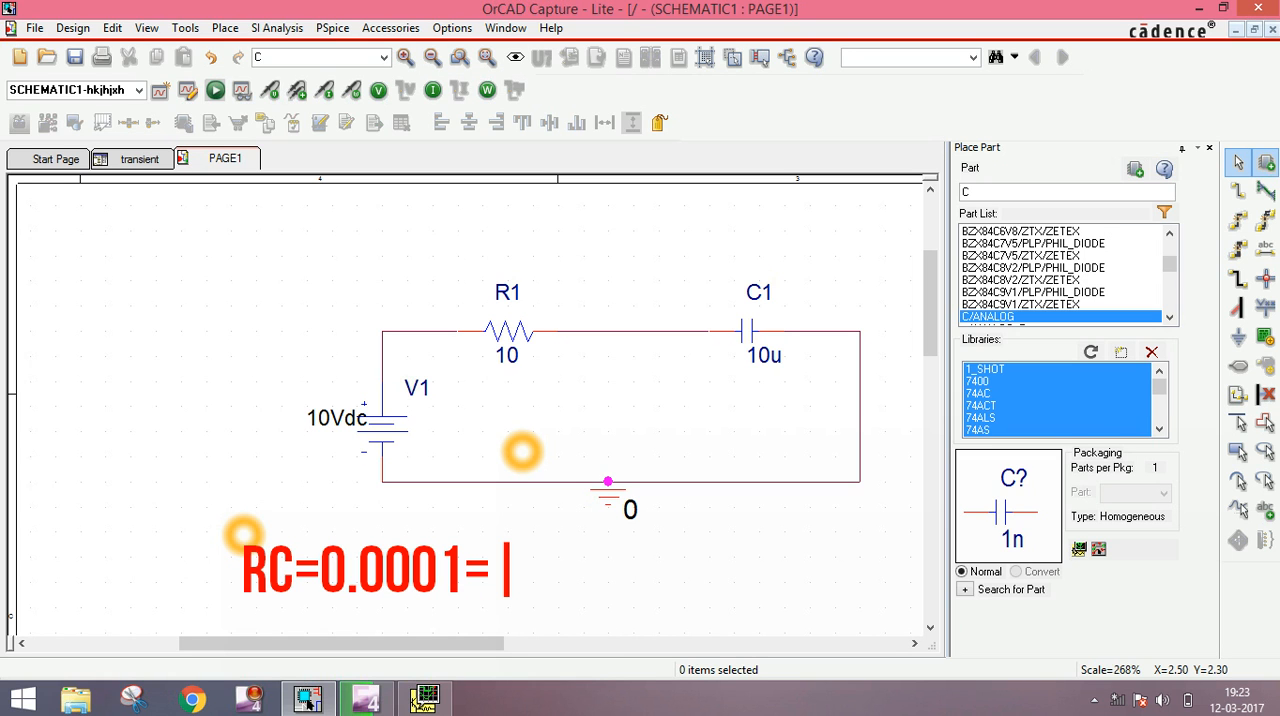
pyautogui.write('0')
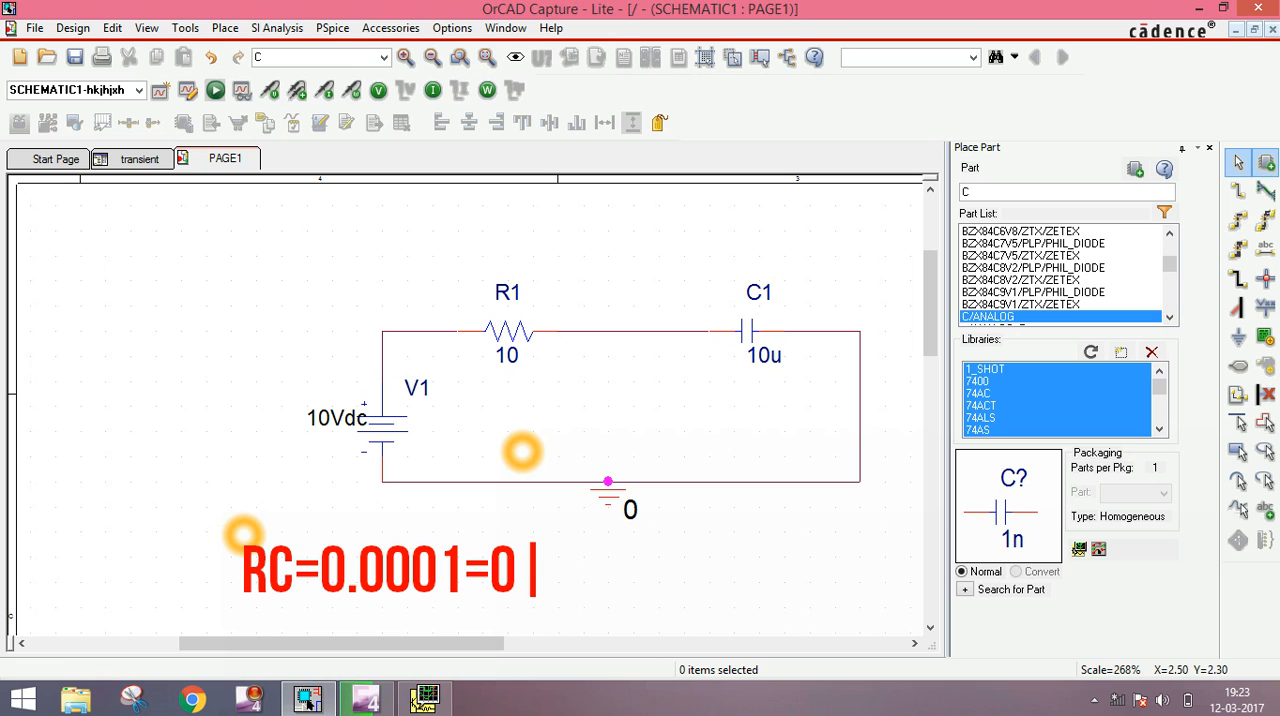
pyautogui.write('.0')
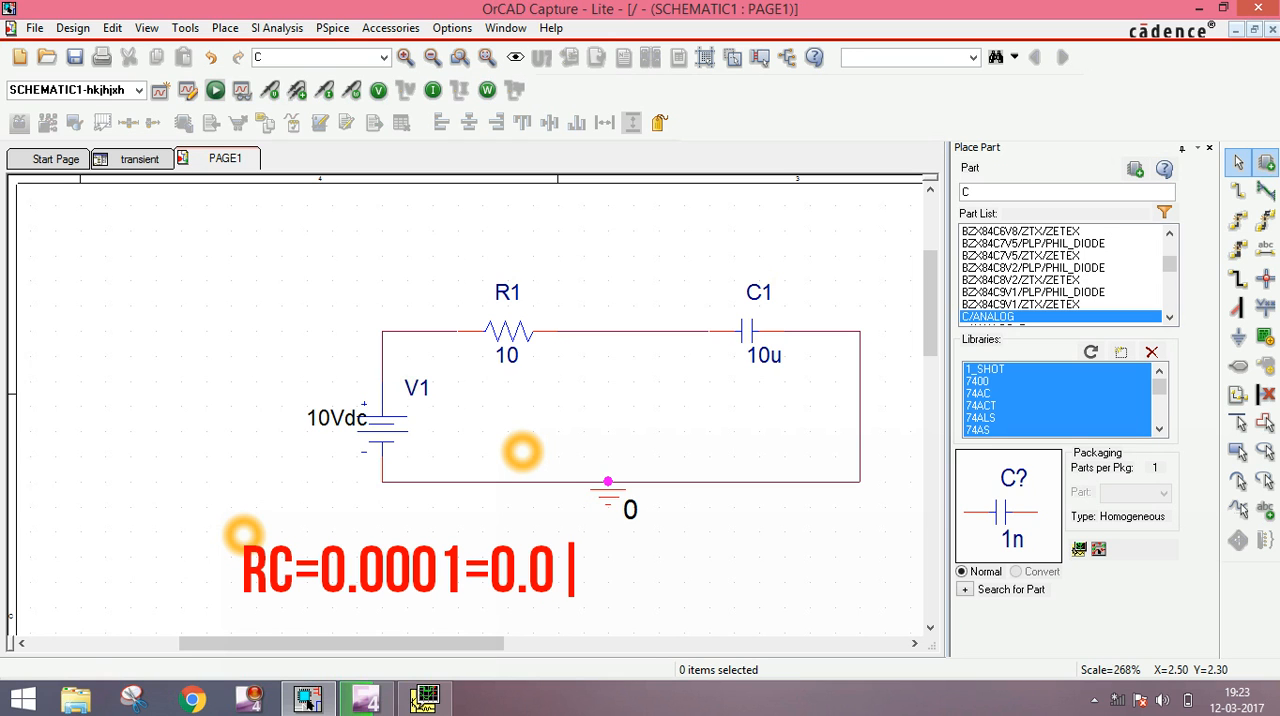
pyautogui.write('00')
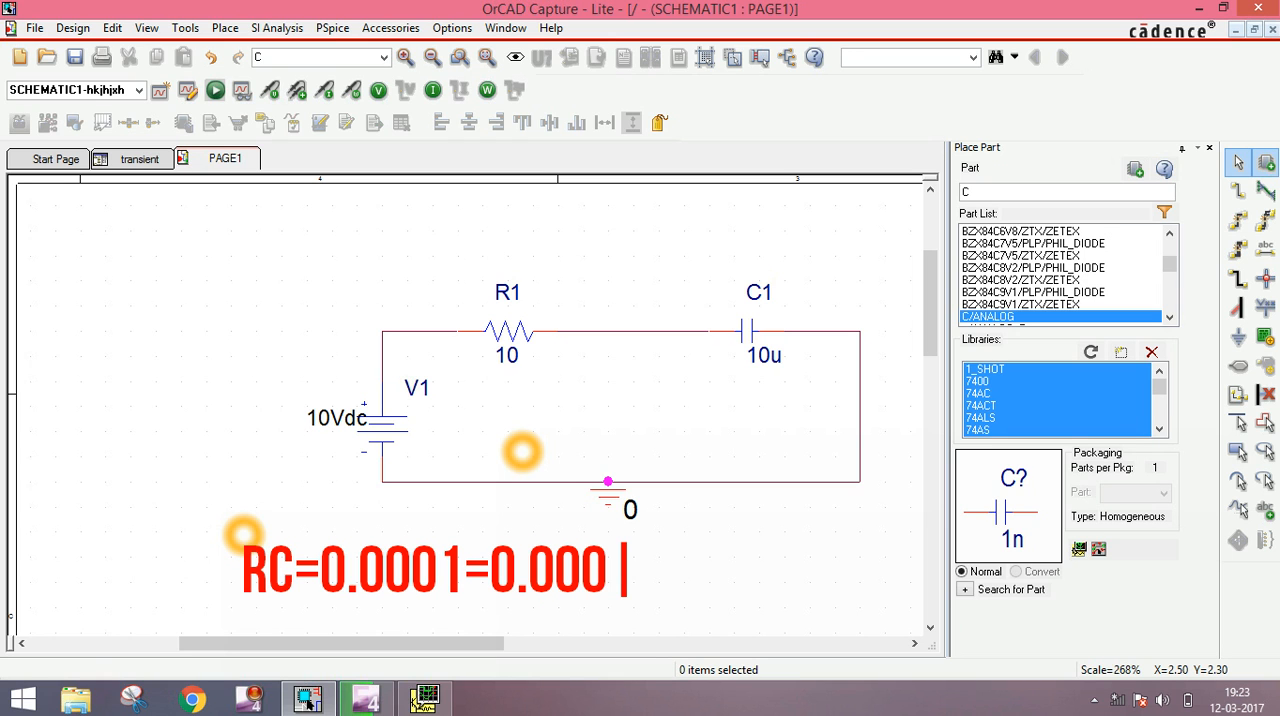
pyautogui.write('5')
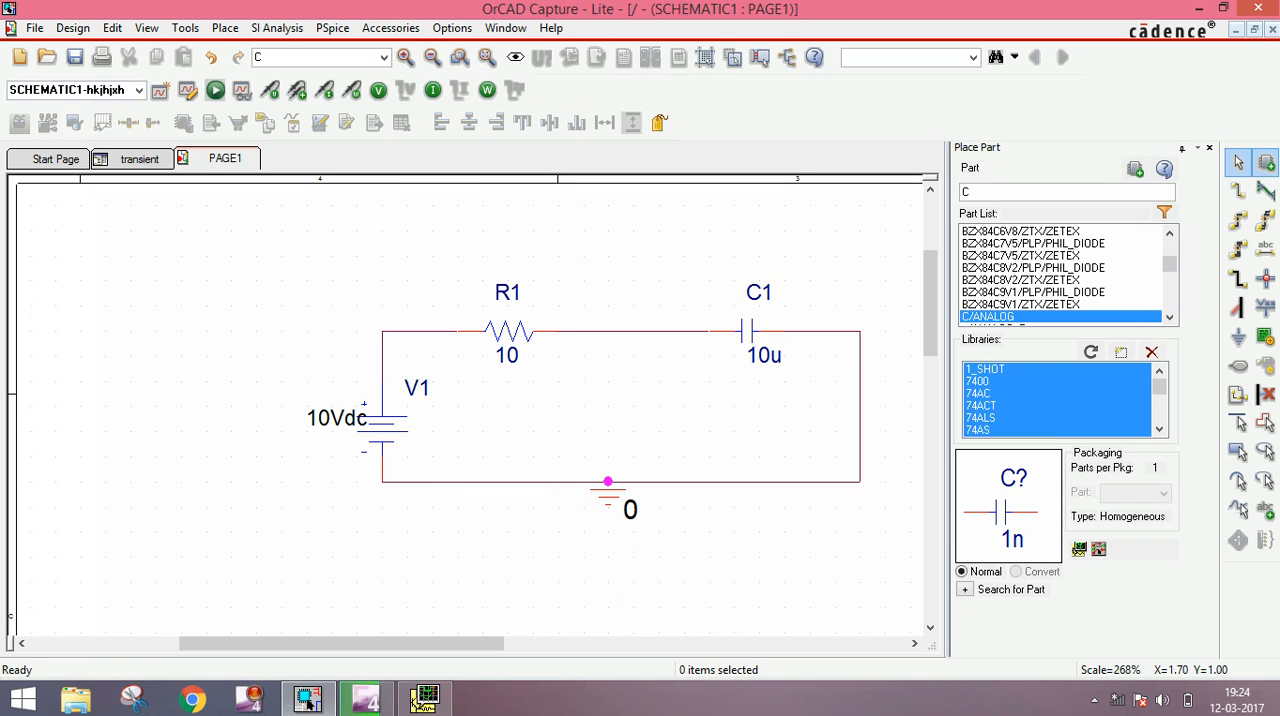
# Step: Open the PSpice menu to choose a current probe marker
pyautogui.click(332, 27)
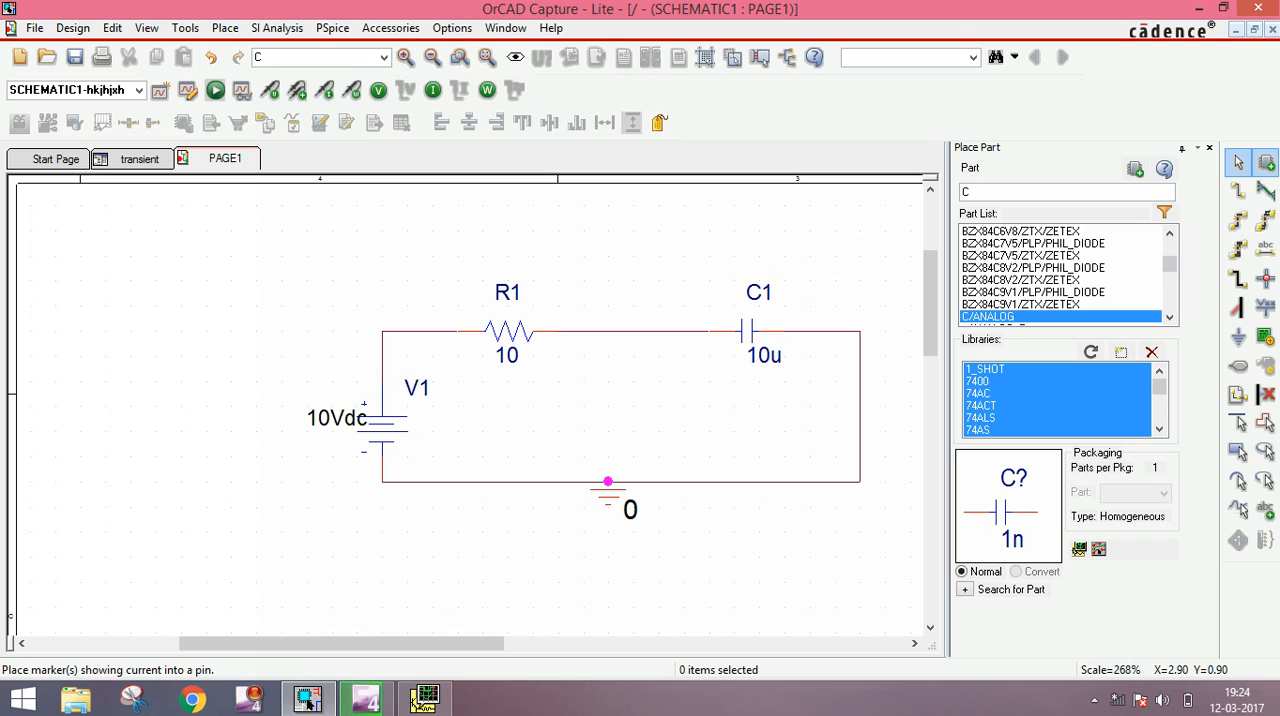
pyautogui.moveTo(462, 335)
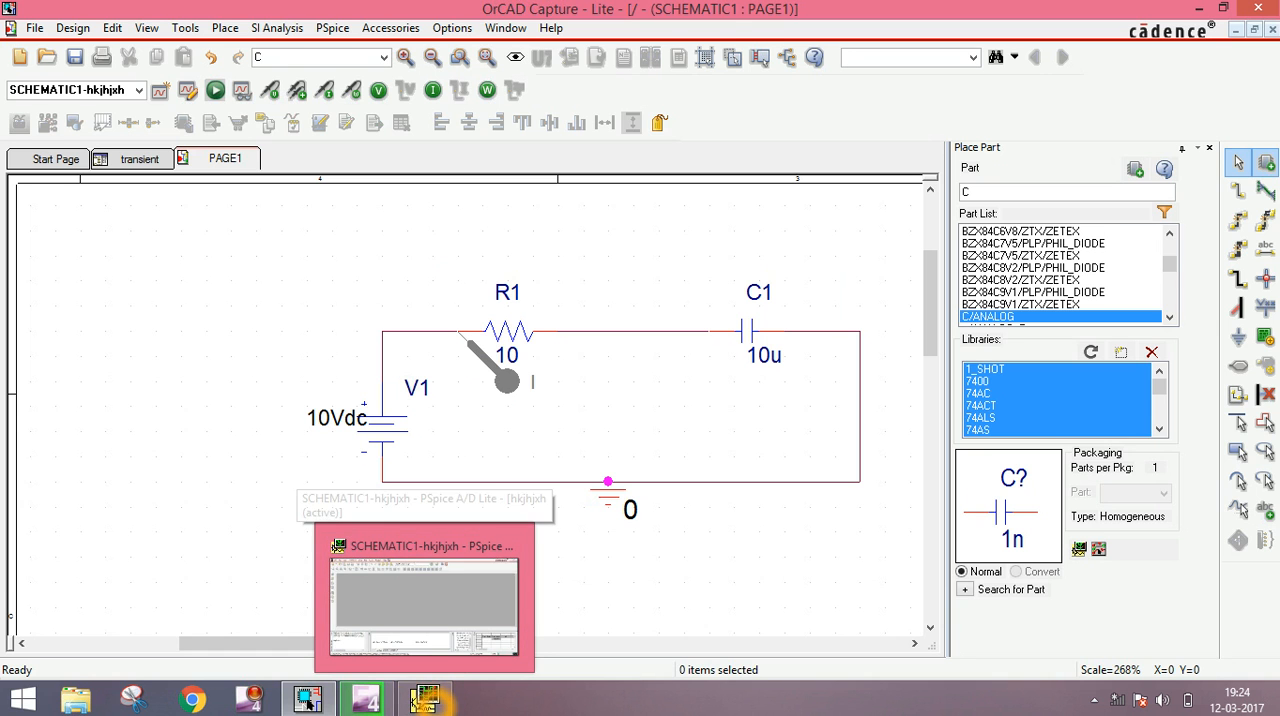
# Step: Inspect the I(R1) trace decaying from 1 A to near zero over 500 µs, then return to the schematic
pyautogui.click(423, 600)
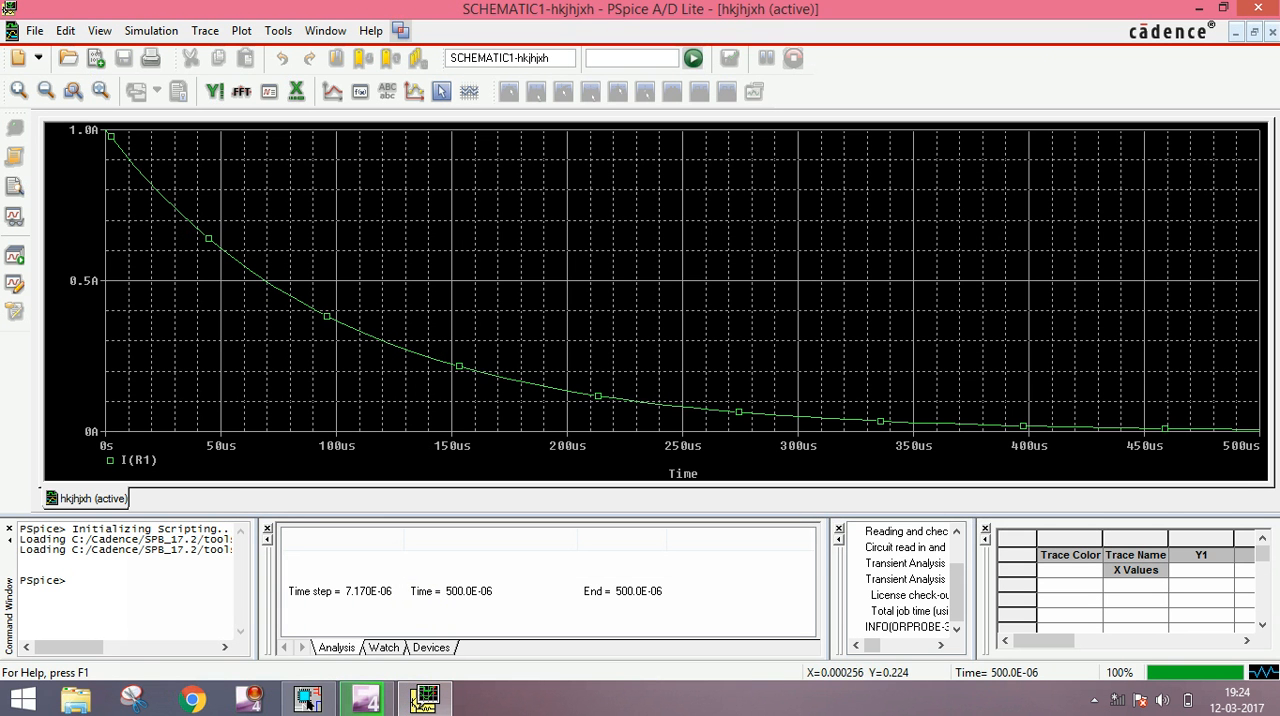
pyautogui.click(864, 418)
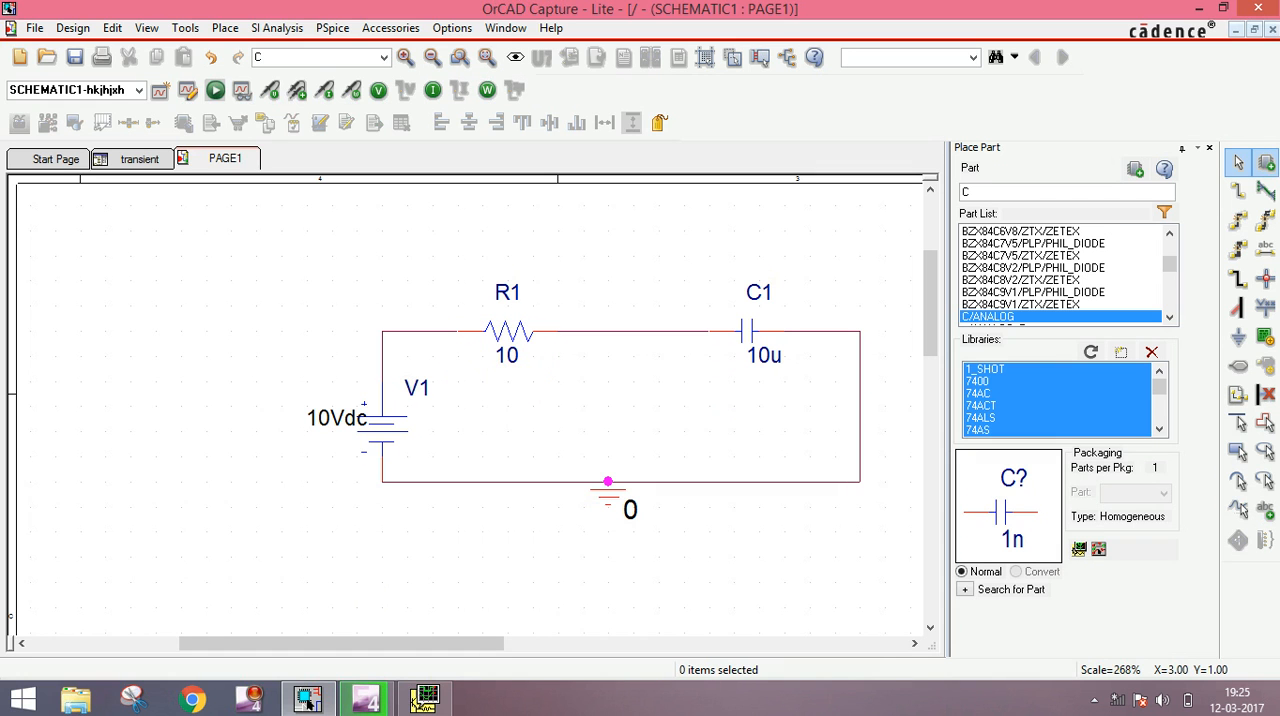
pyautogui.moveTo(378, 90)
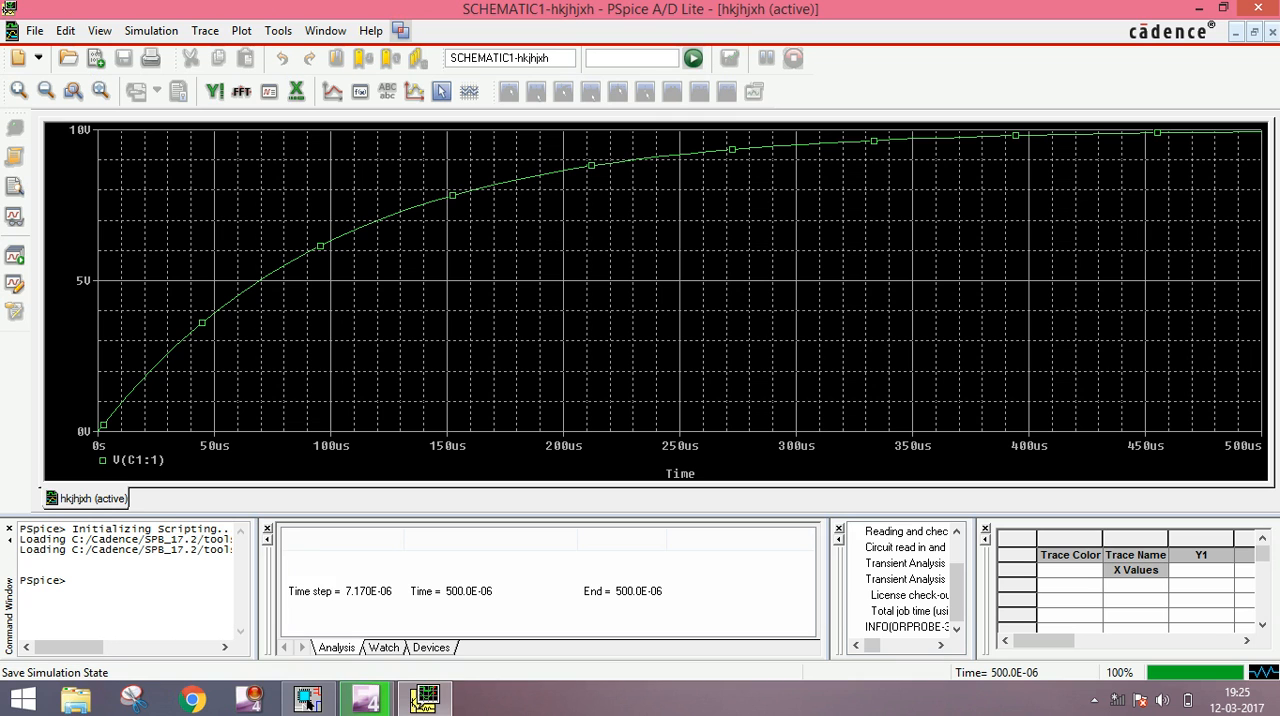
pyautogui.moveTo(423, 697)
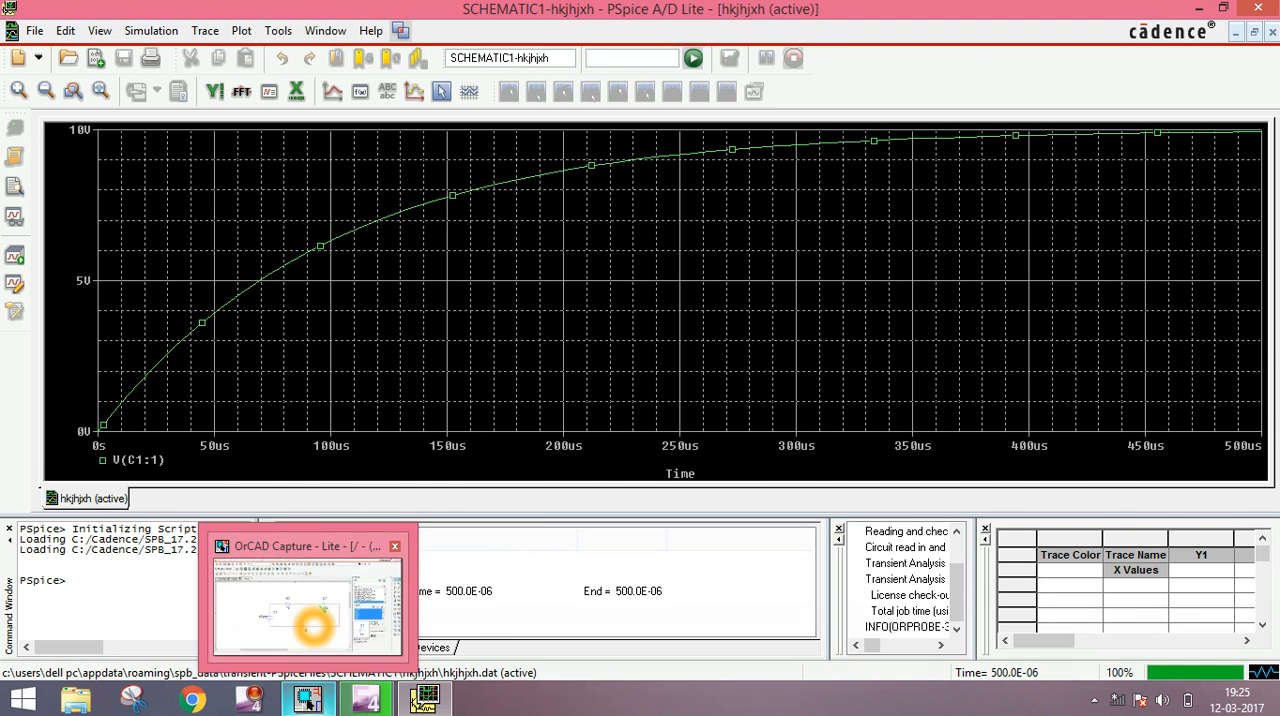
# Step: Return to the RC schematic in OrCAD Capture after reviewing V(C1:1) charging to 10 V
pyautogui.click(307, 610)
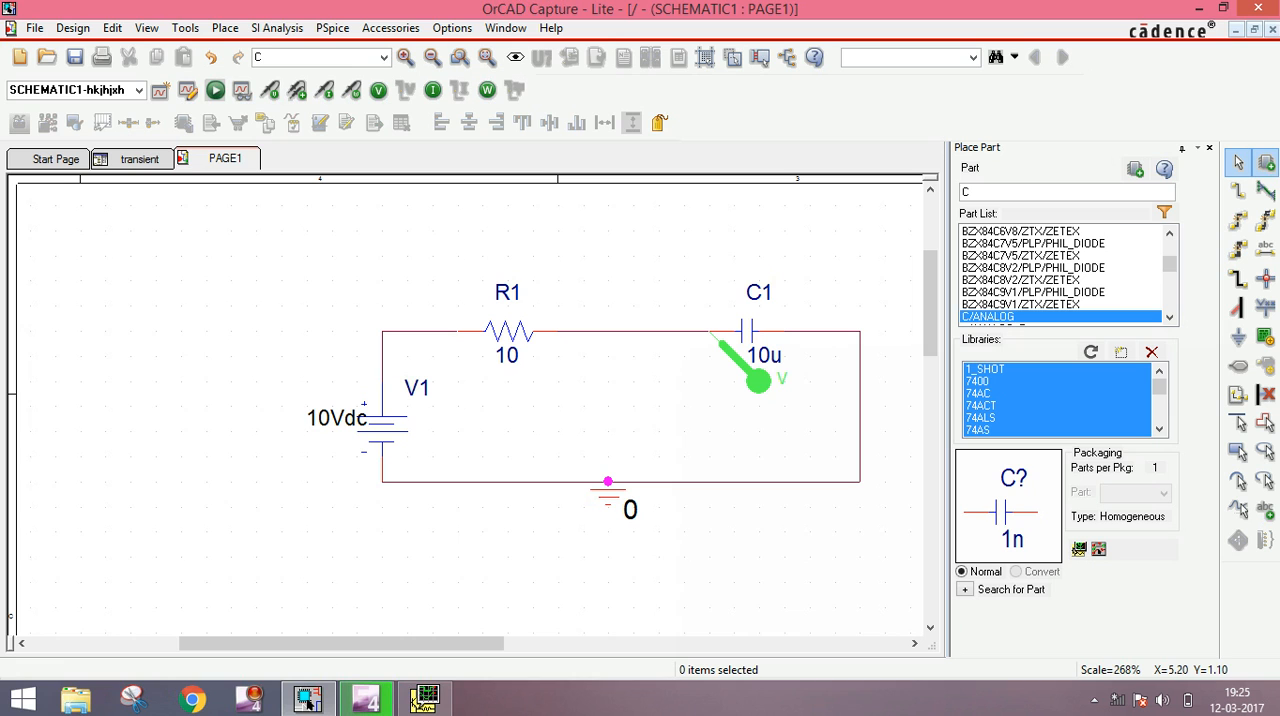